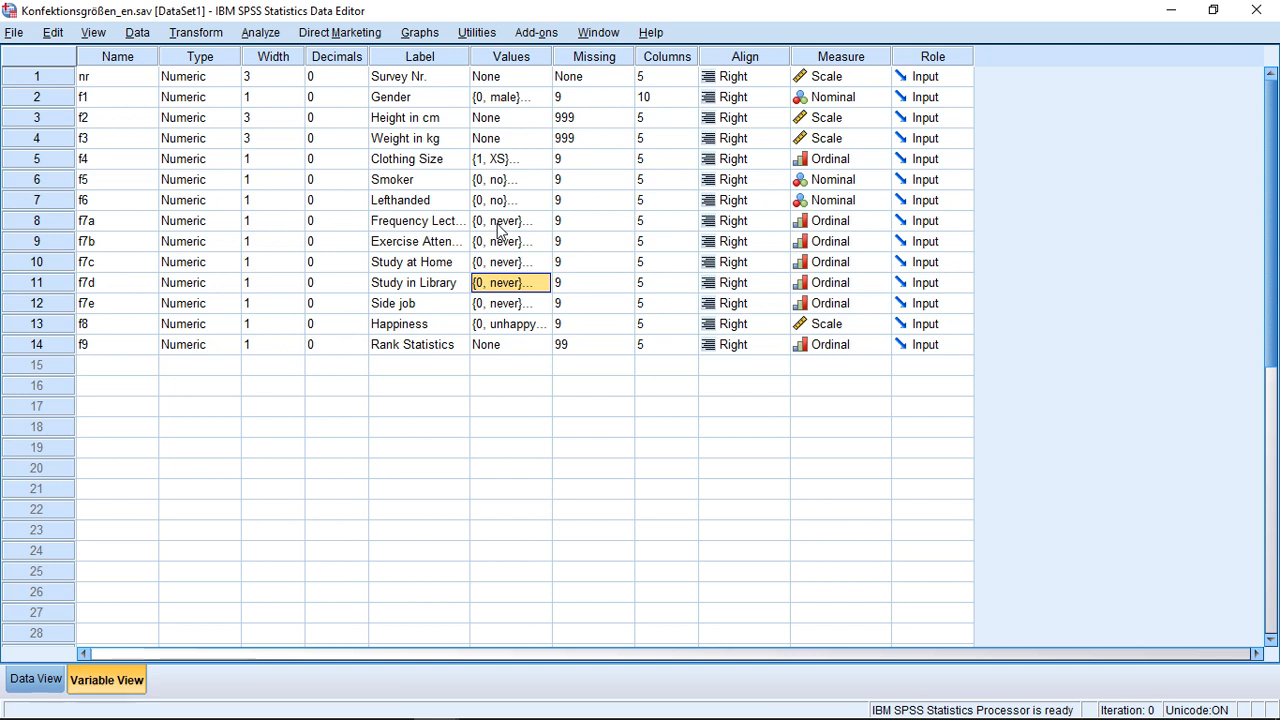
mouse_move(528, 164)
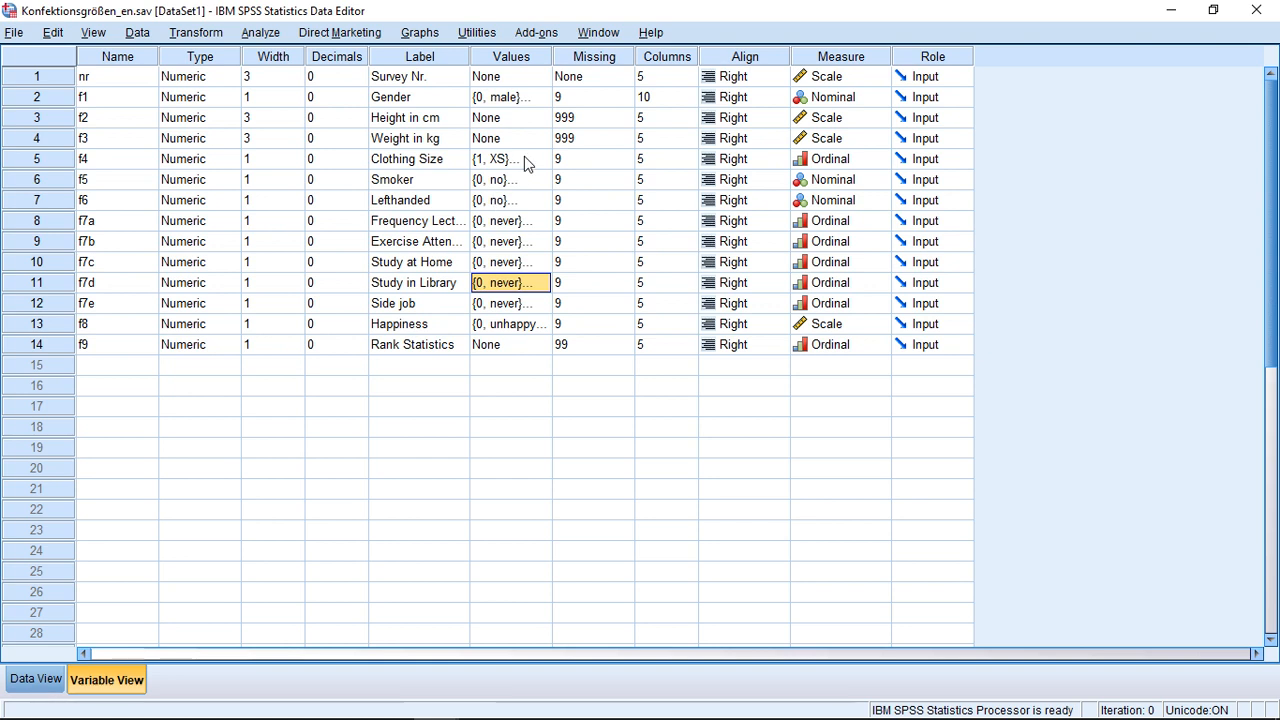
Step: Review the value labels defined for Clothing Size and close the list
left_click(504, 160)
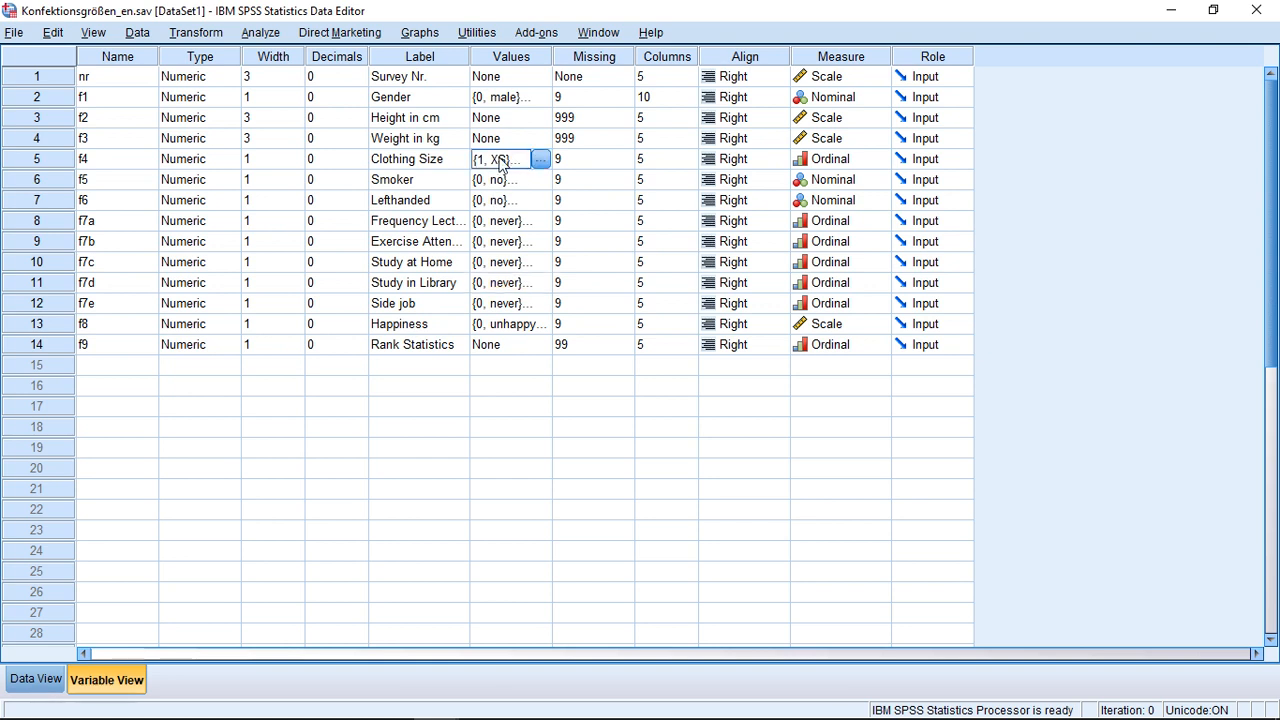
left_click(540, 160)
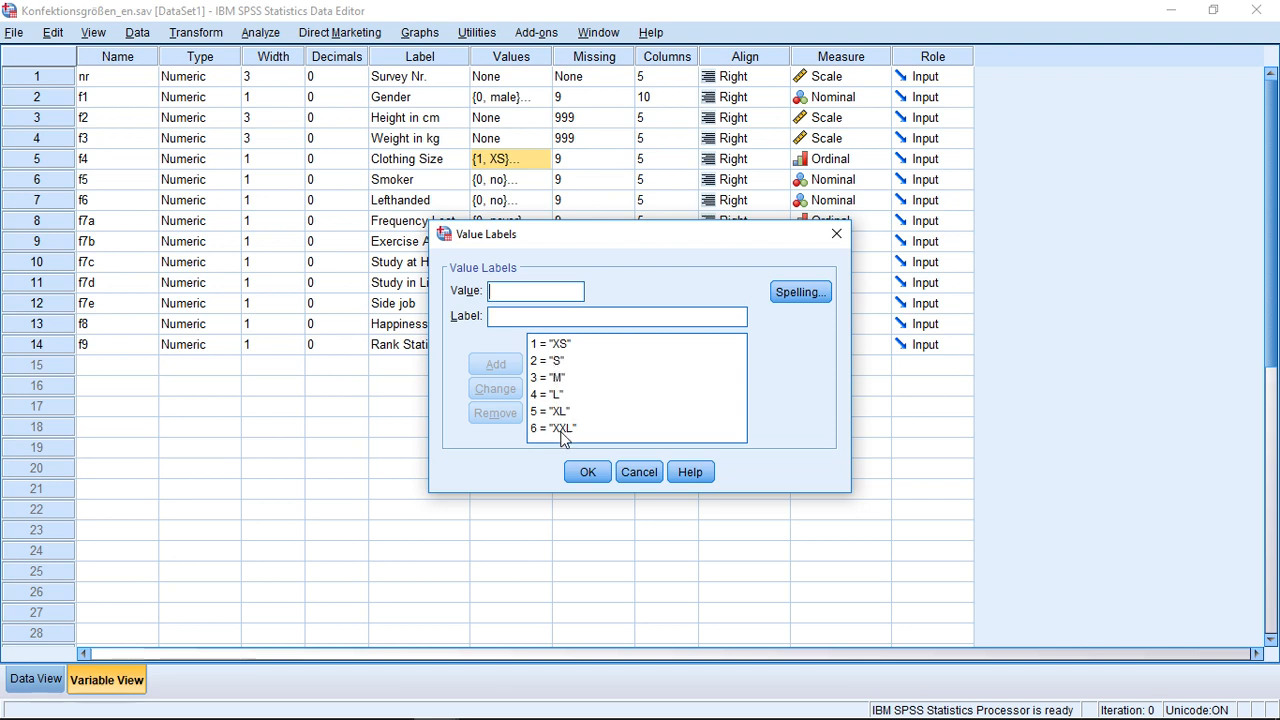
mouse_move(560, 376)
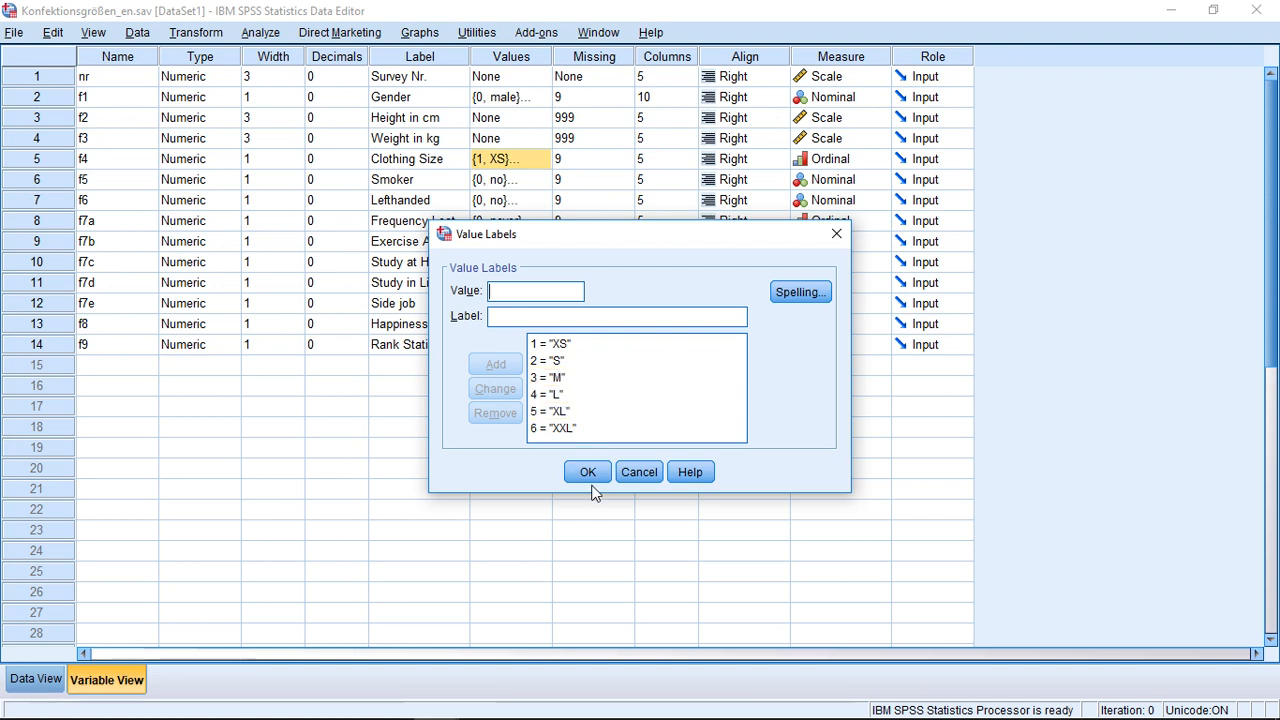
left_click(588, 472)
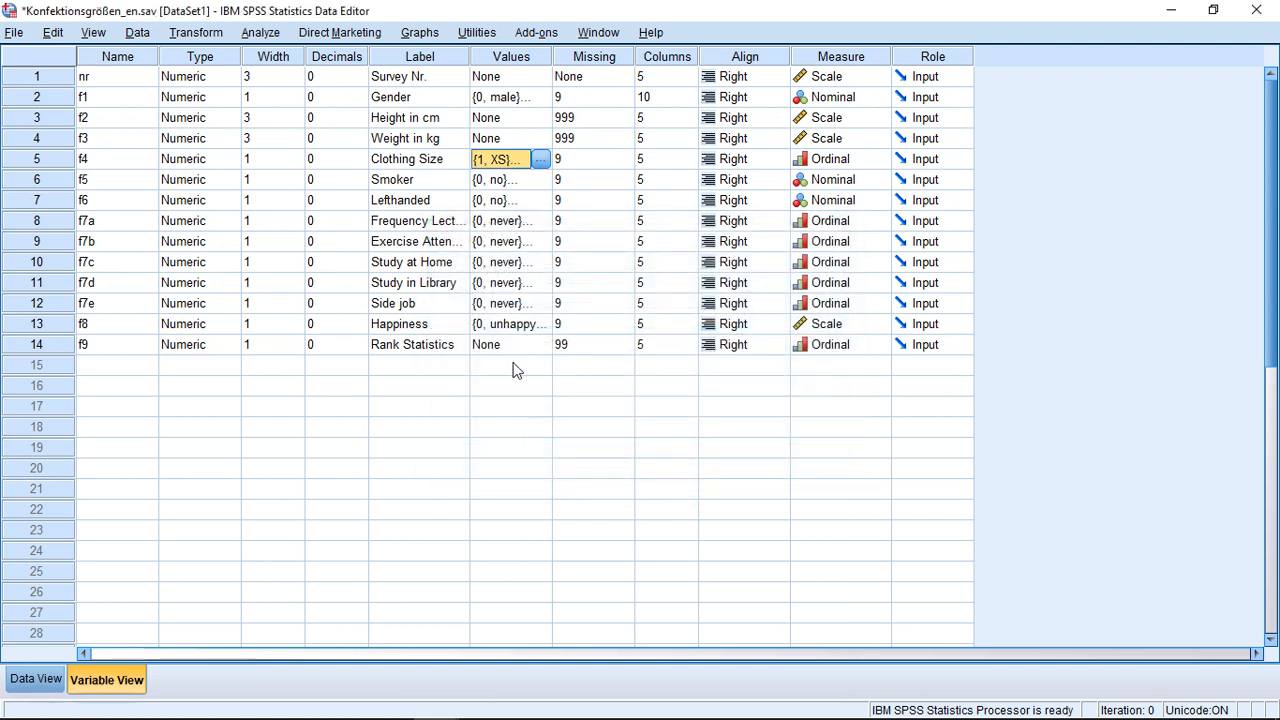
mouse_move(456, 284)
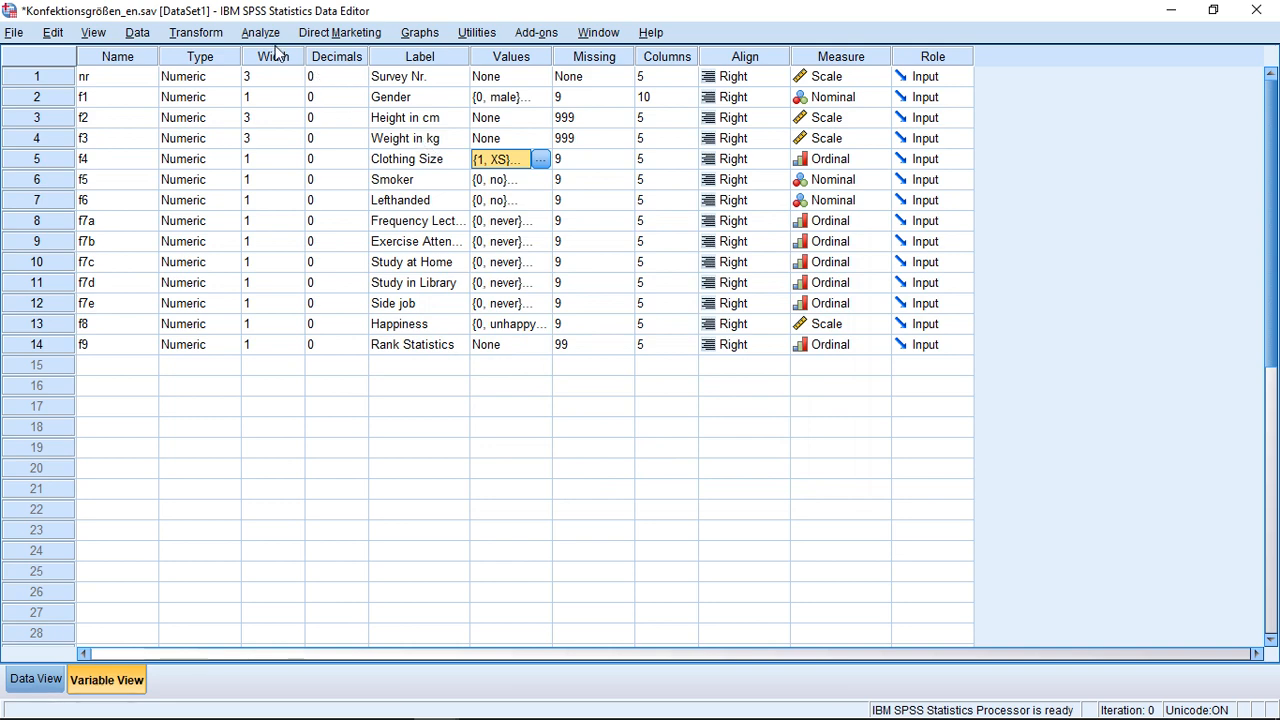
Step: Start a Multinomial Logistic Regression from Analyze > Regression
left_click(260, 32)
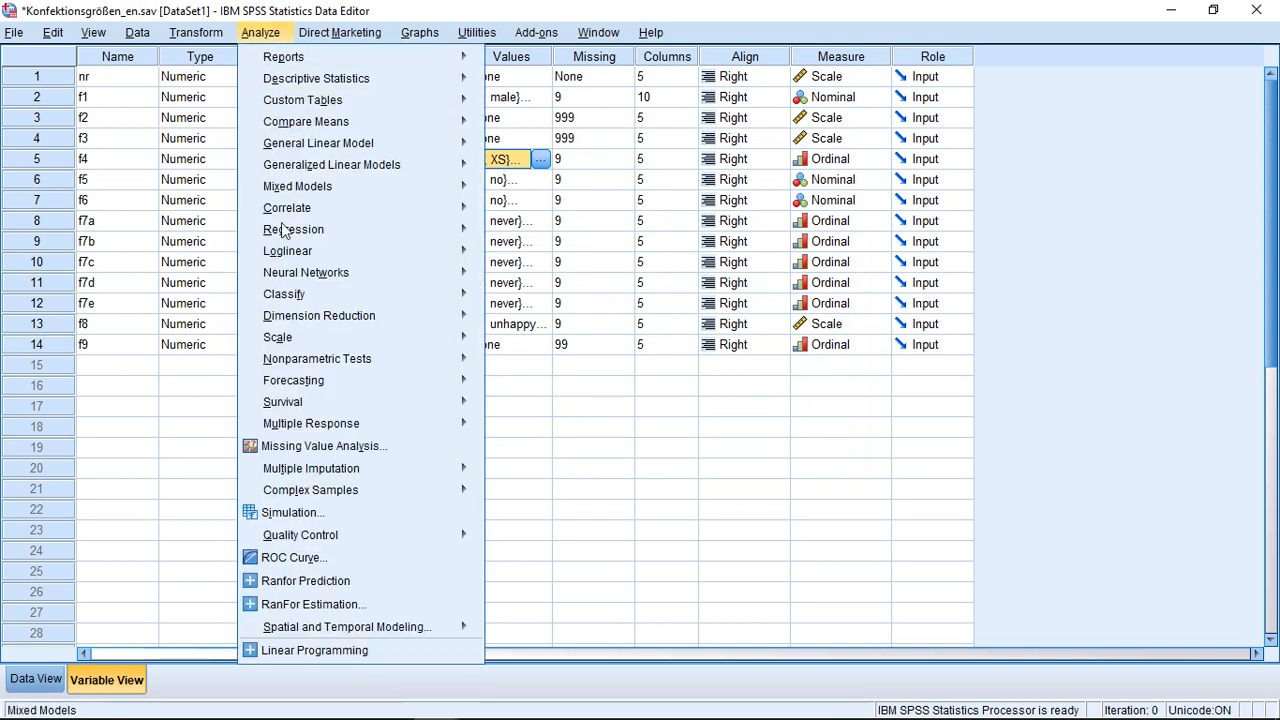
left_click(292, 228)
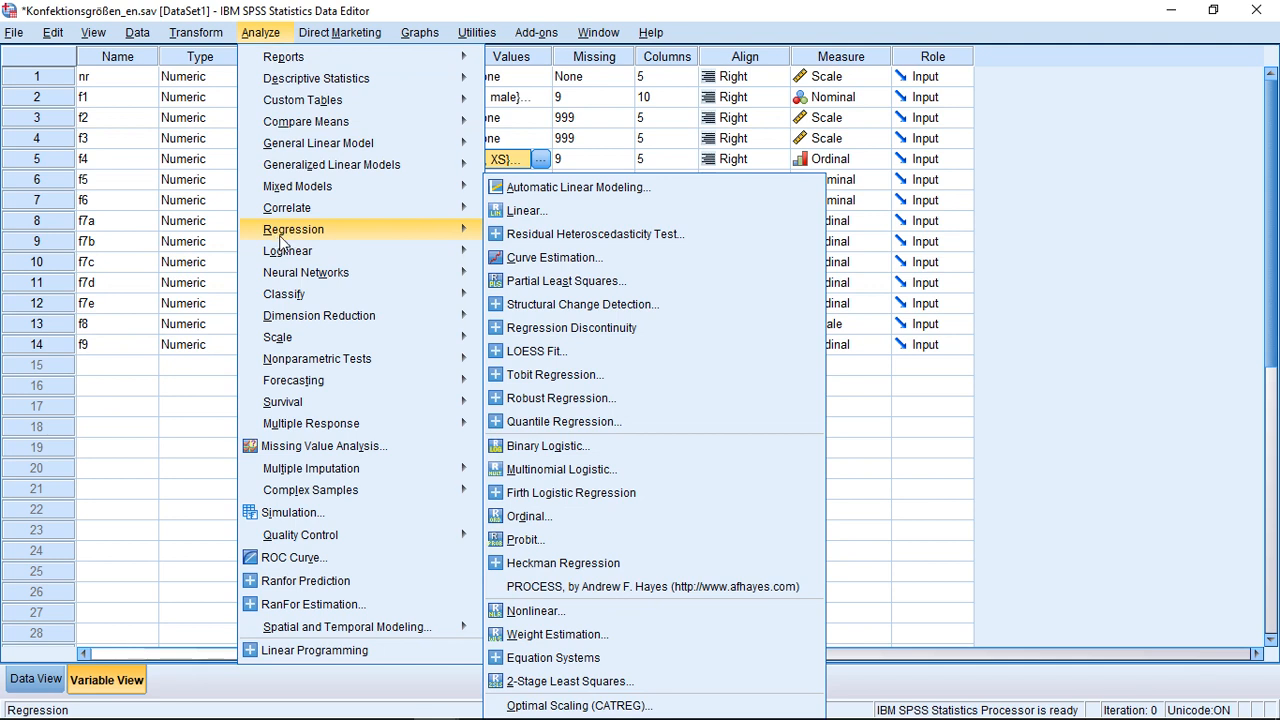
mouse_move(560, 468)
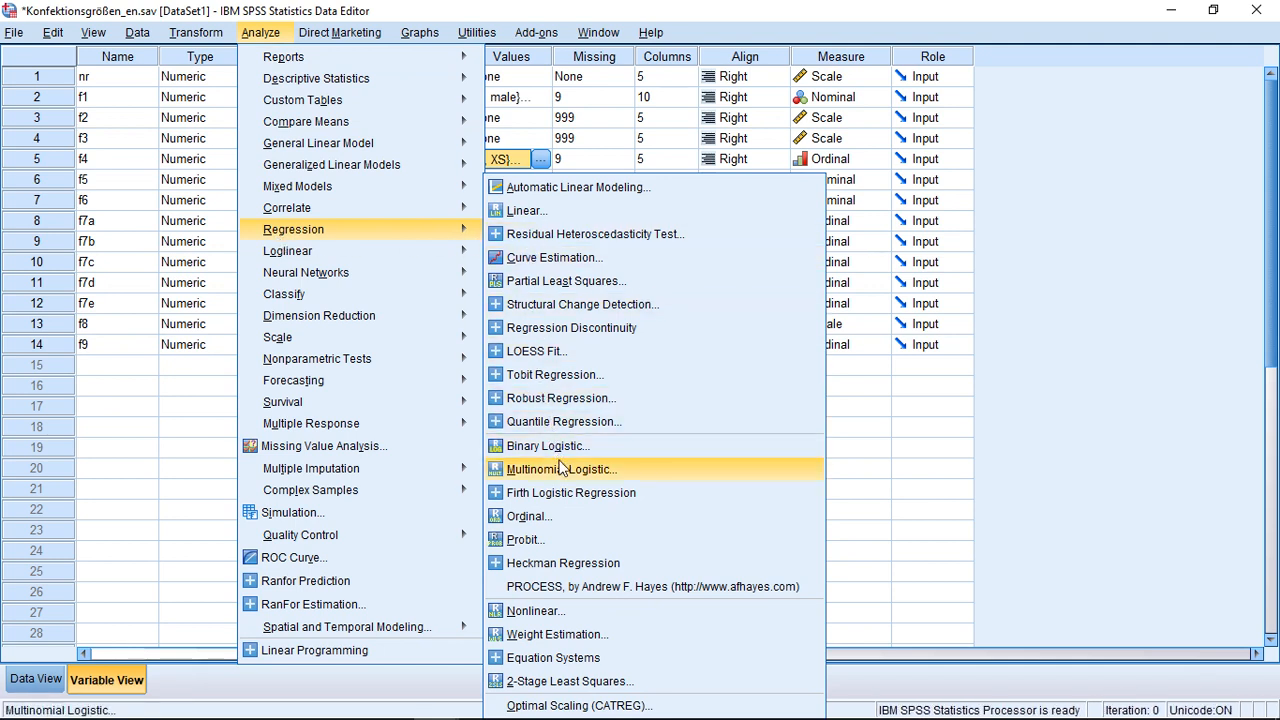
mouse_move(548, 446)
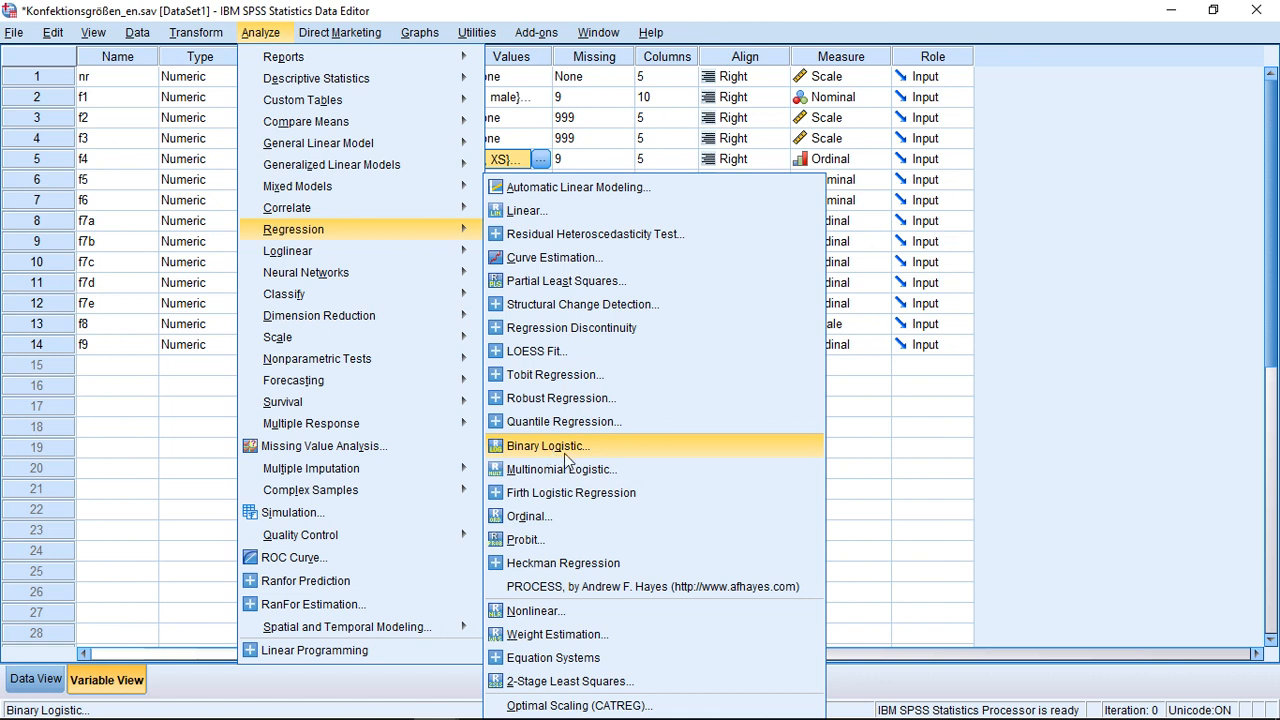
mouse_move(560, 468)
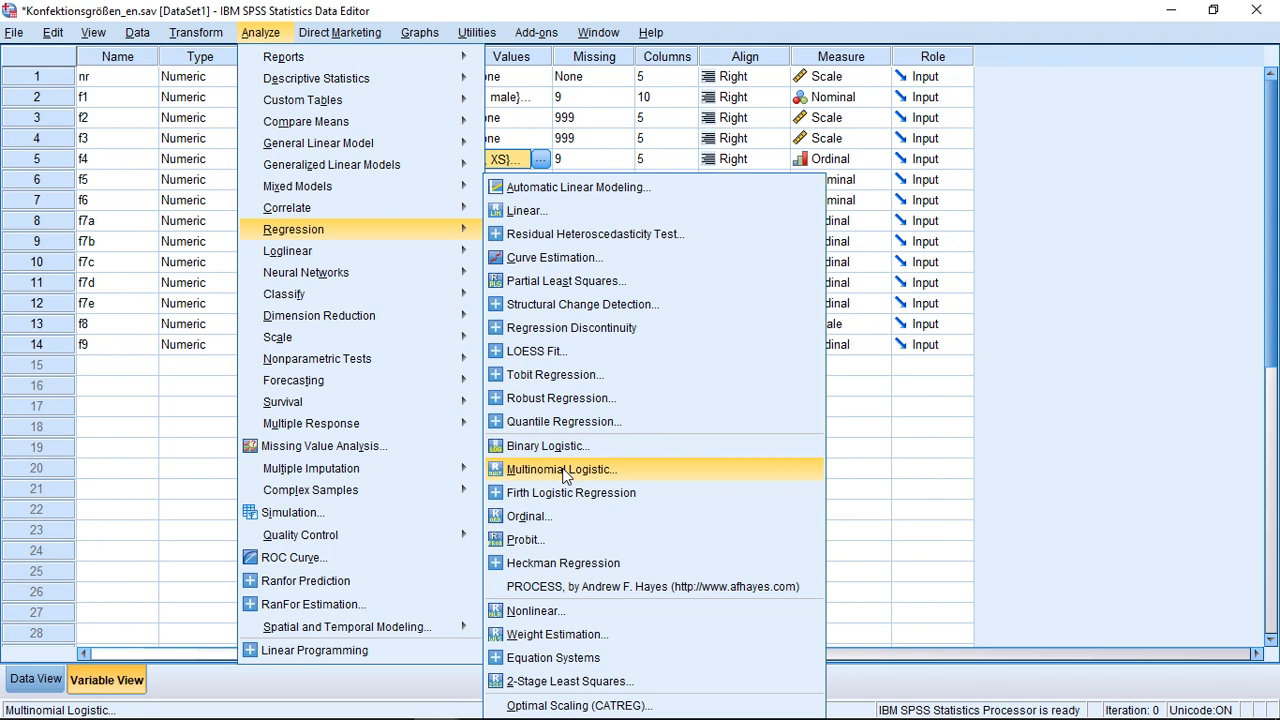
left_click(562, 468)
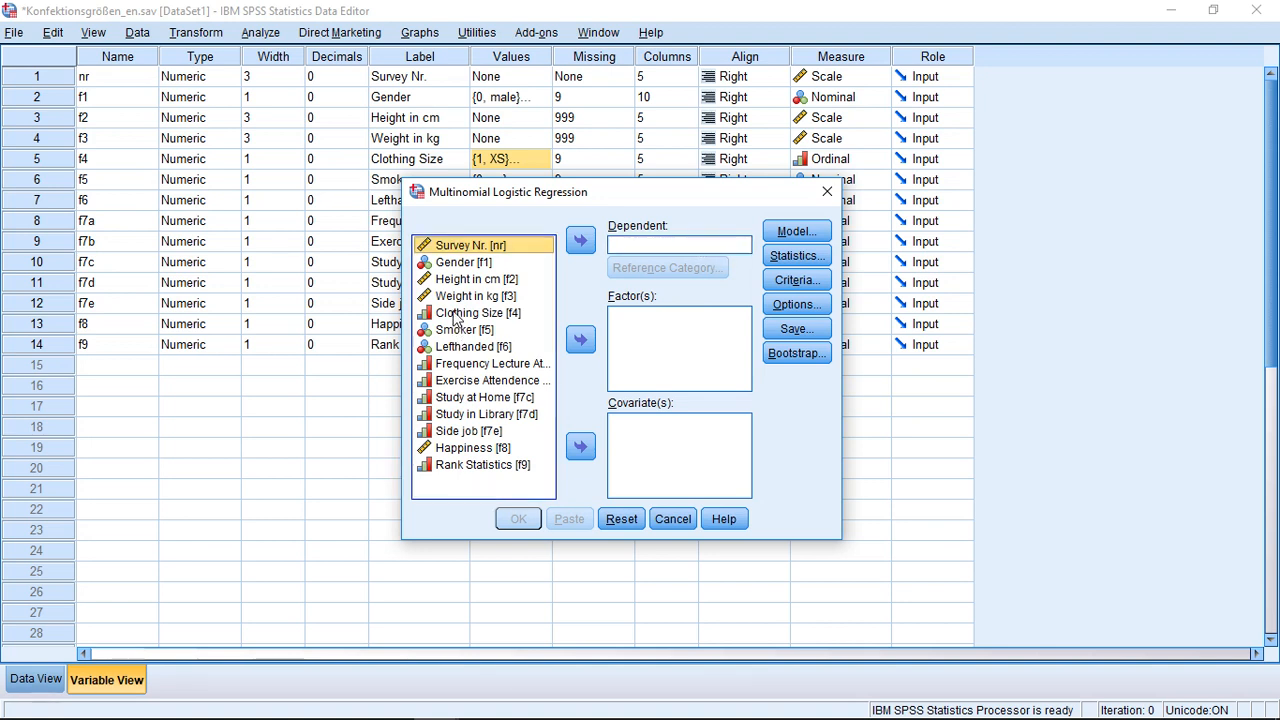
Step: Set Clothing Size as dependent and Gender, Height, Weight as covariates
left_click(580, 240)
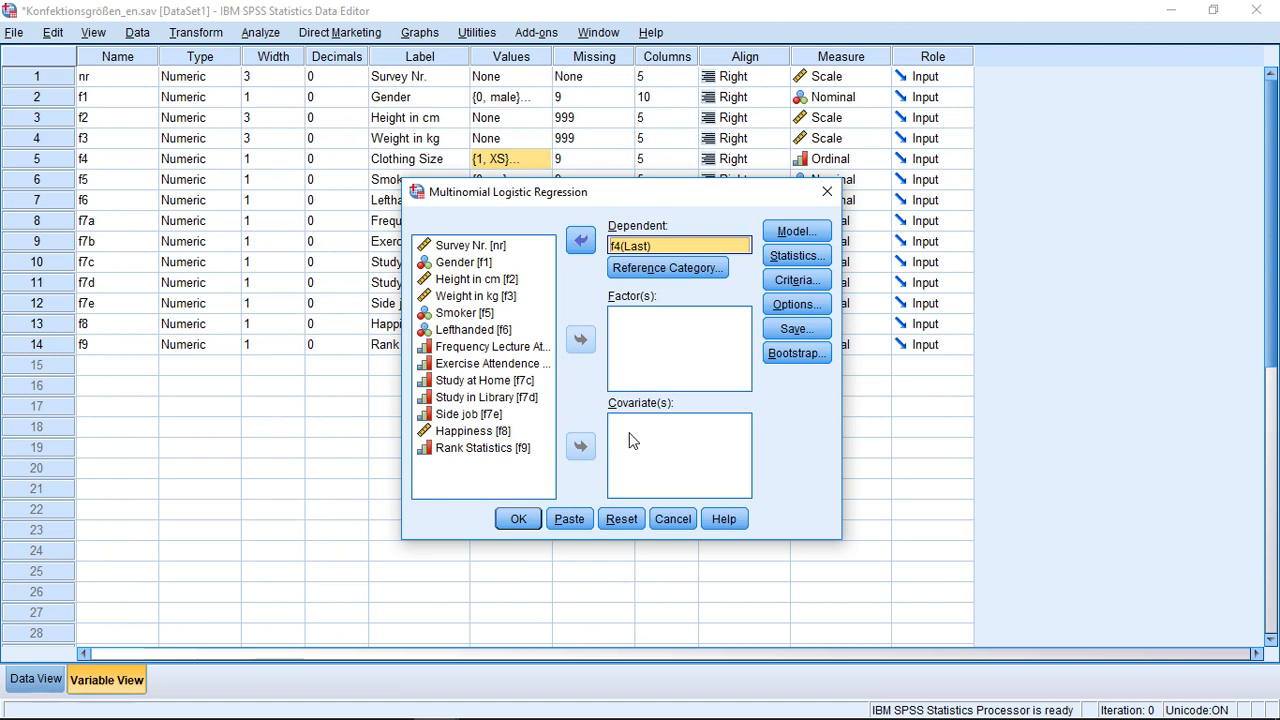
mouse_move(632, 458)
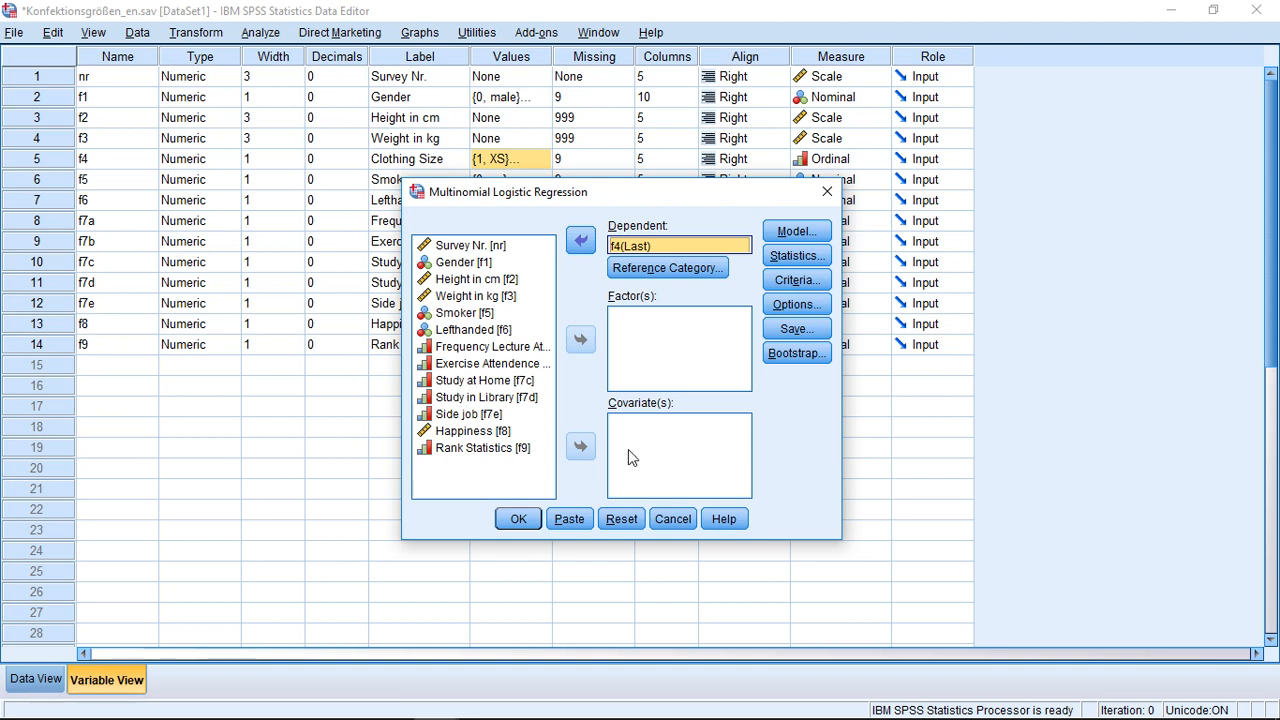
mouse_move(452, 300)
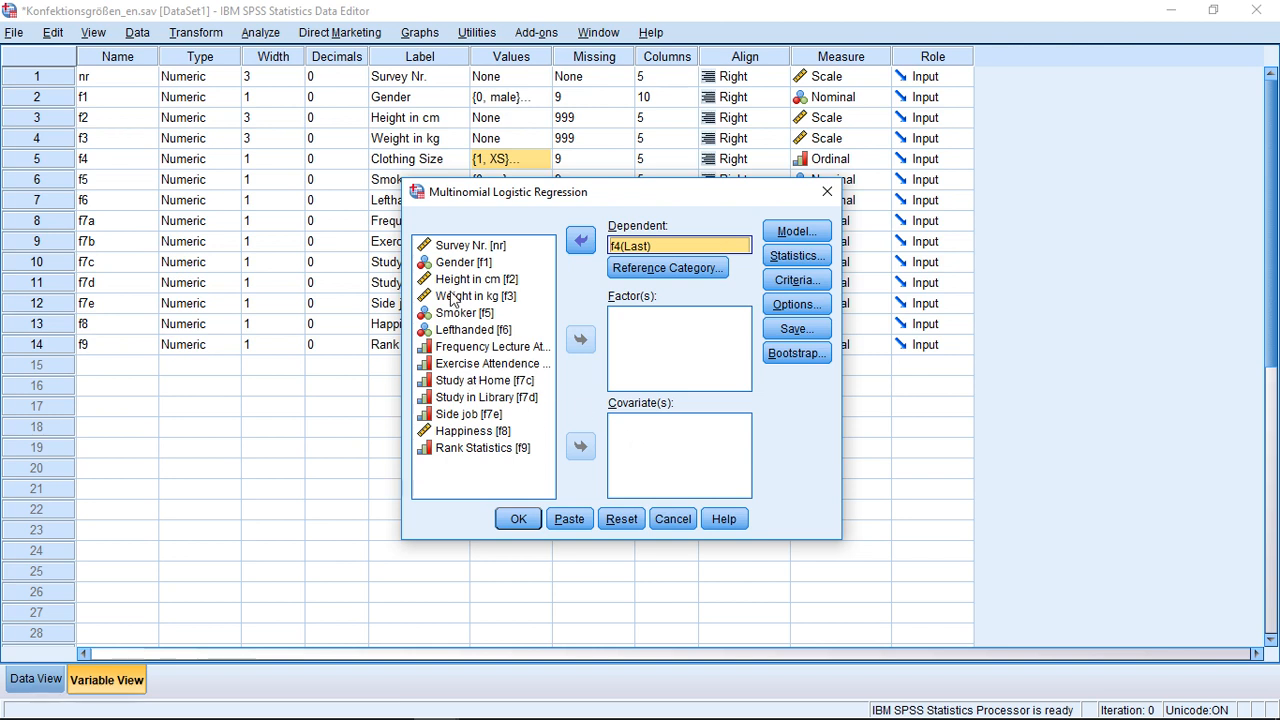
left_click(460, 260)
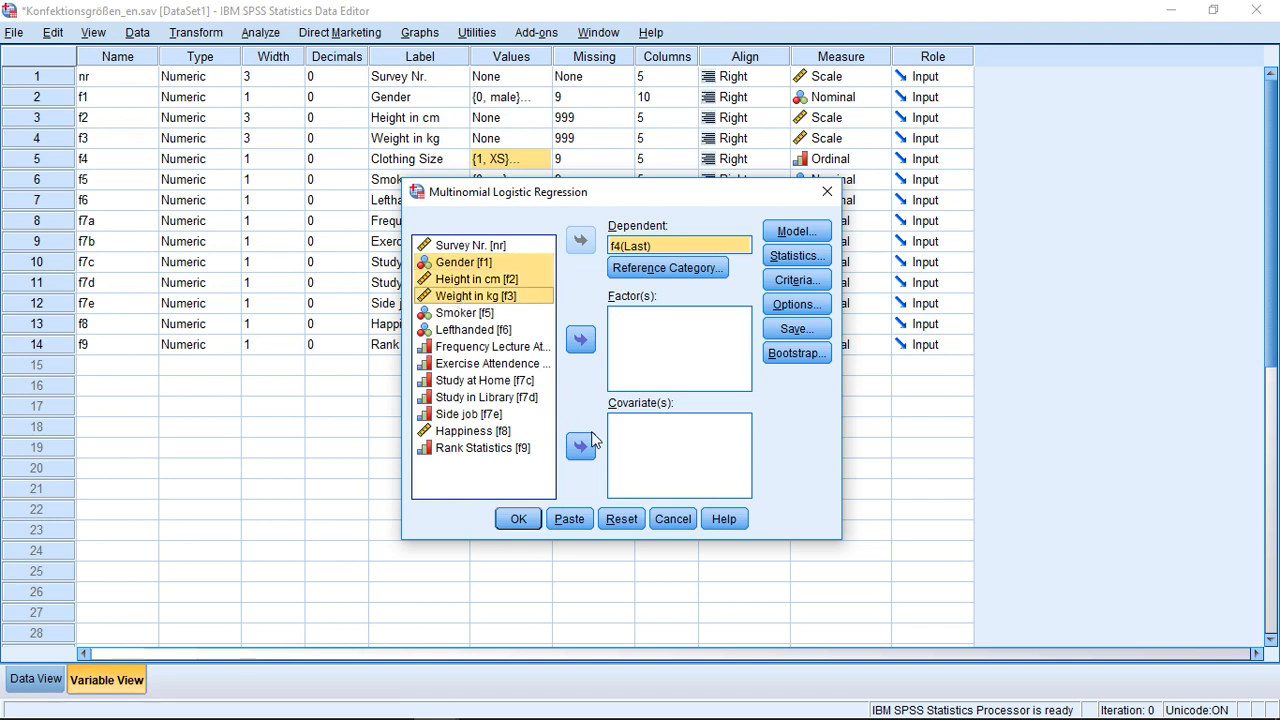
left_click(580, 446)
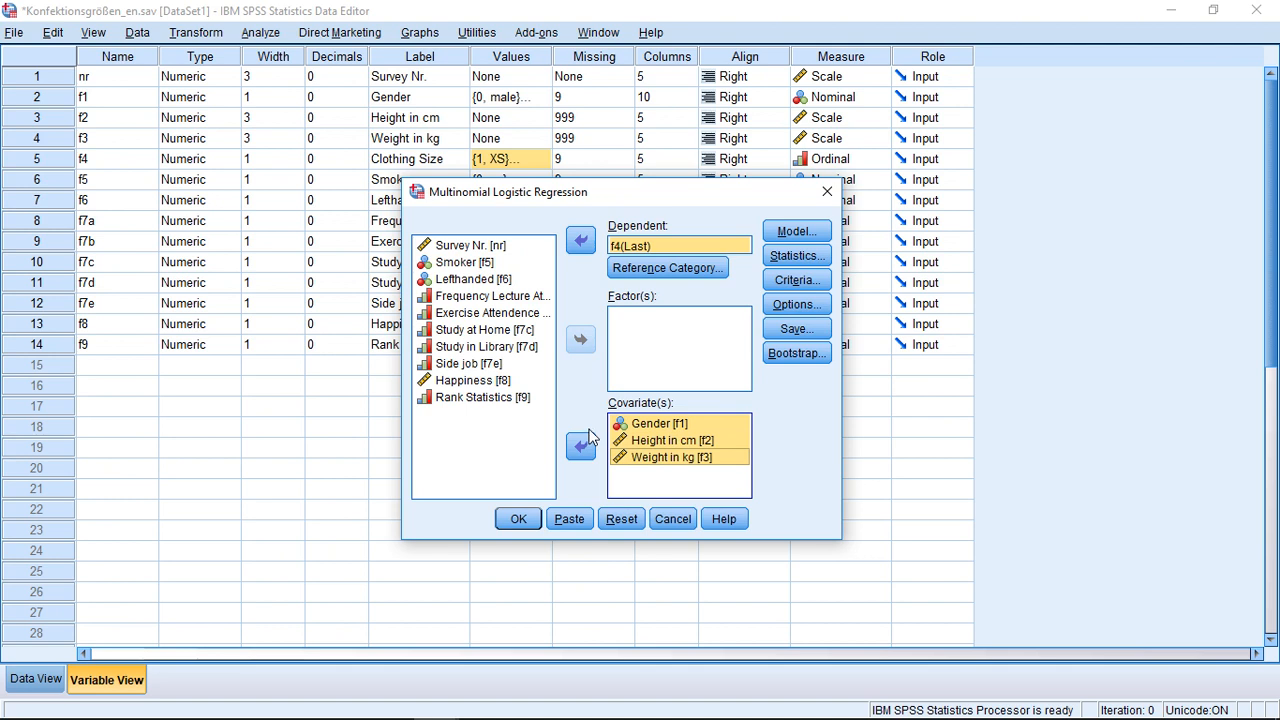
mouse_move(628, 396)
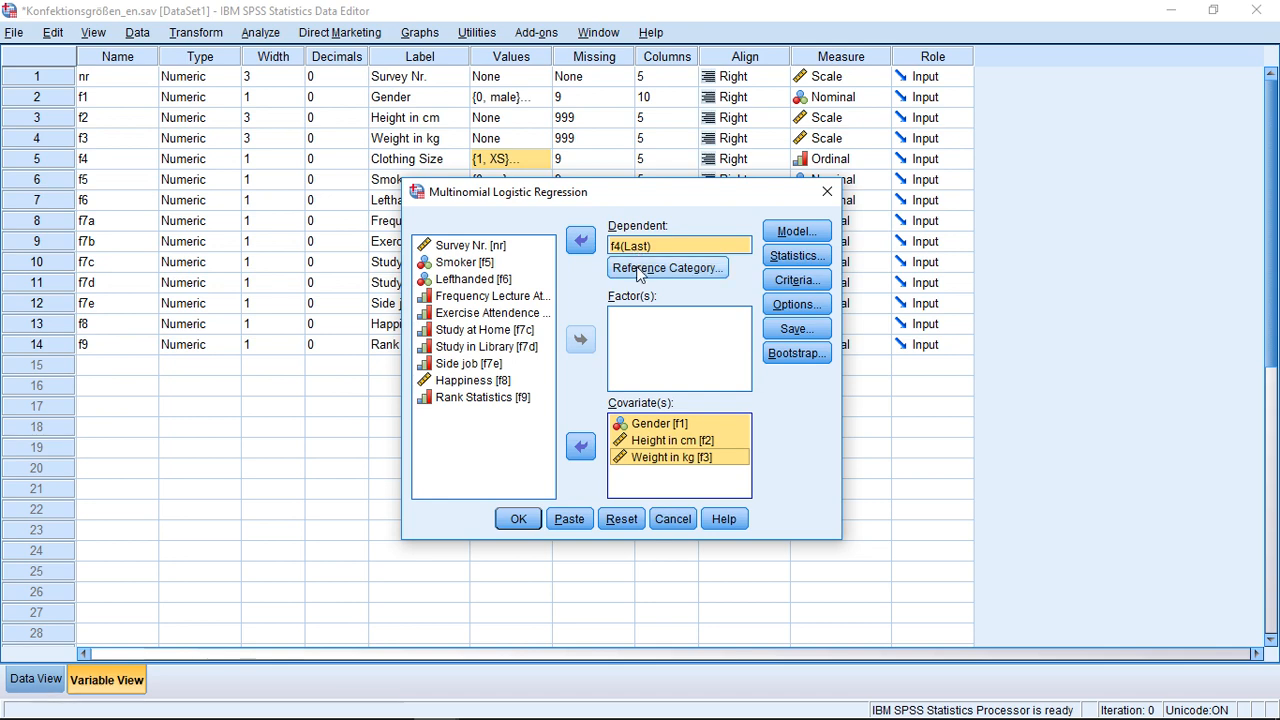
Step: Set a custom reference category of 3 for Clothing Size after trying First and Last
left_click(666, 268)
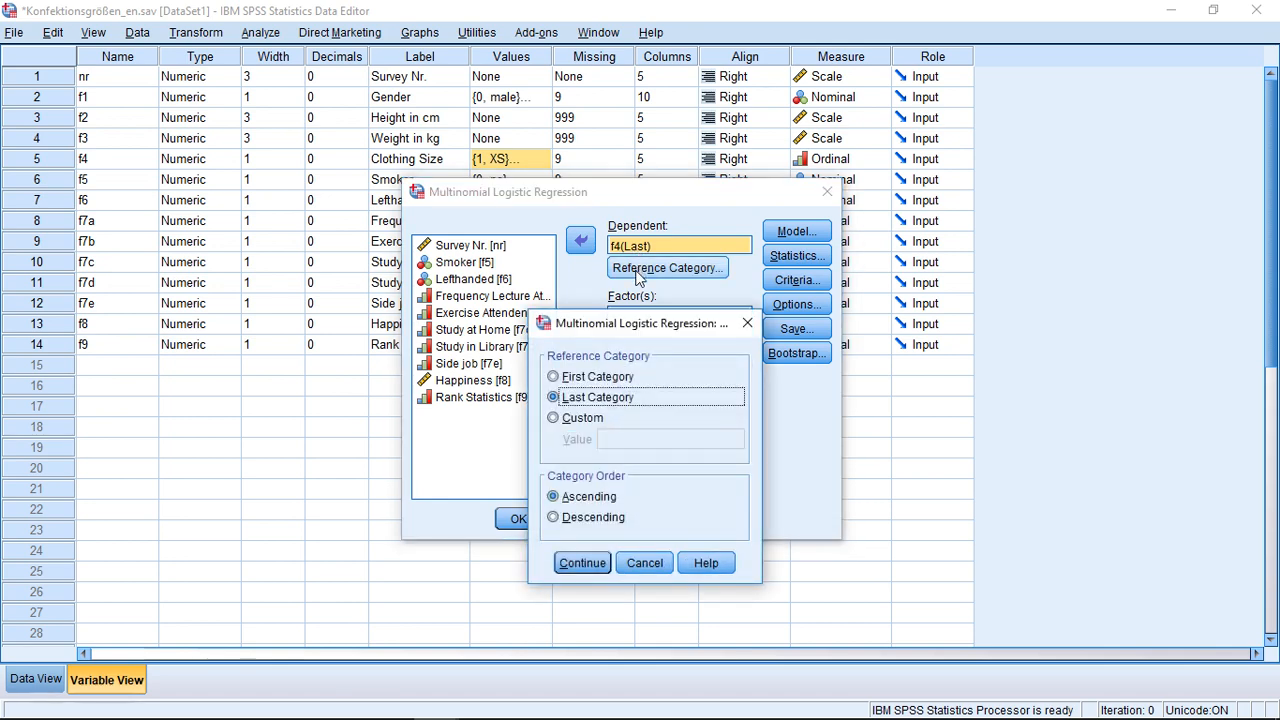
mouse_move(640, 446)
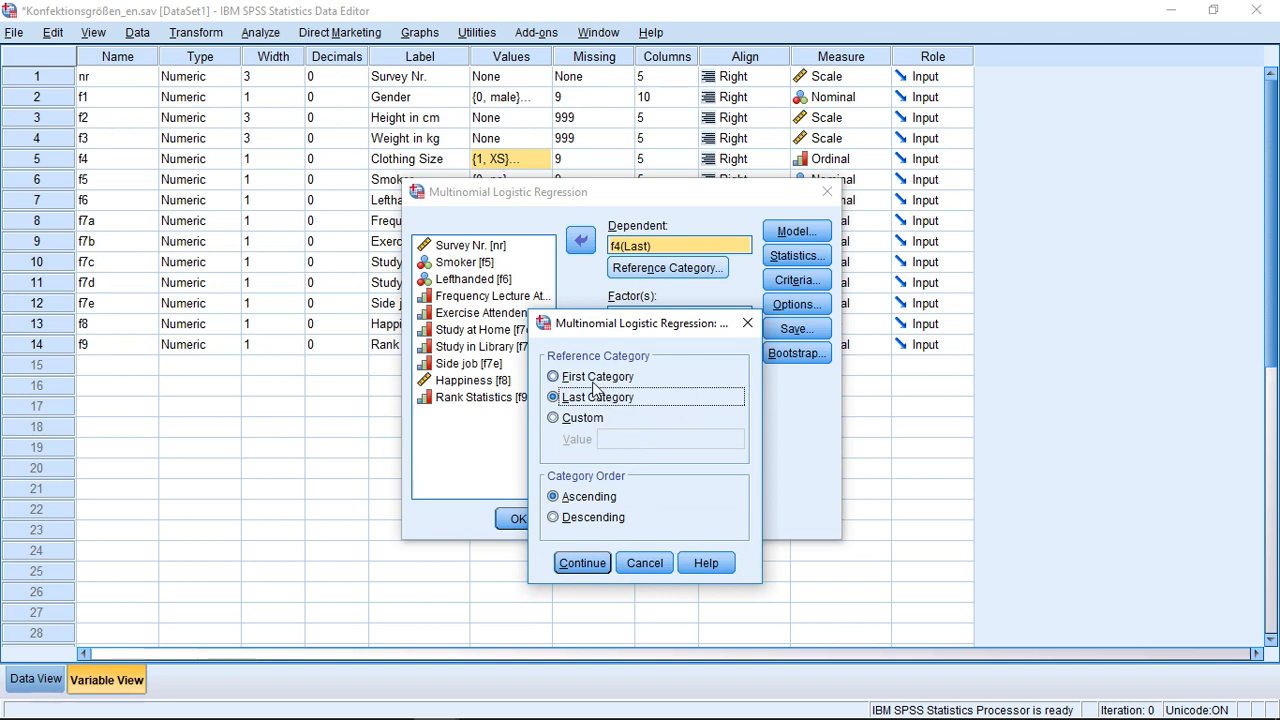
left_click(552, 376)
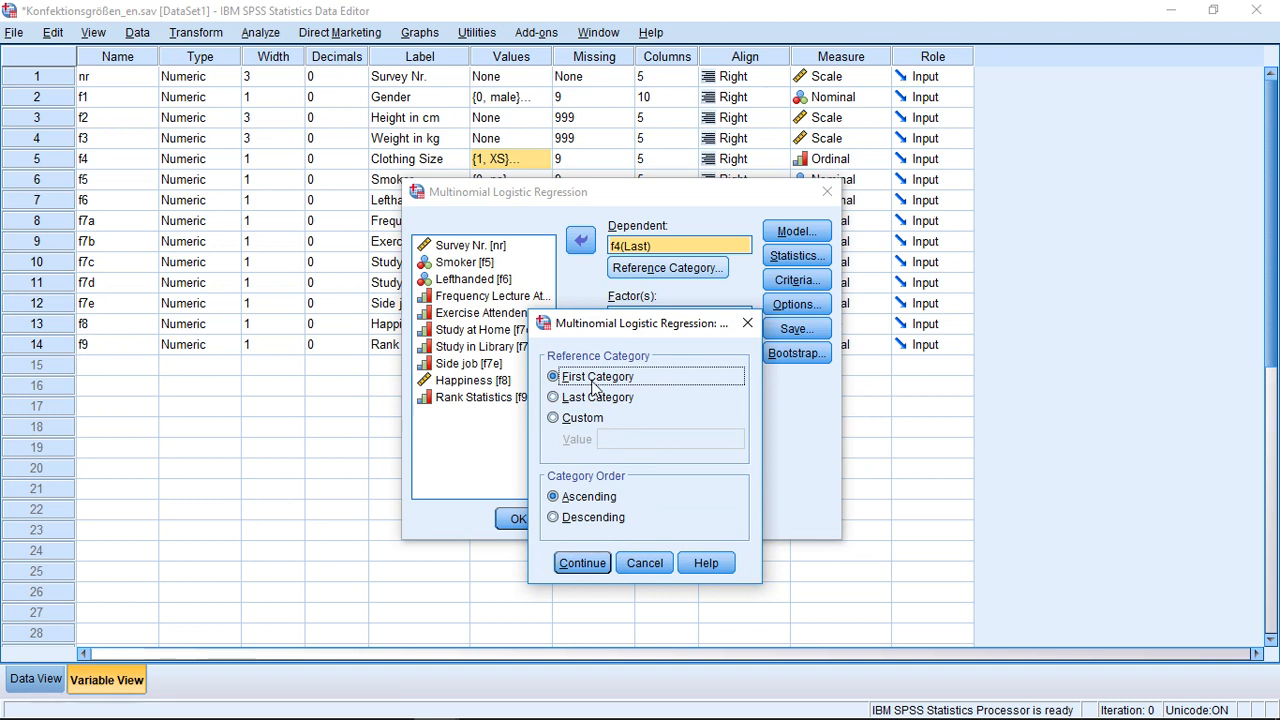
mouse_move(632, 390)
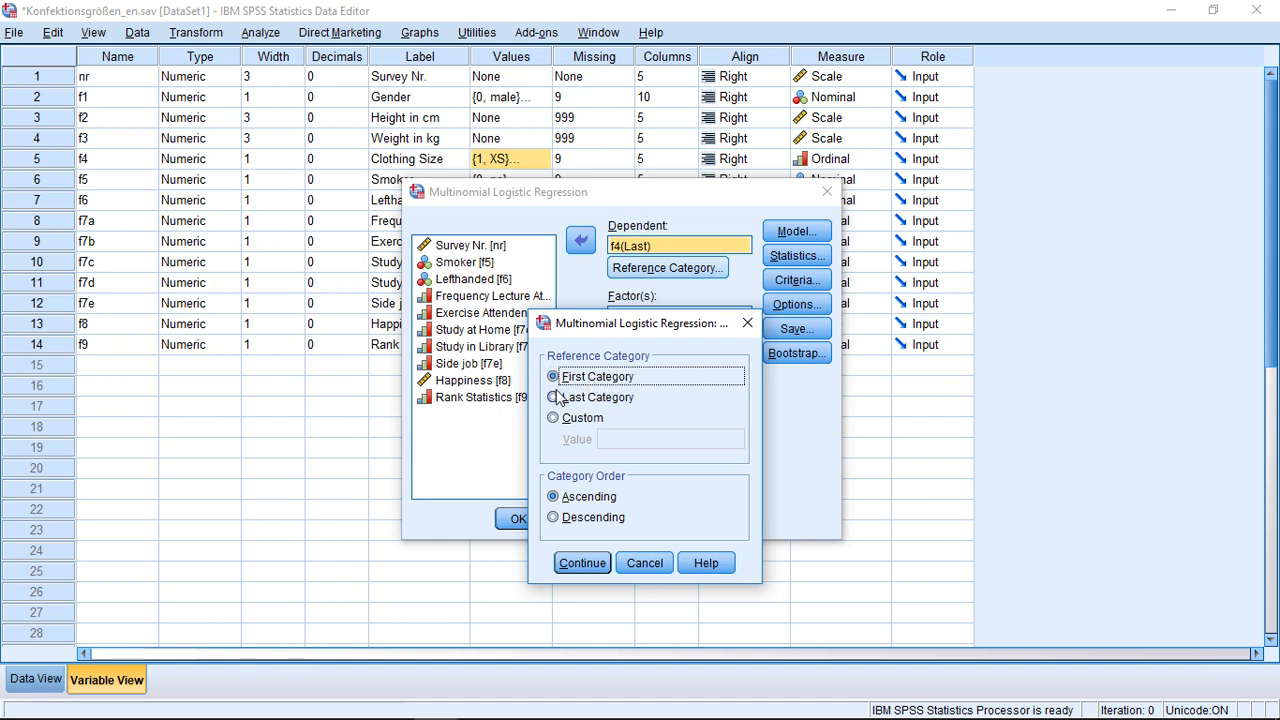
left_click(552, 396)
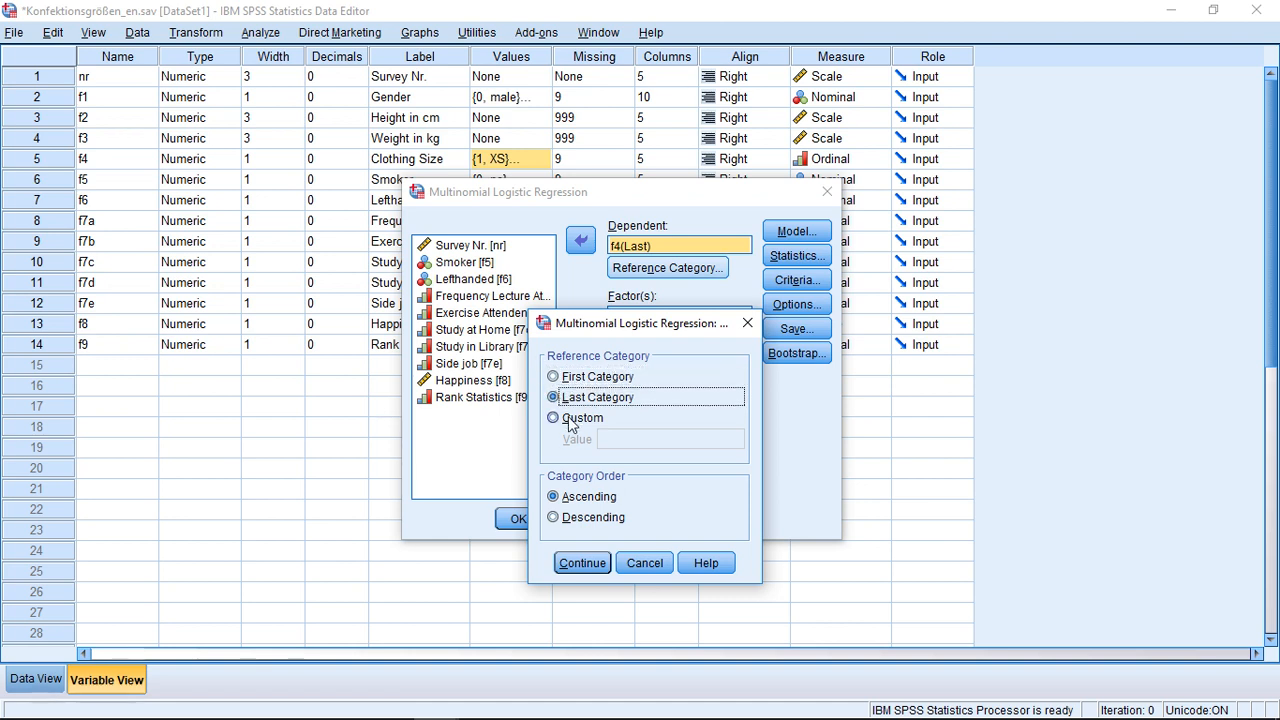
left_click(552, 418)
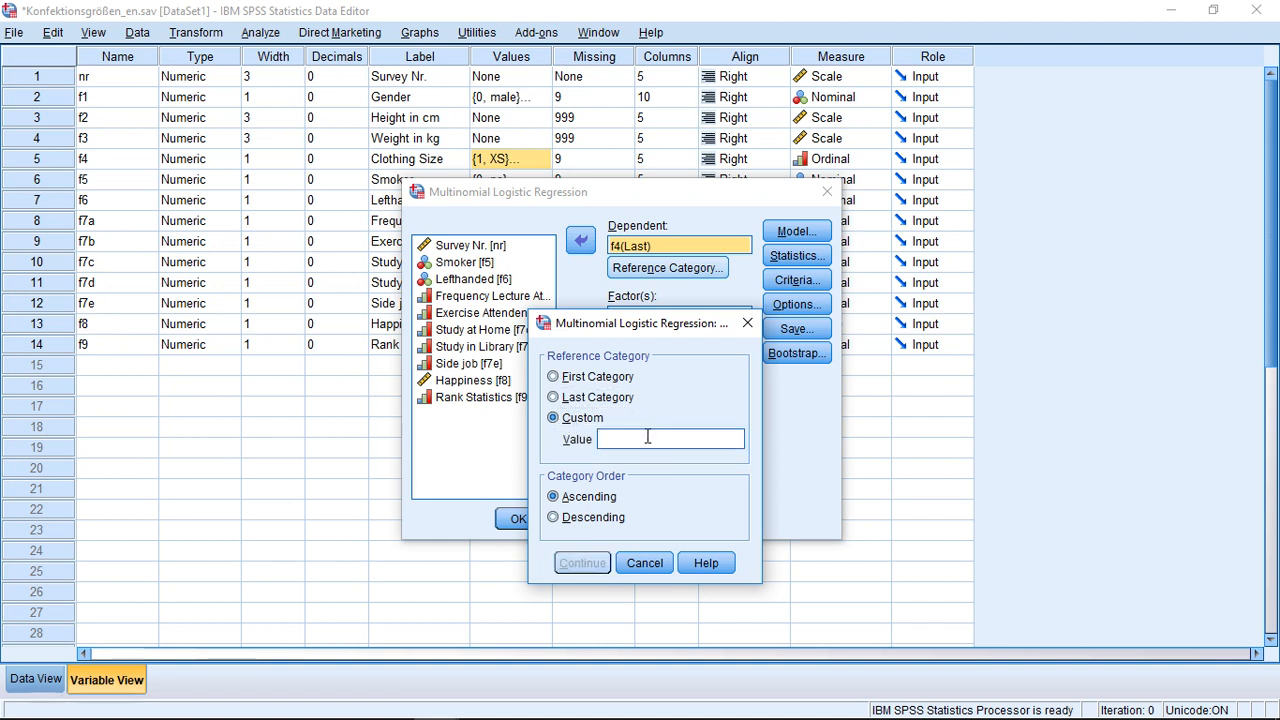
type("3")
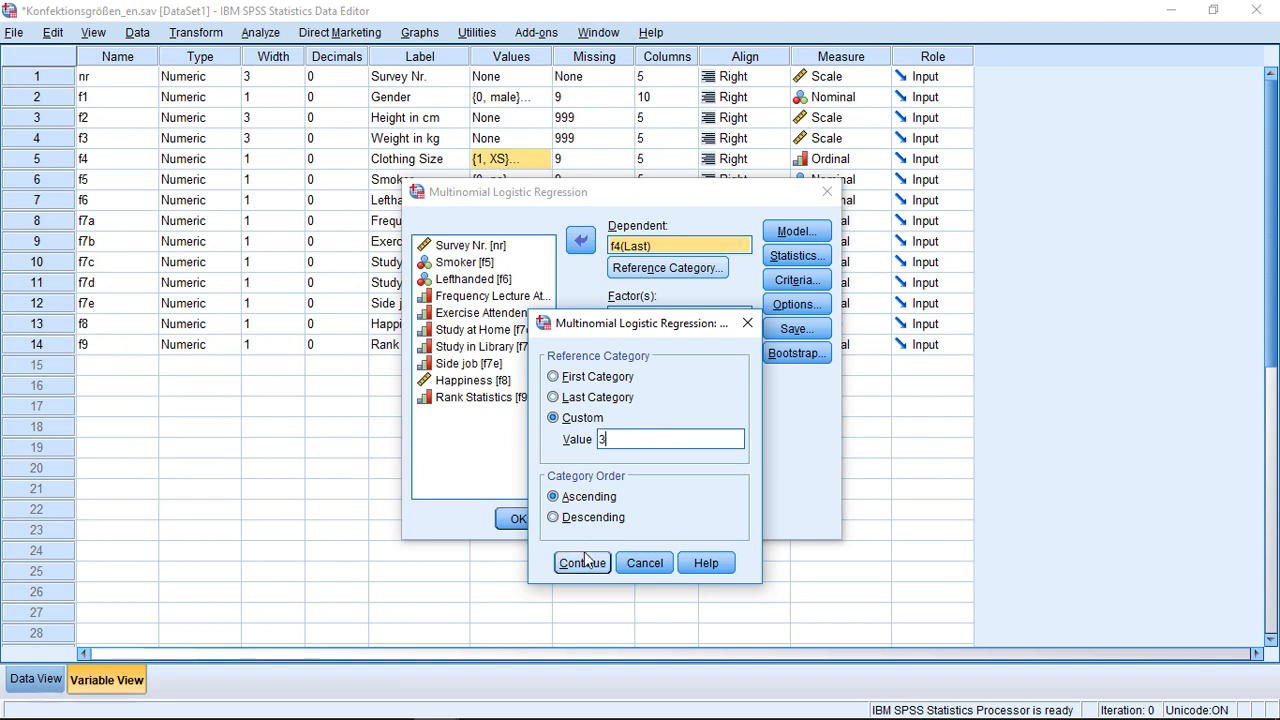
left_click(582, 562)
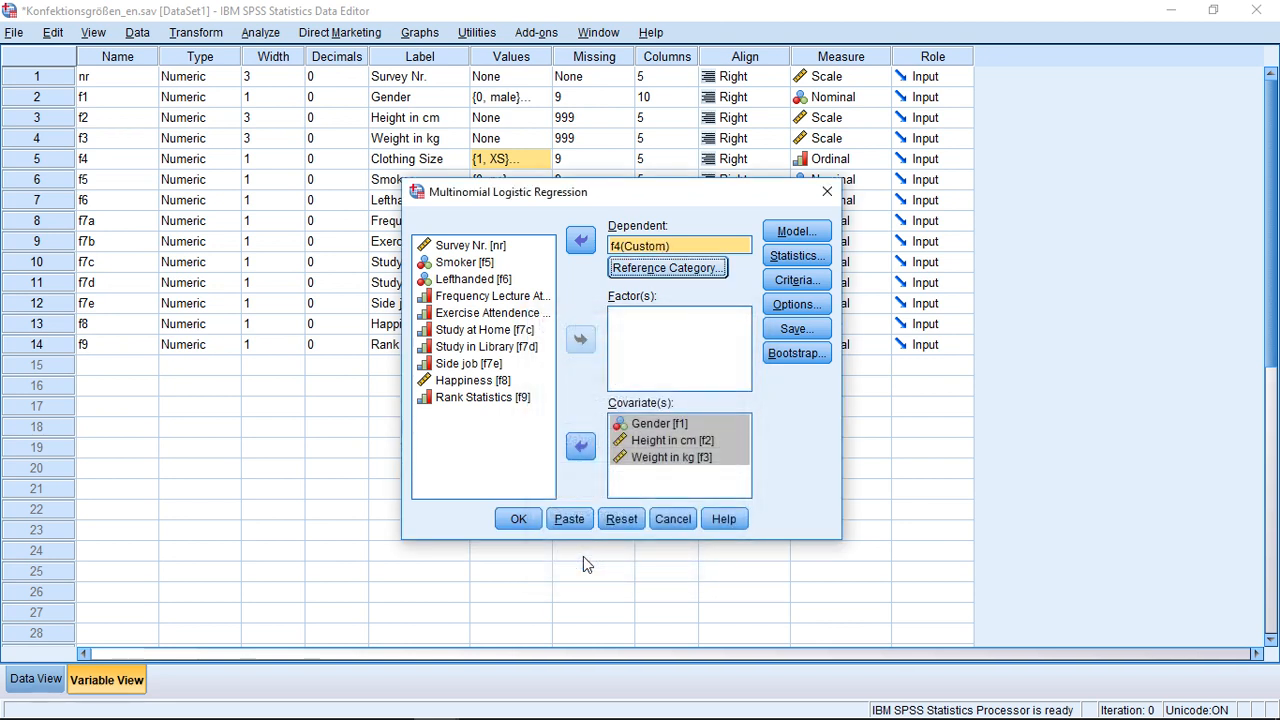
Step: Run the multinomial logistic regression to produce the output tables
left_click(518, 518)
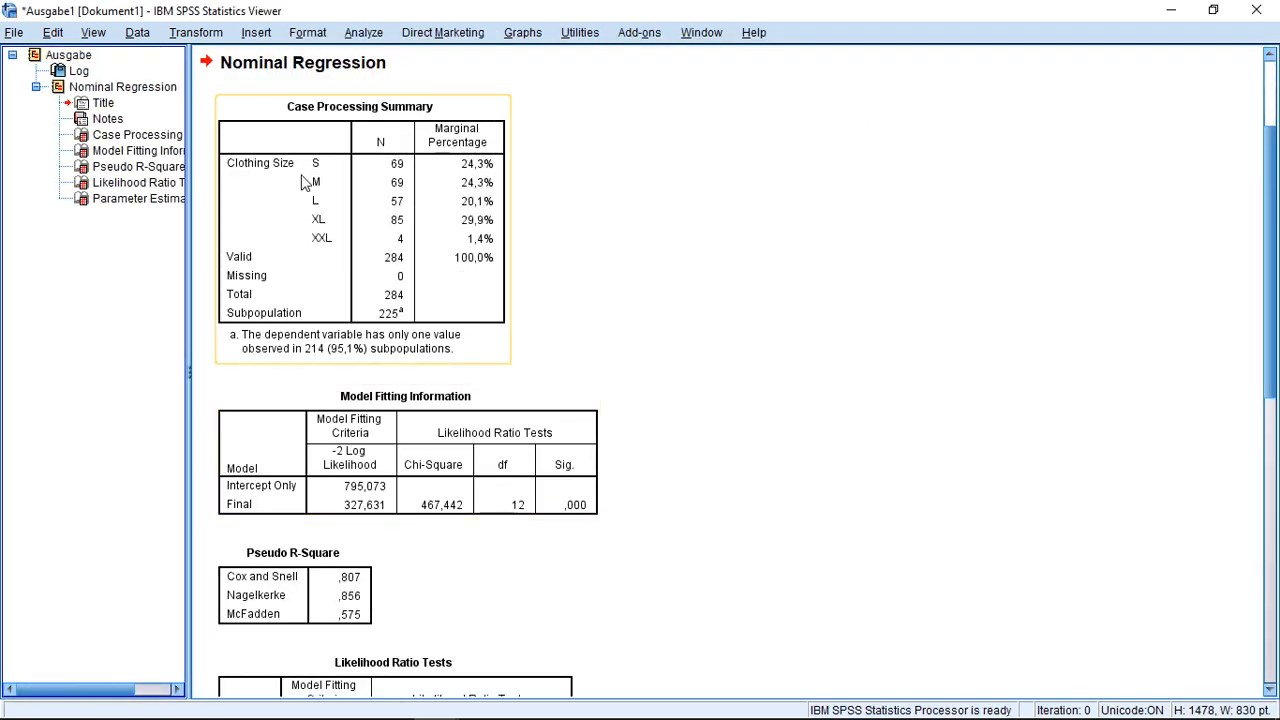
mouse_move(414, 240)
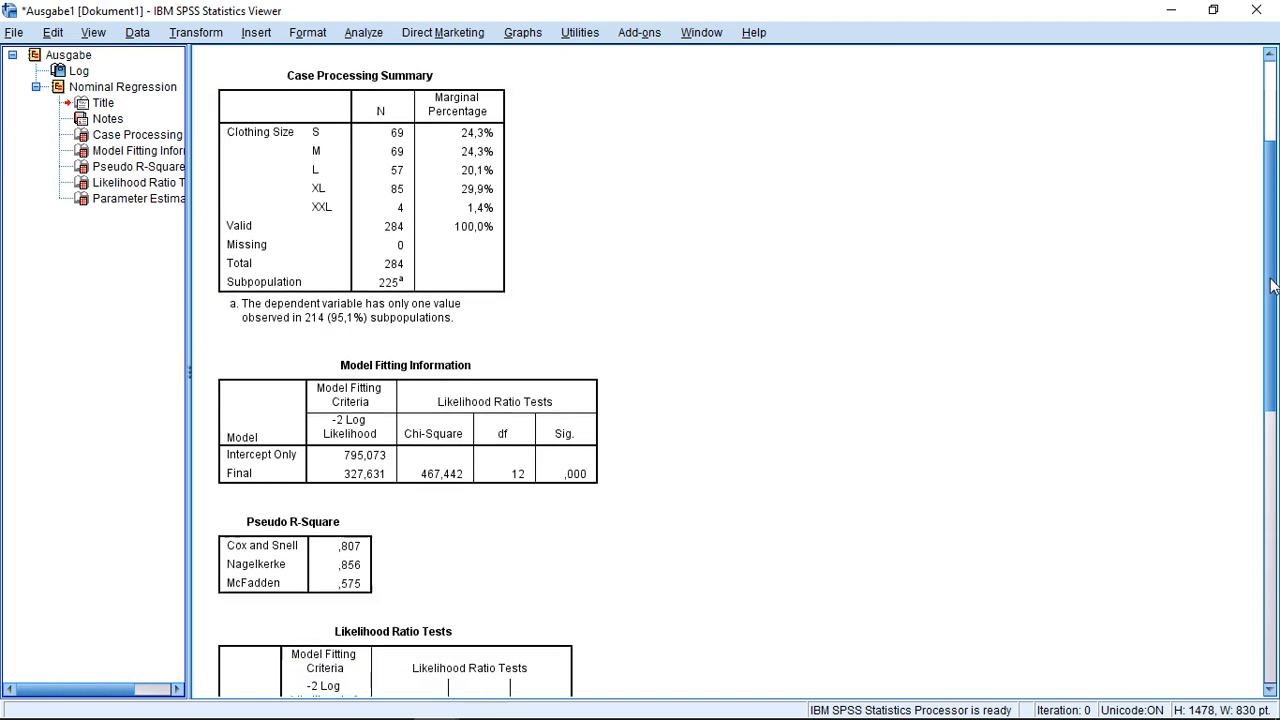
scroll("down", 3)
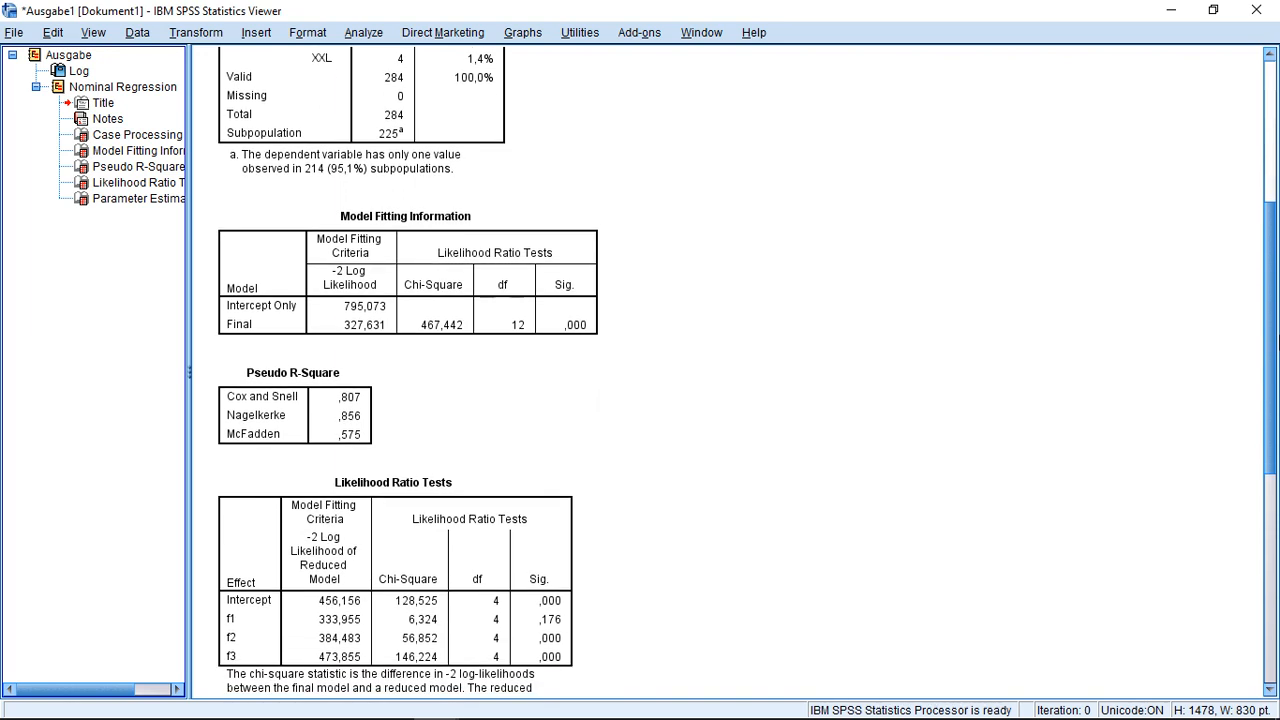
left_click(510, 292)
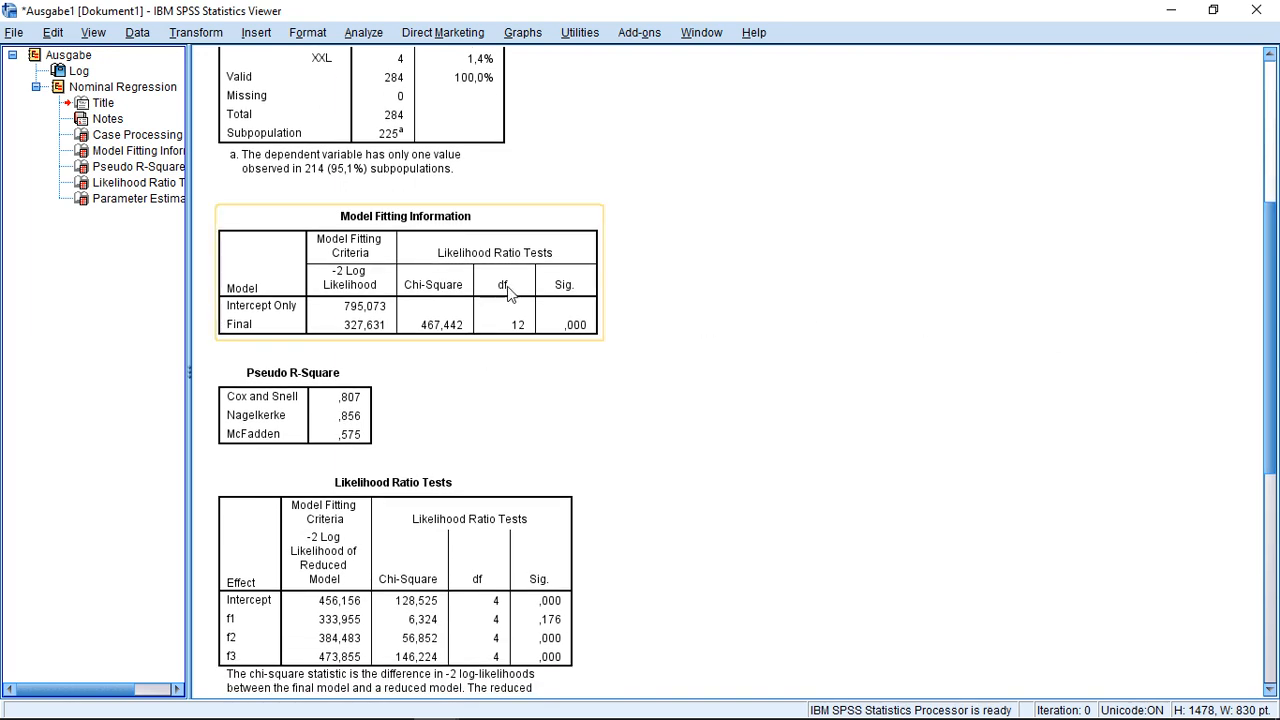
mouse_move(538, 256)
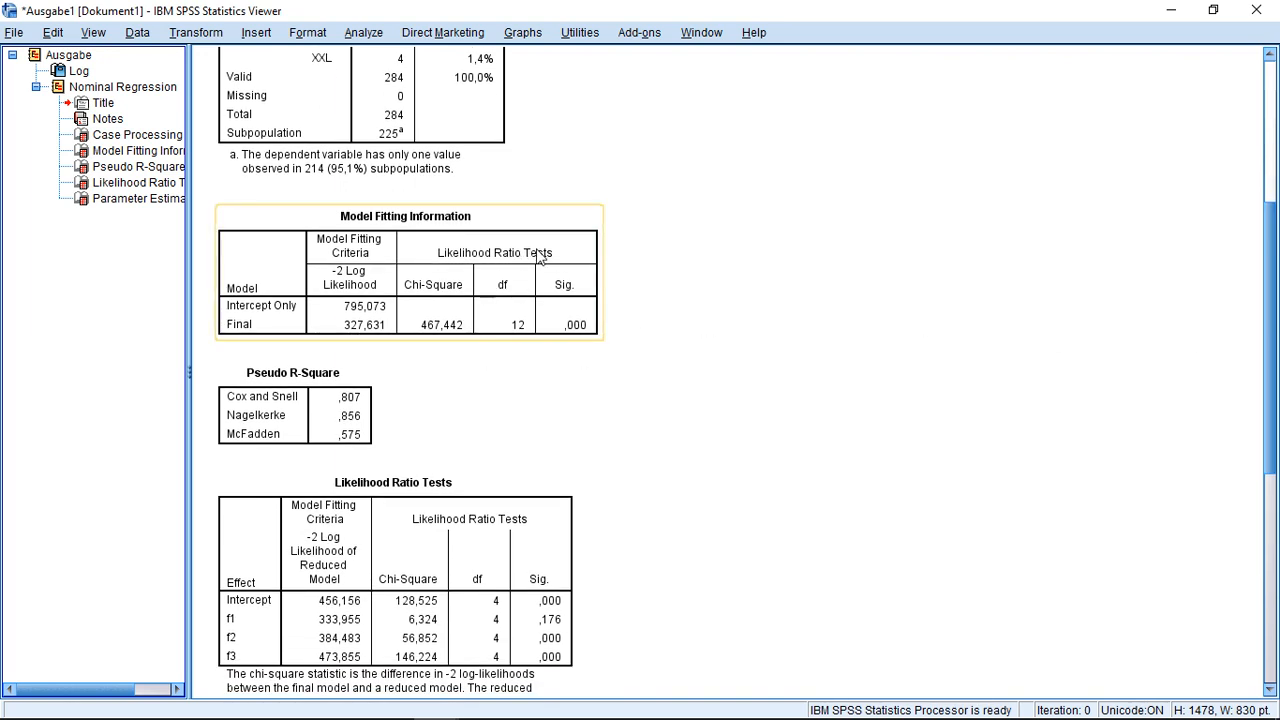
mouse_move(578, 256)
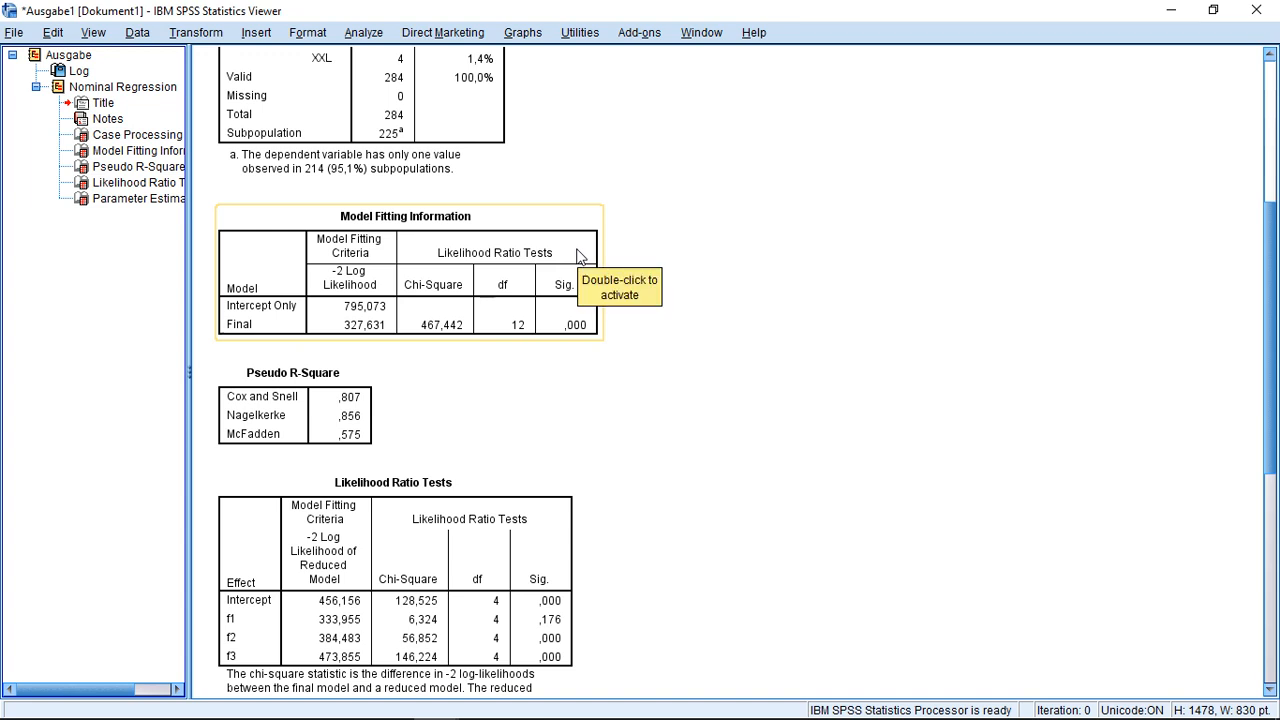
mouse_move(600, 338)
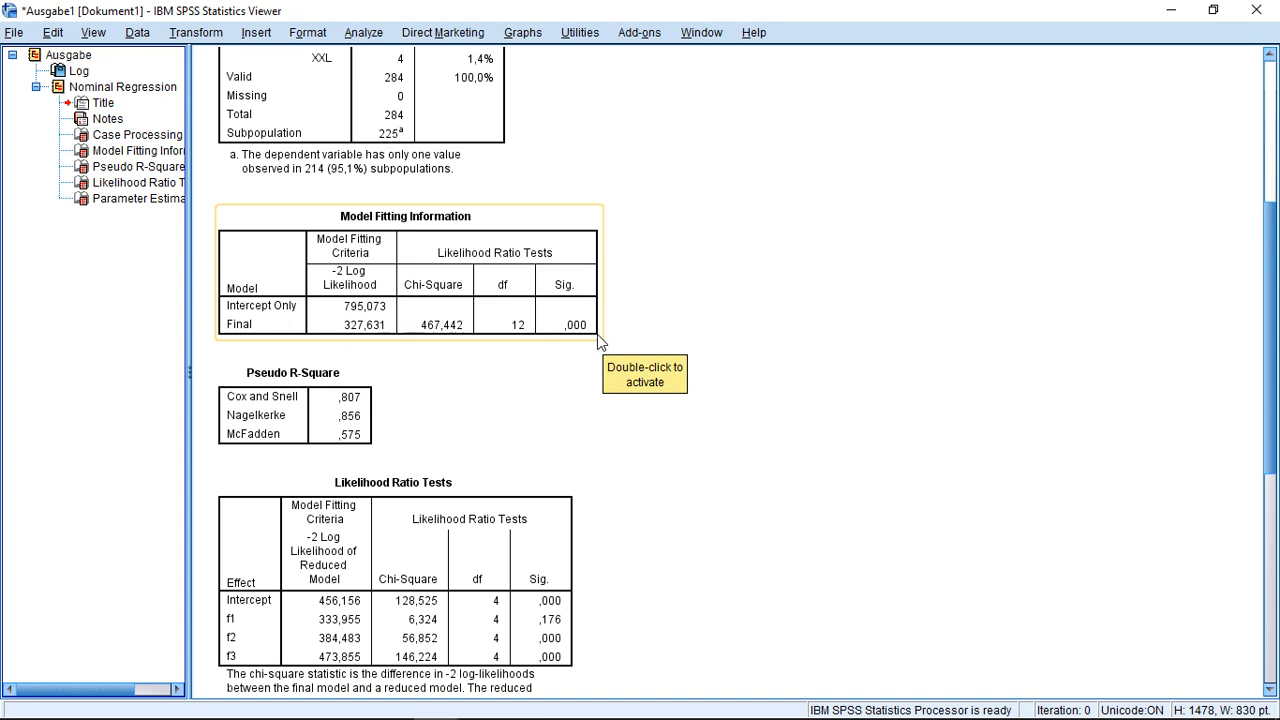
mouse_move(600, 342)
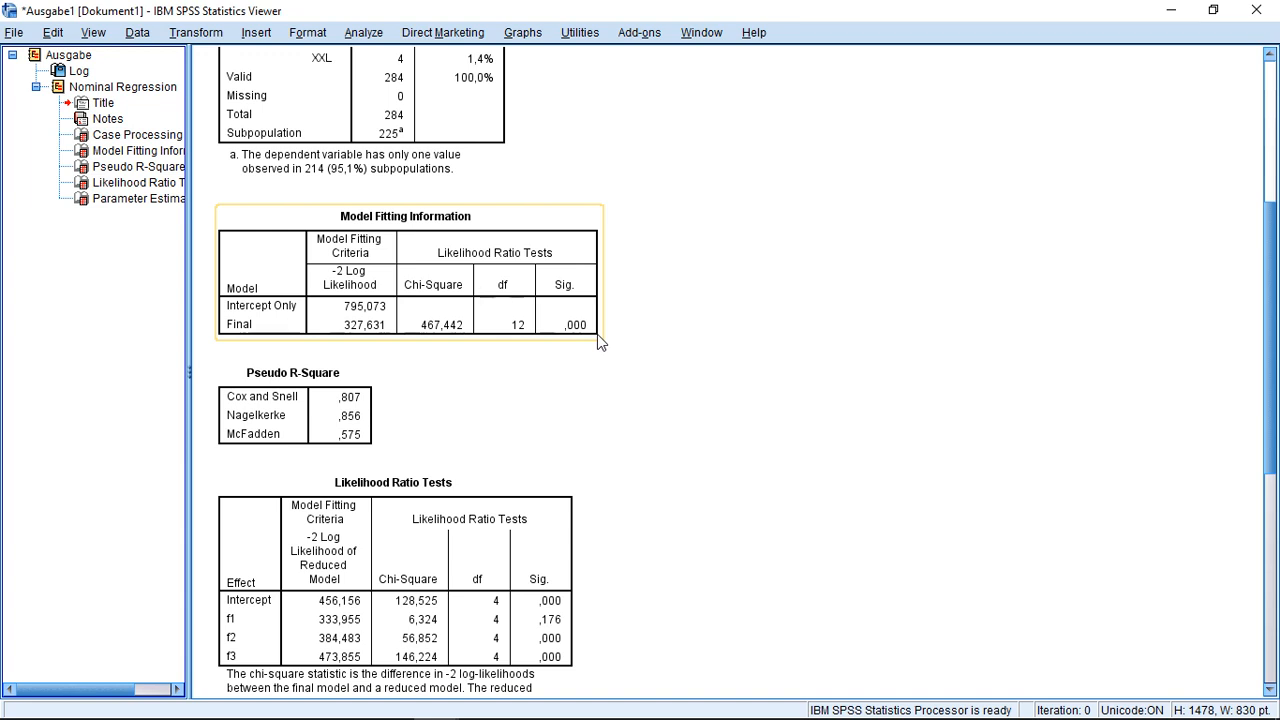
mouse_move(510, 268)
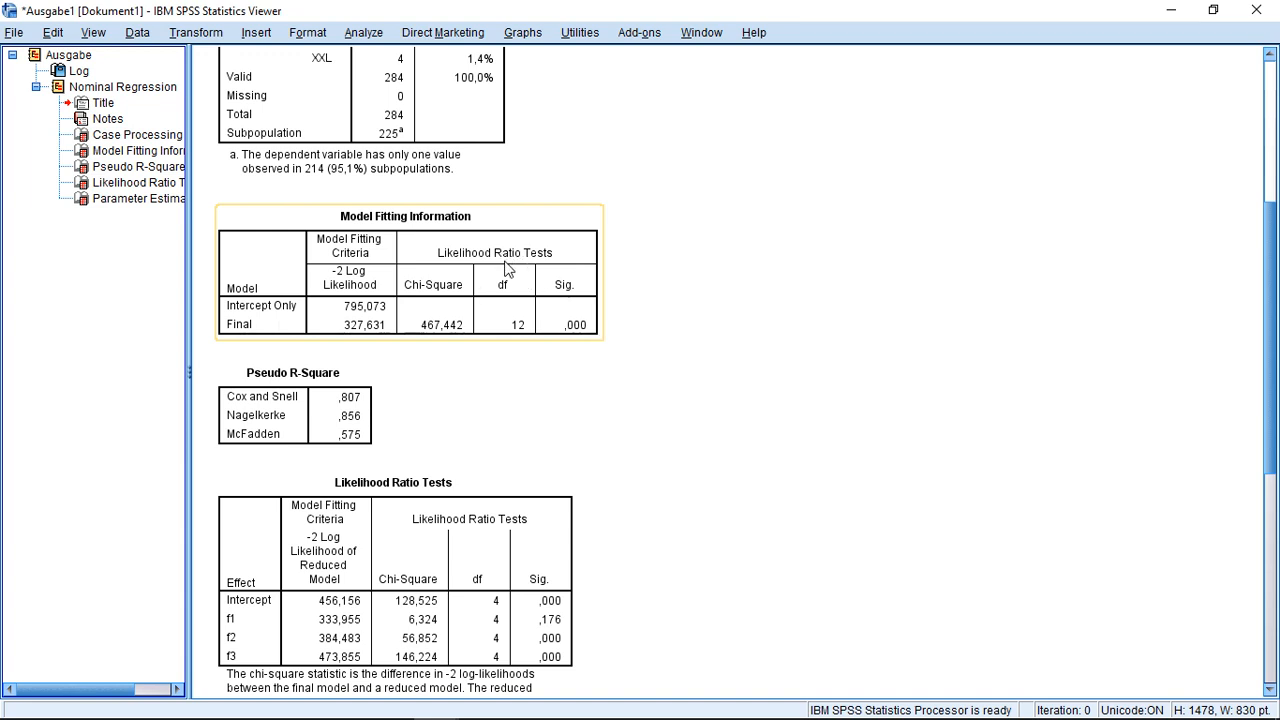
mouse_move(510, 268)
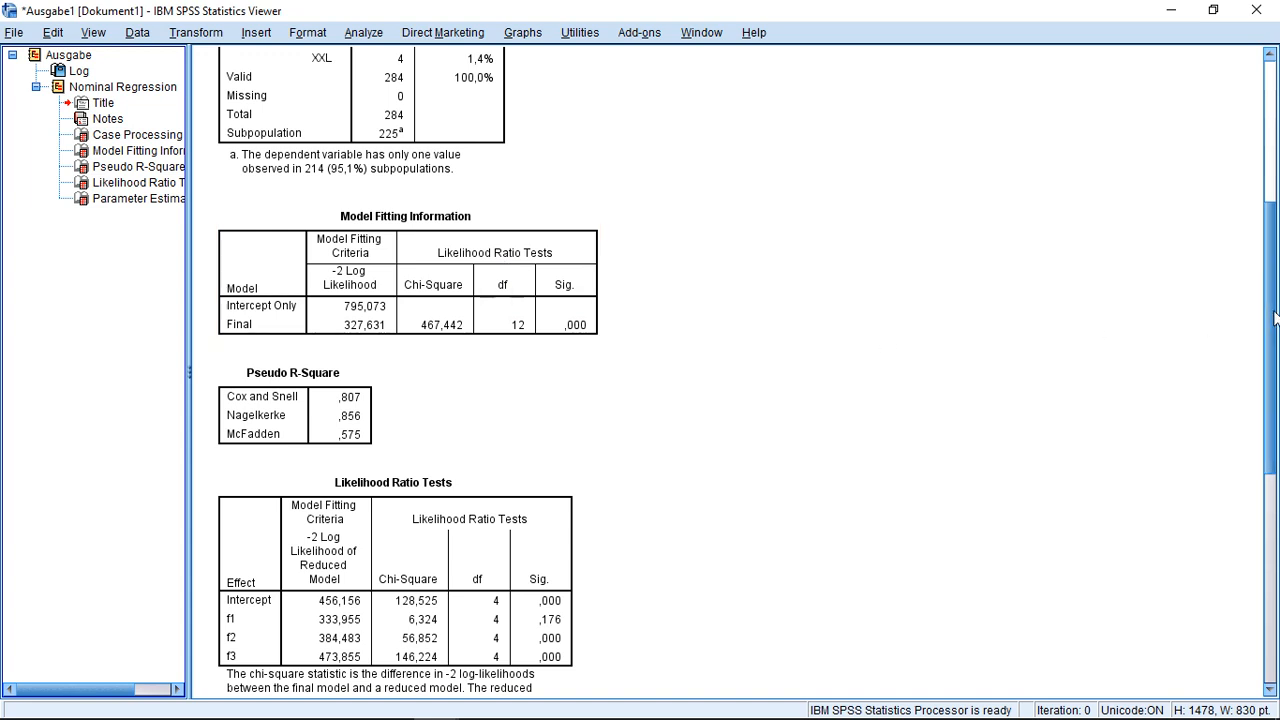
scroll("down", 3)
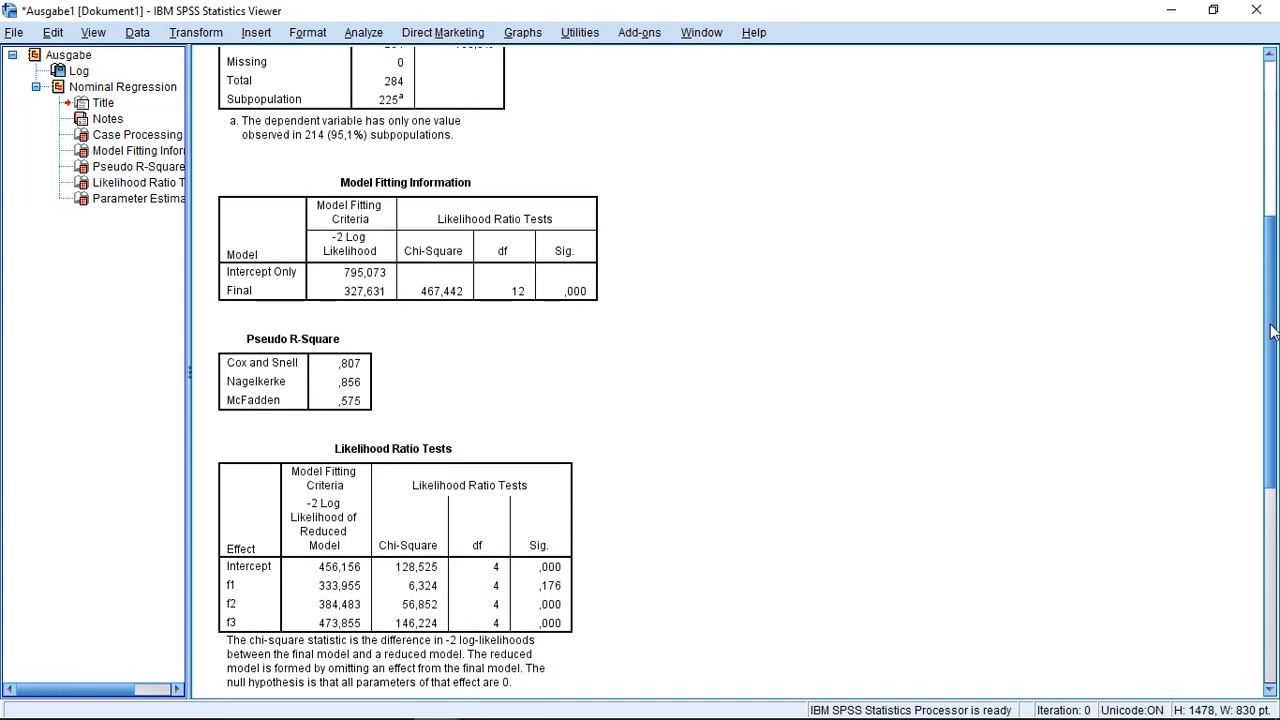
mouse_move(928, 344)
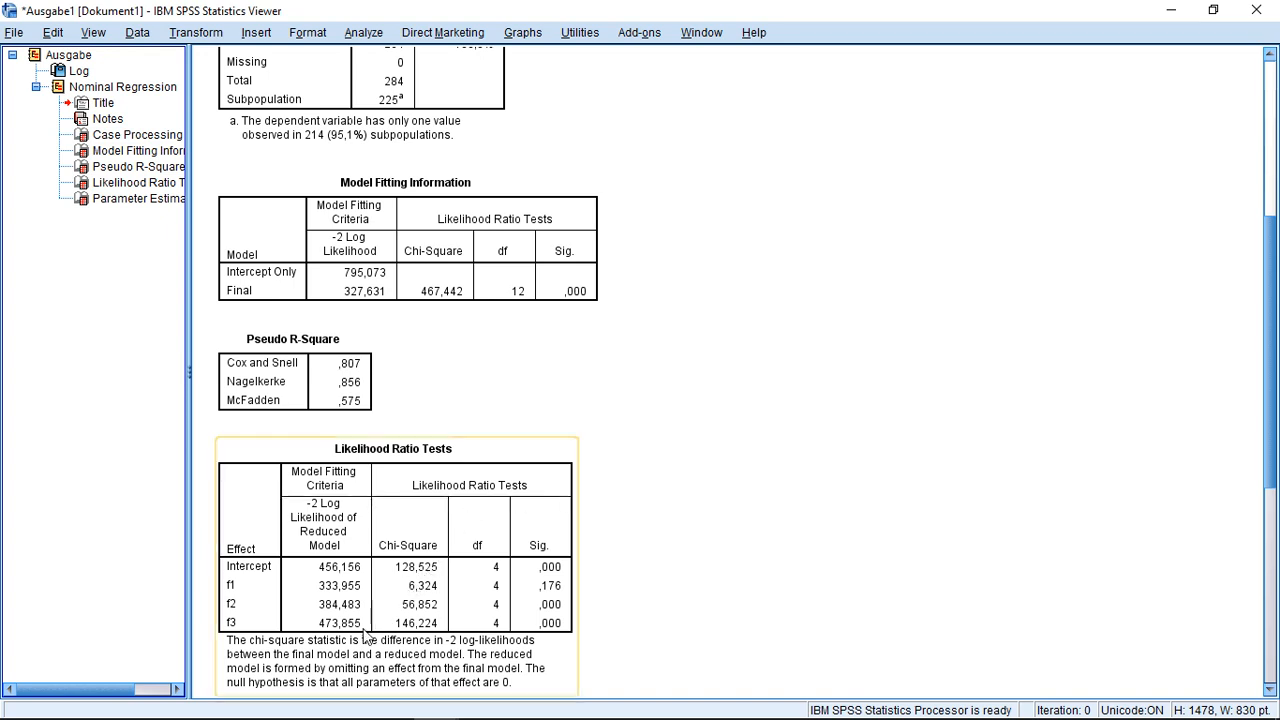
mouse_move(536, 672)
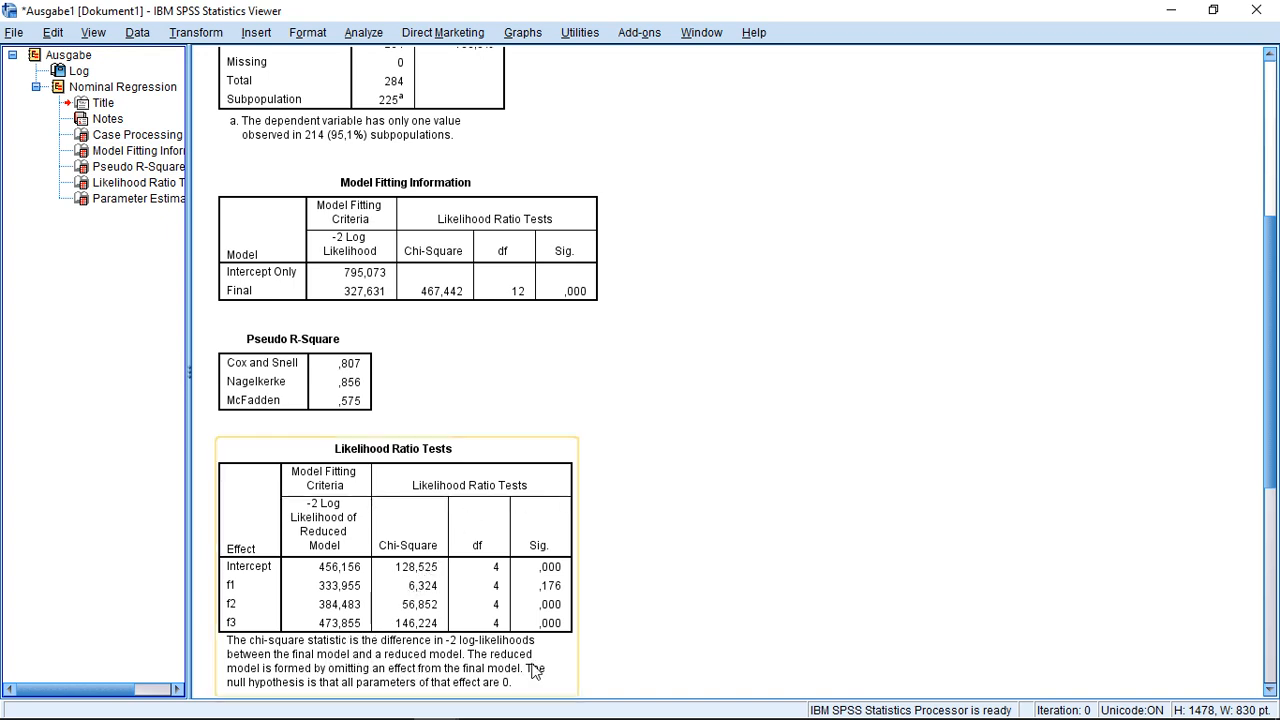
mouse_move(448, 692)
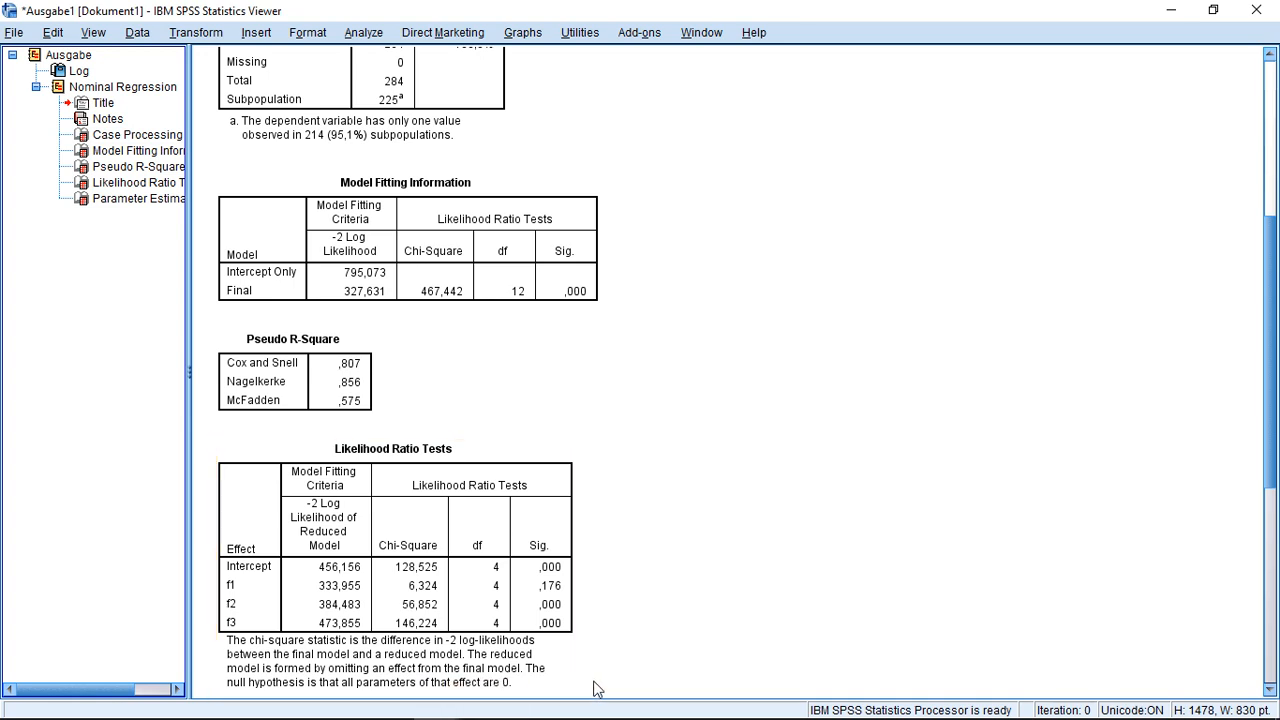
mouse_move(614, 620)
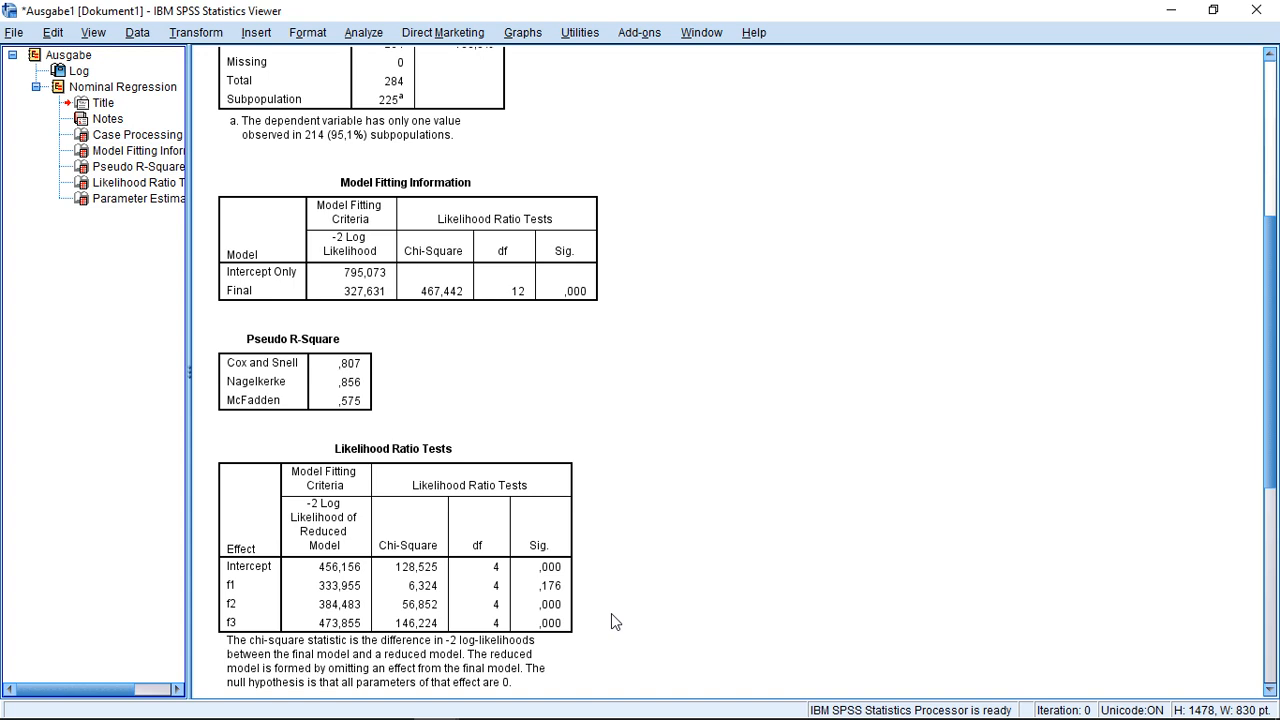
mouse_move(622, 536)
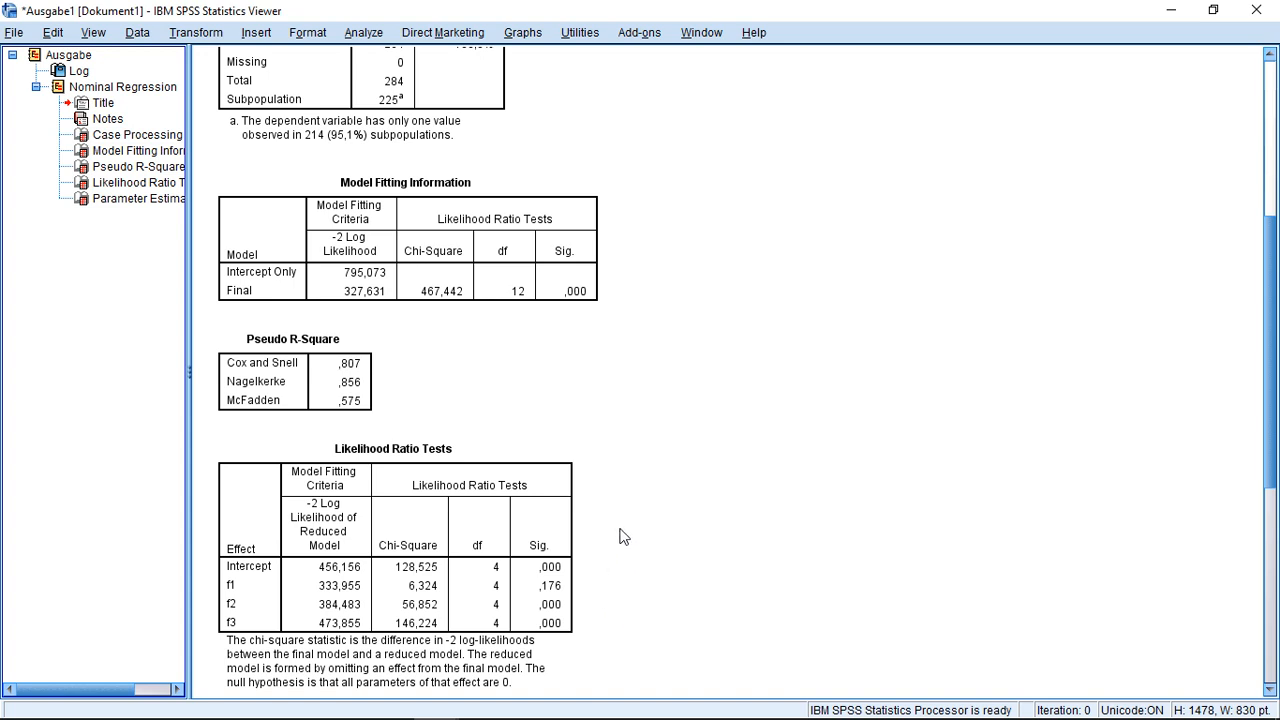
left_click(404, 240)
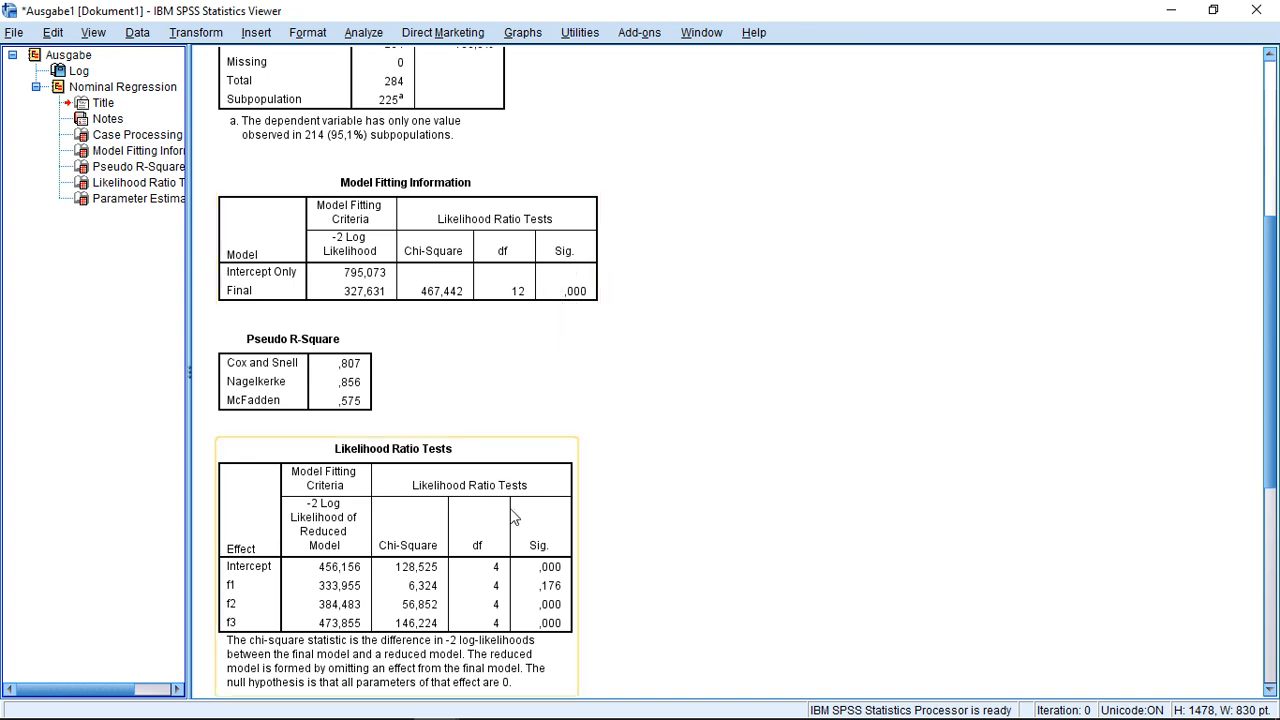
mouse_move(564, 600)
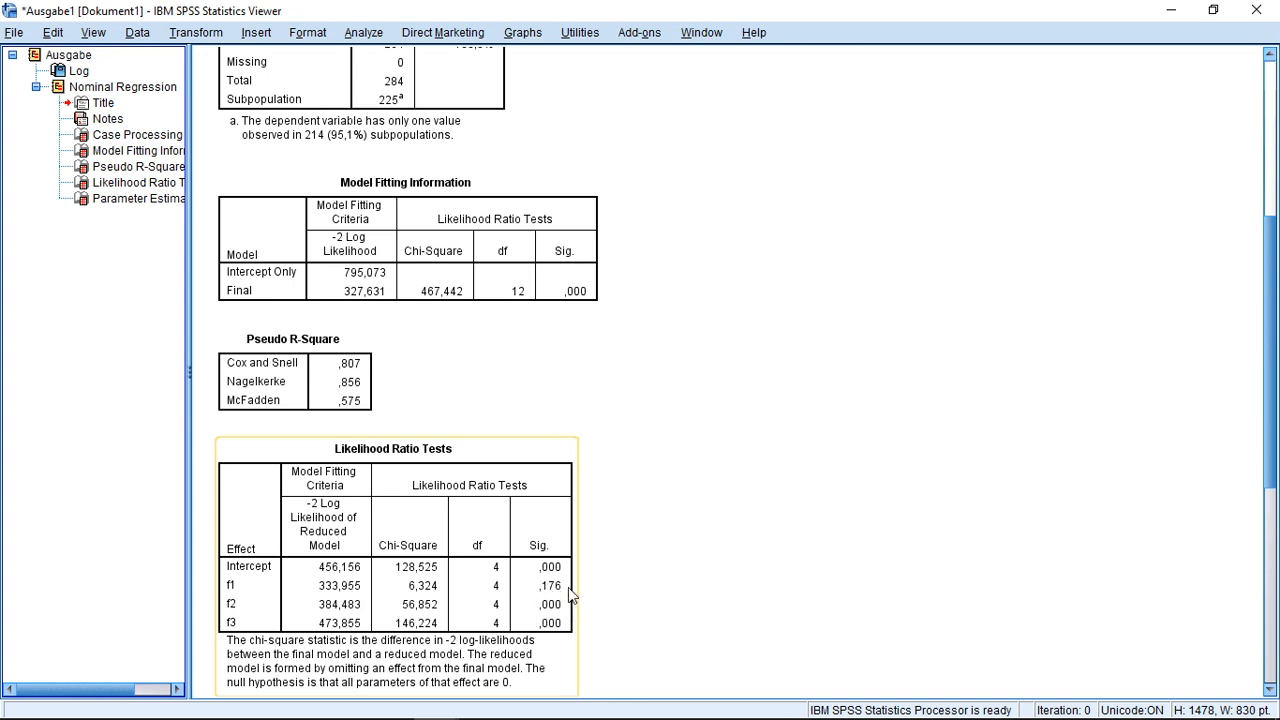
mouse_move(536, 578)
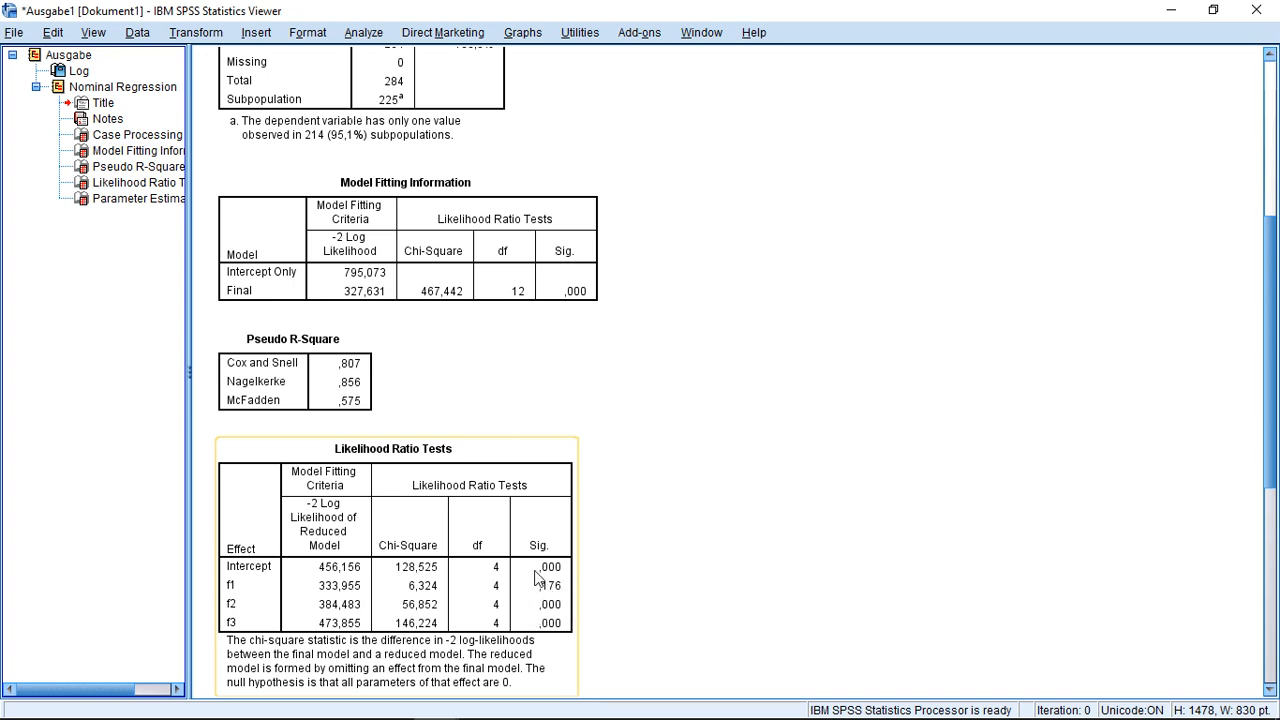
mouse_move(532, 580)
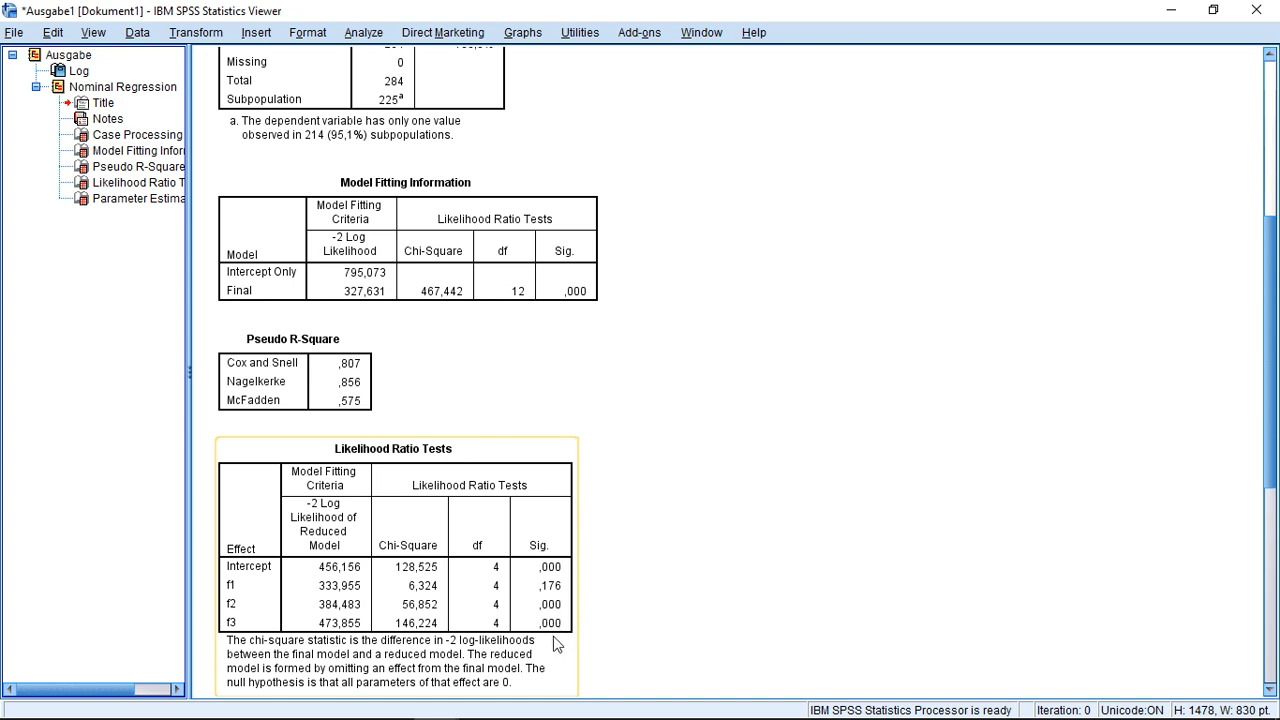
mouse_move(558, 616)
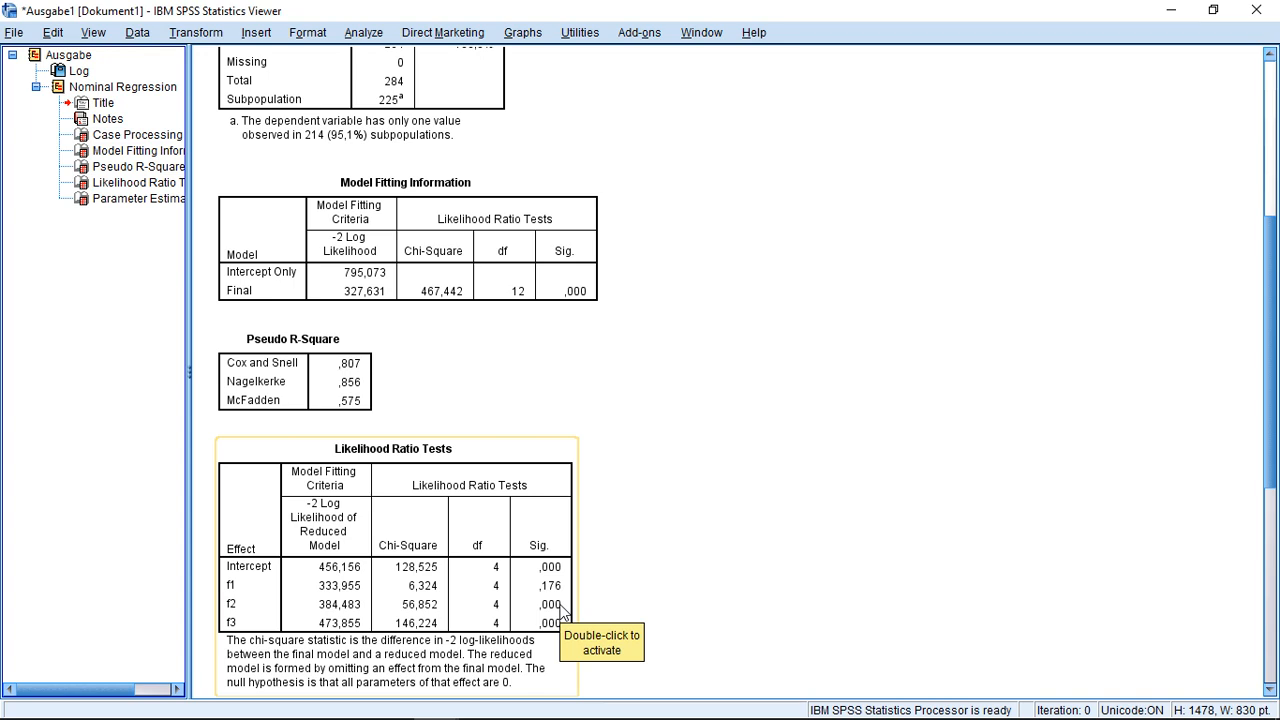
mouse_move(584, 600)
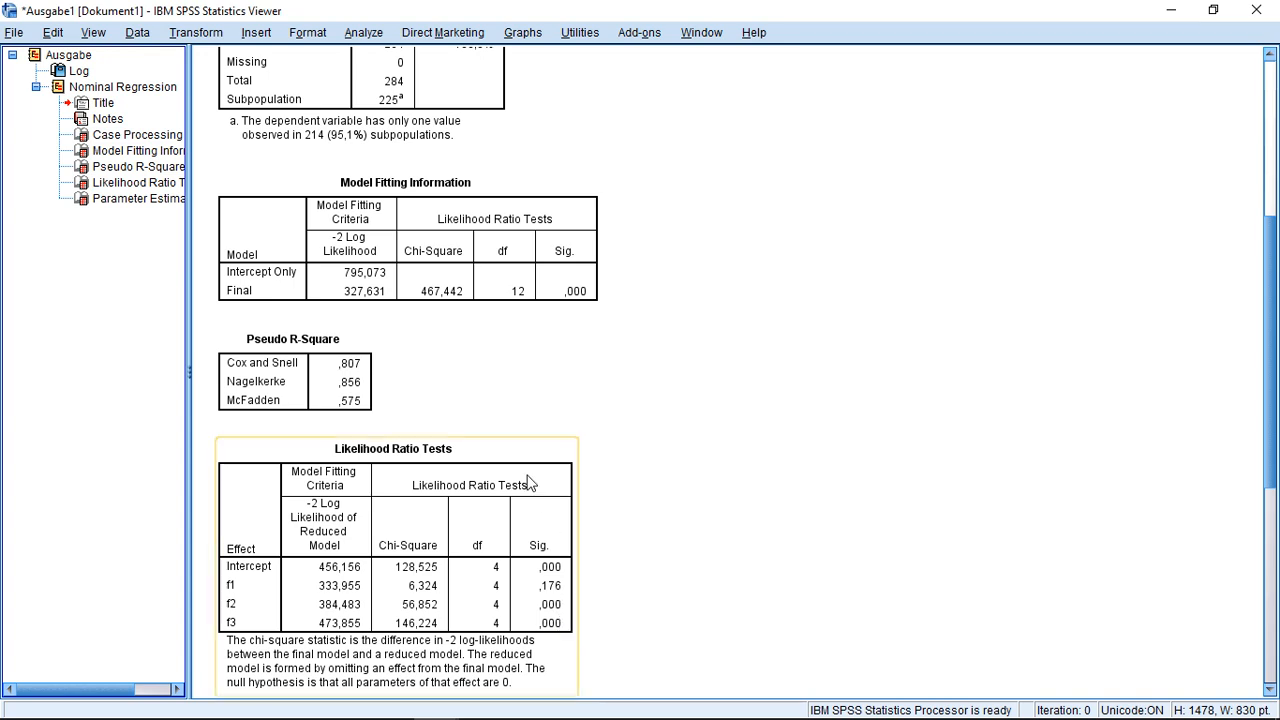
left_click(292, 380)
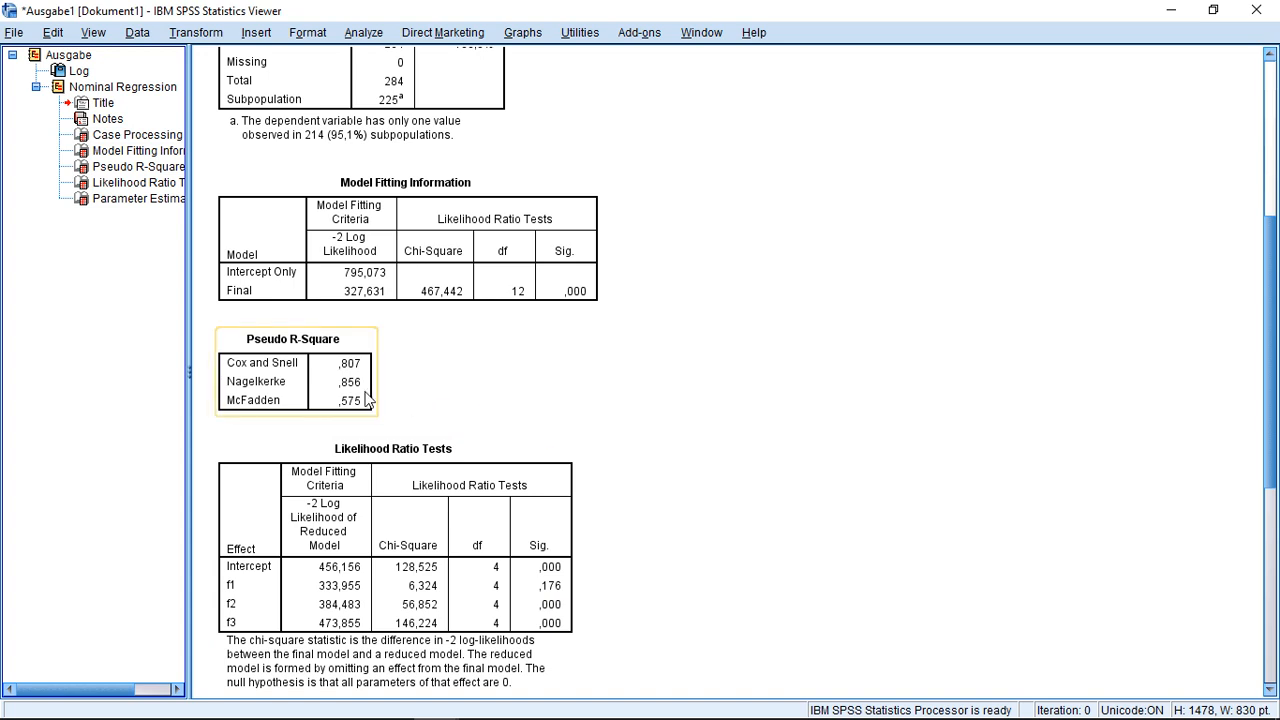
mouse_move(372, 400)
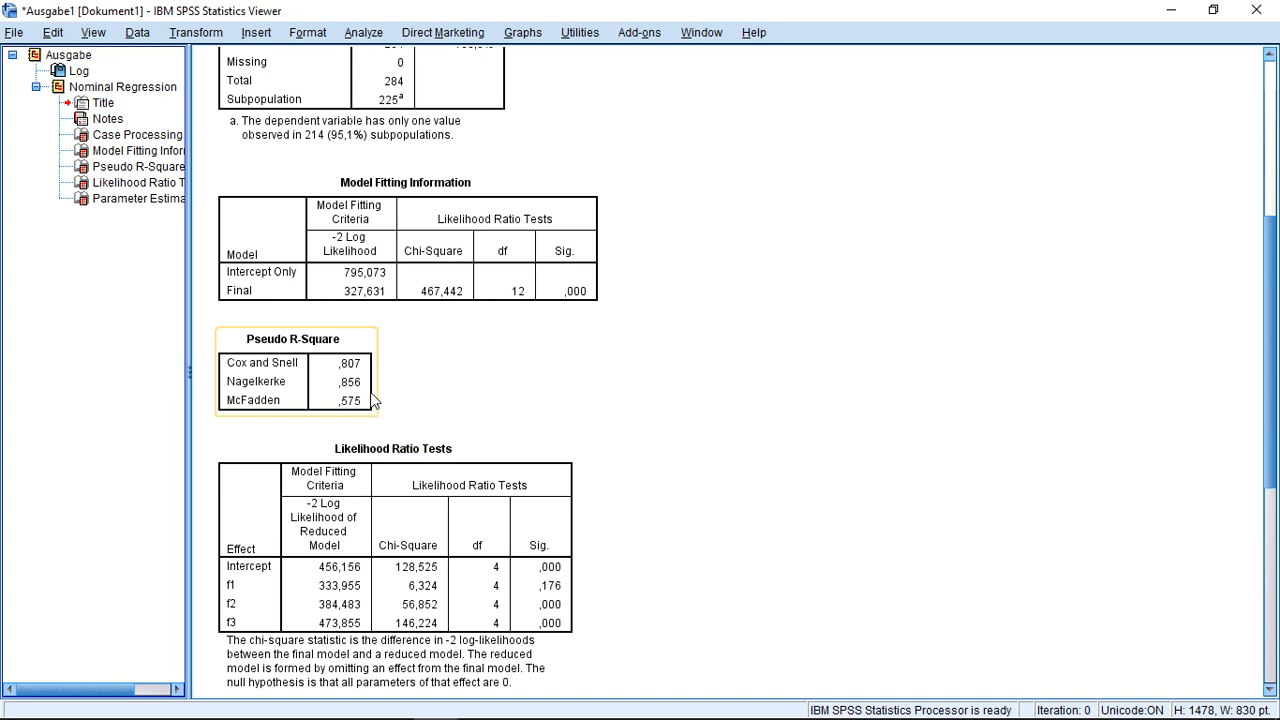
mouse_move(356, 376)
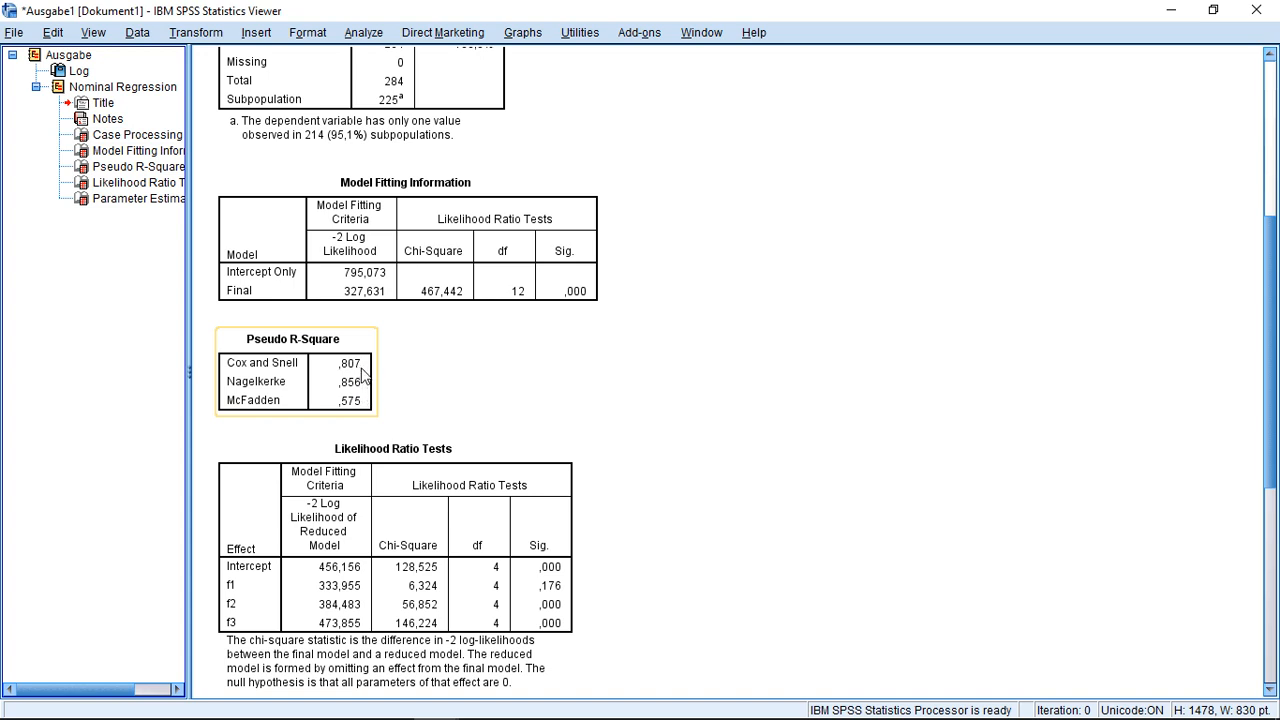
mouse_move(356, 384)
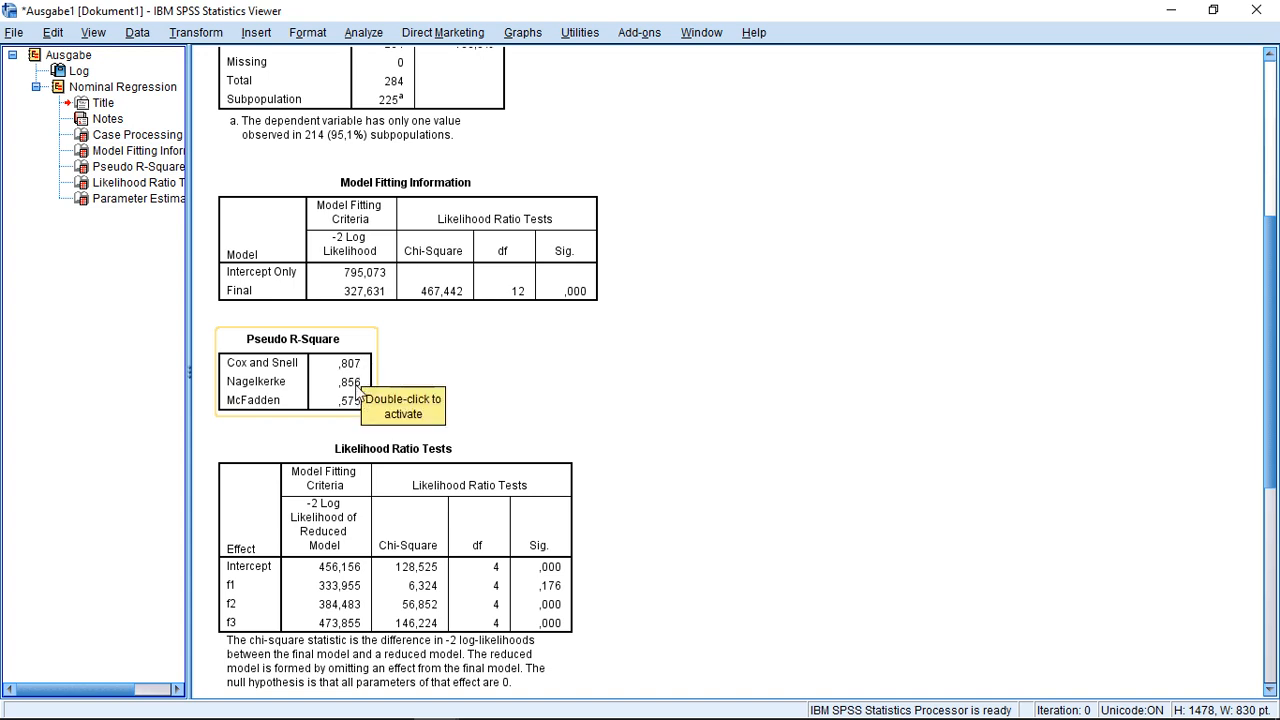
mouse_move(362, 372)
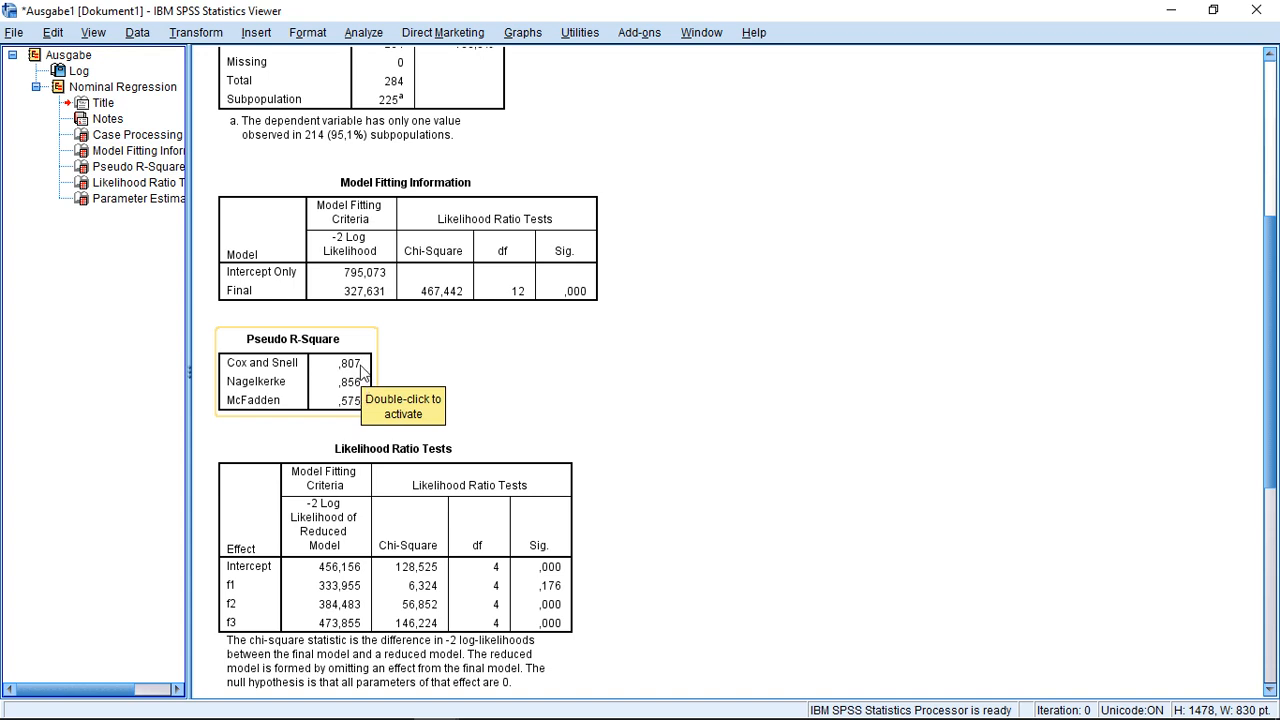
mouse_move(460, 368)
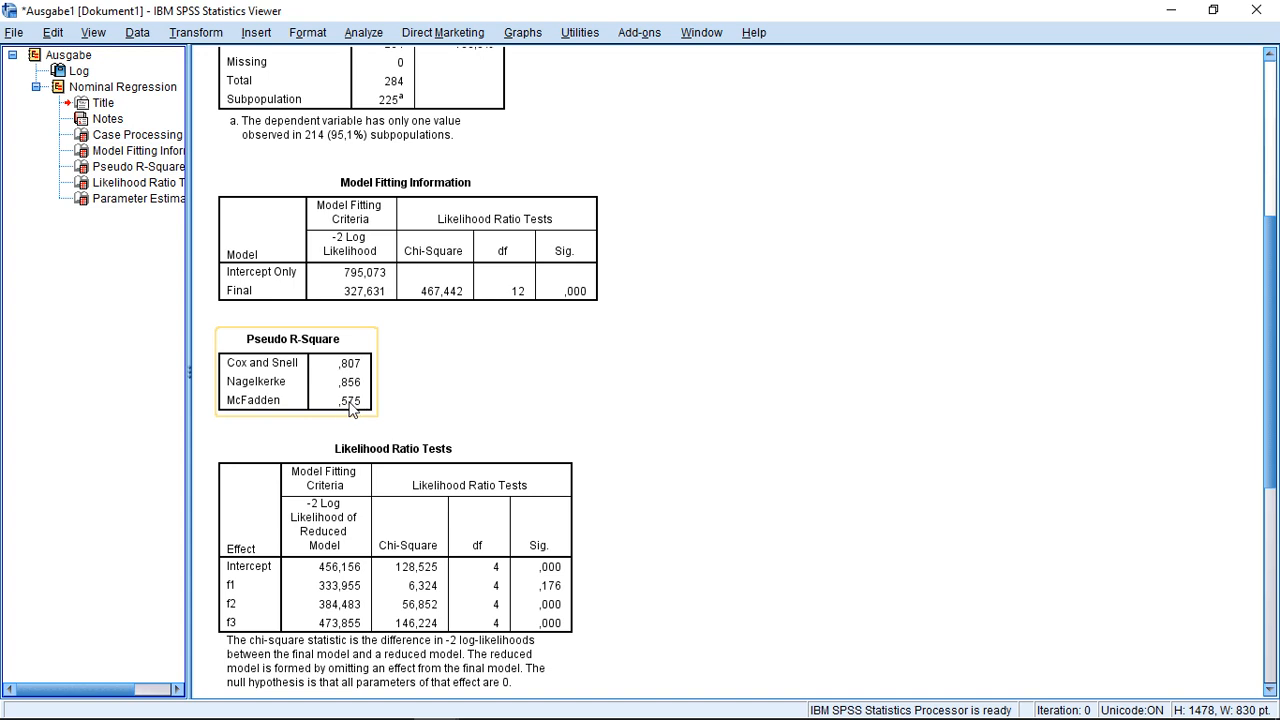
mouse_move(352, 412)
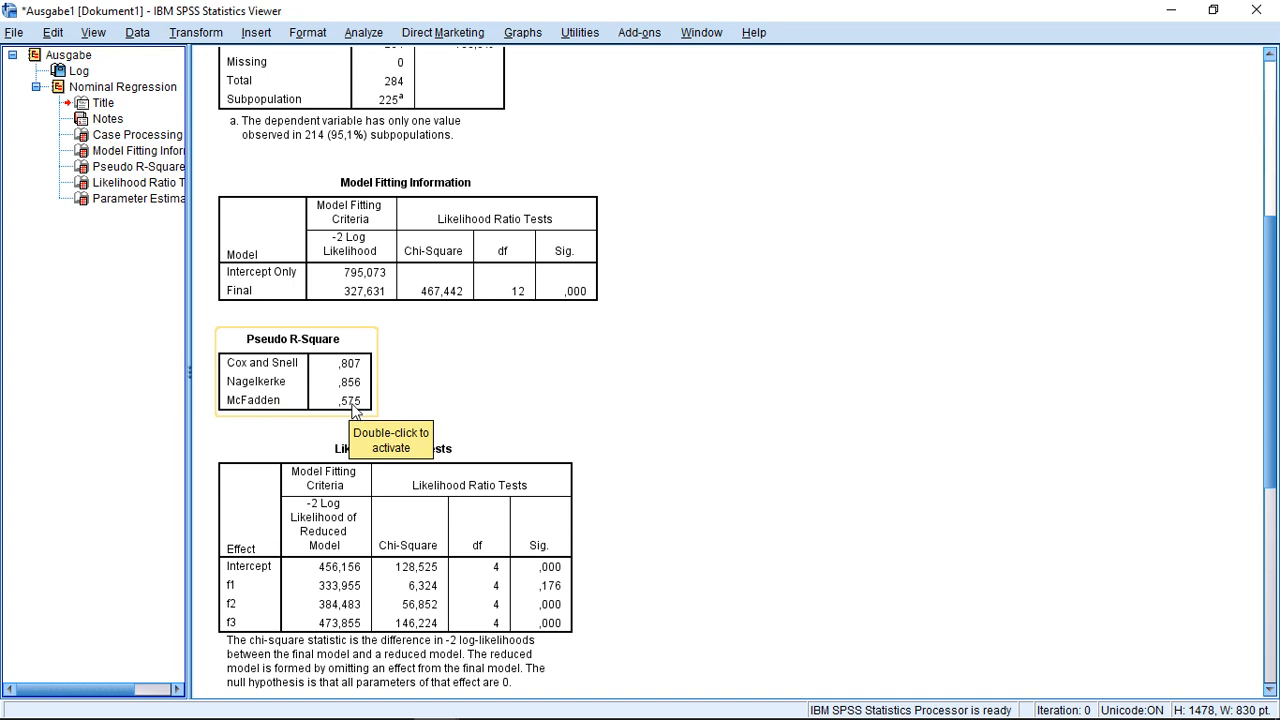
mouse_move(332, 418)
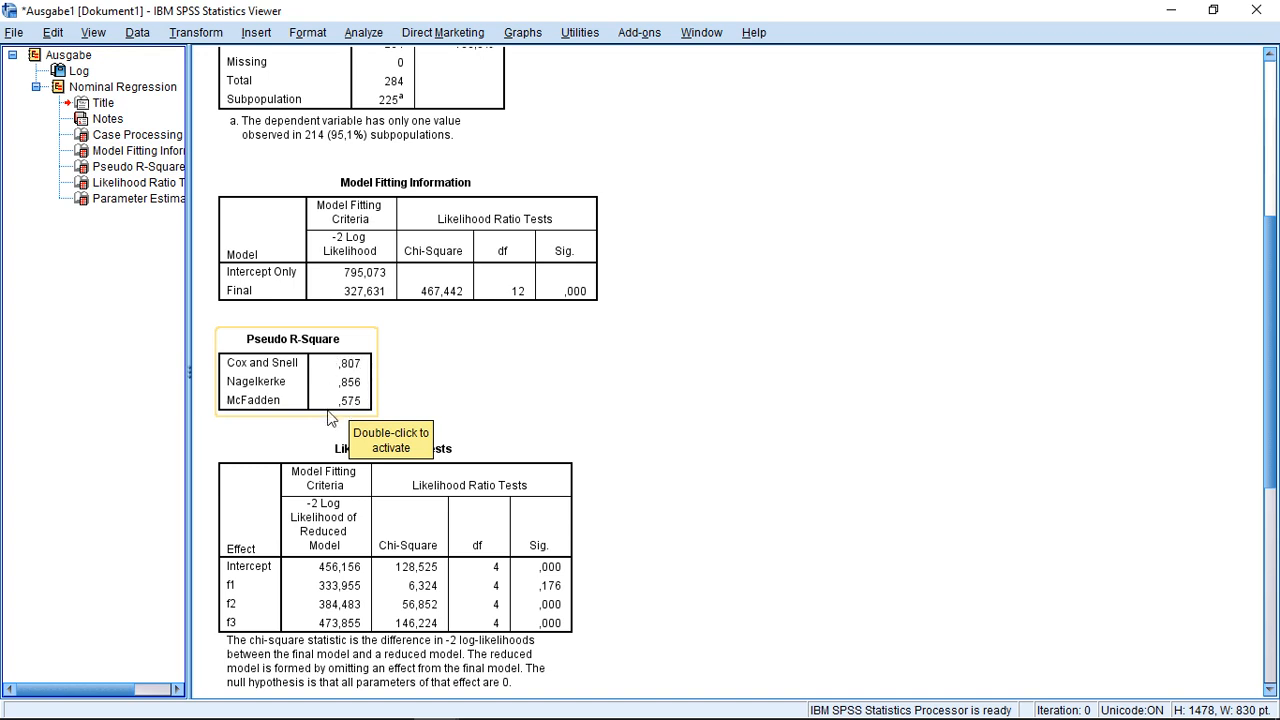
mouse_move(388, 392)
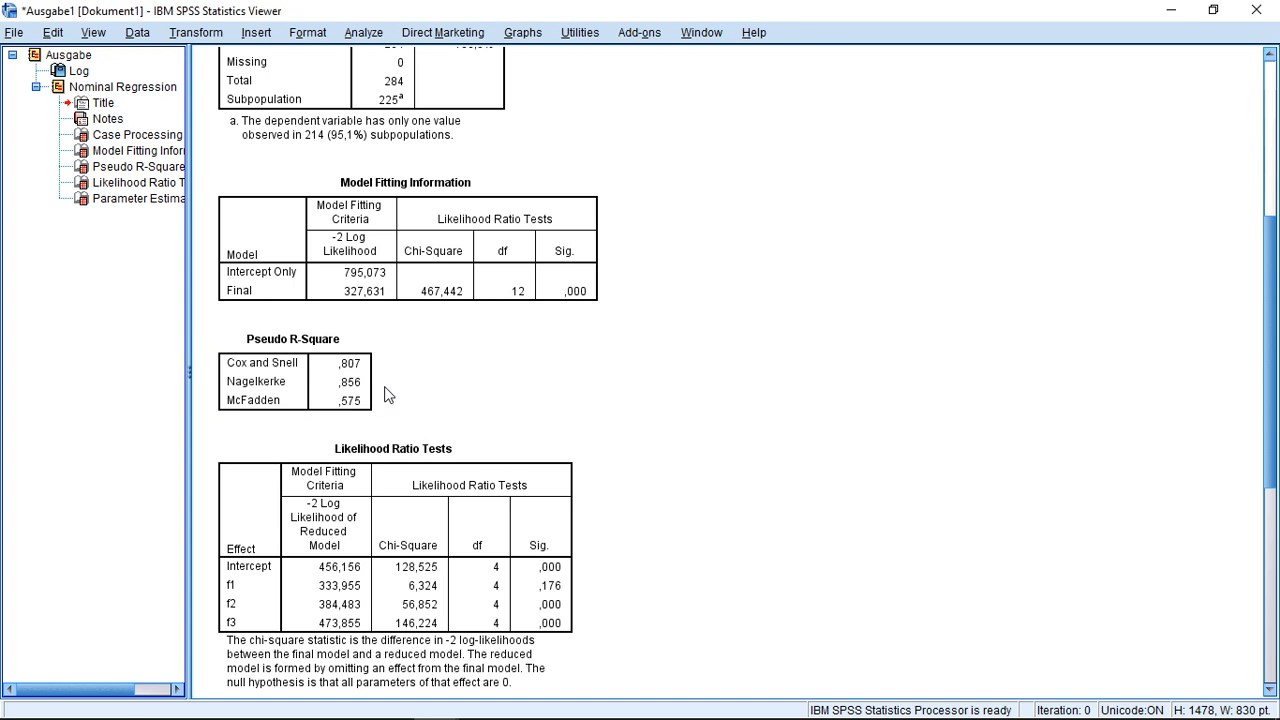
mouse_move(696, 414)
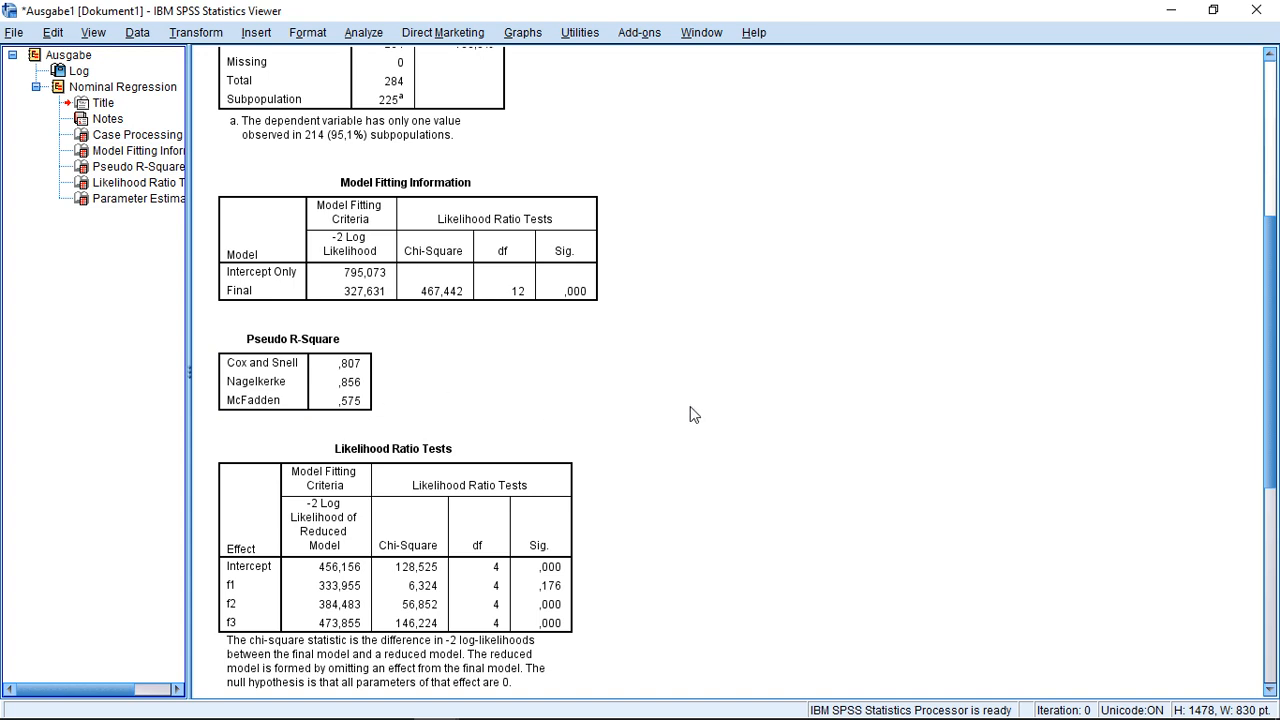
scroll("down", 3)
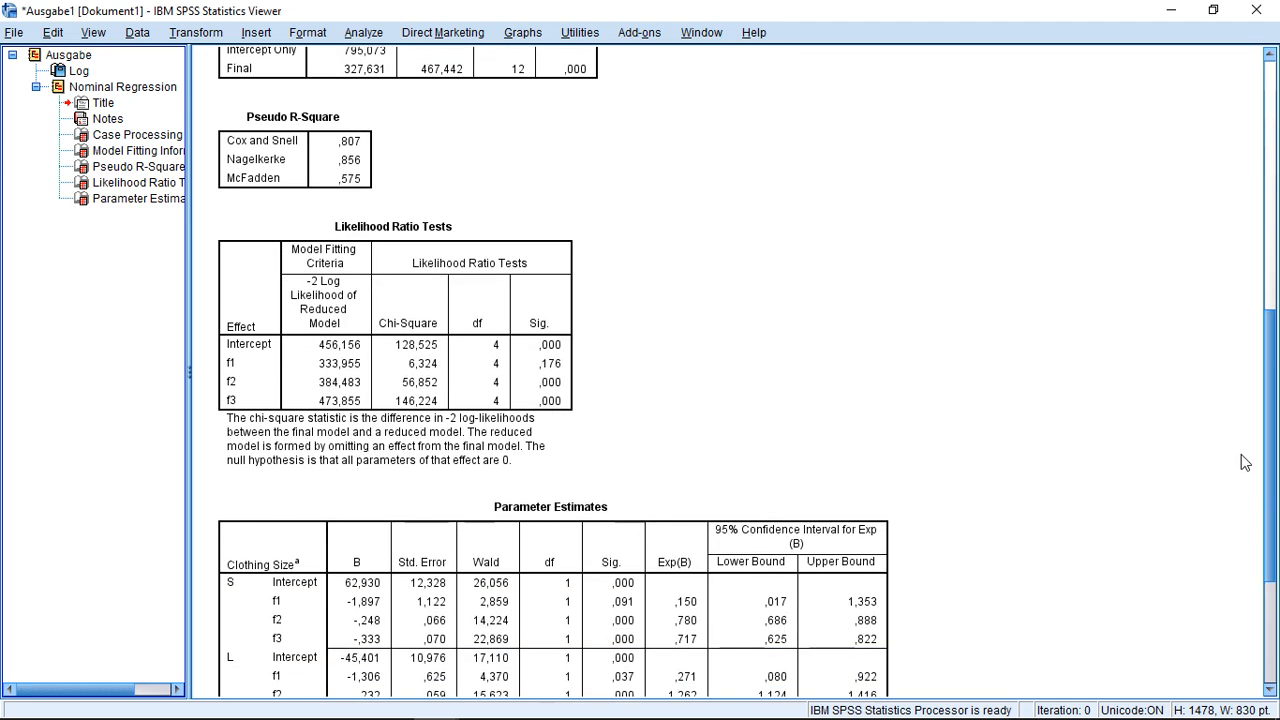
scroll("down", 3)
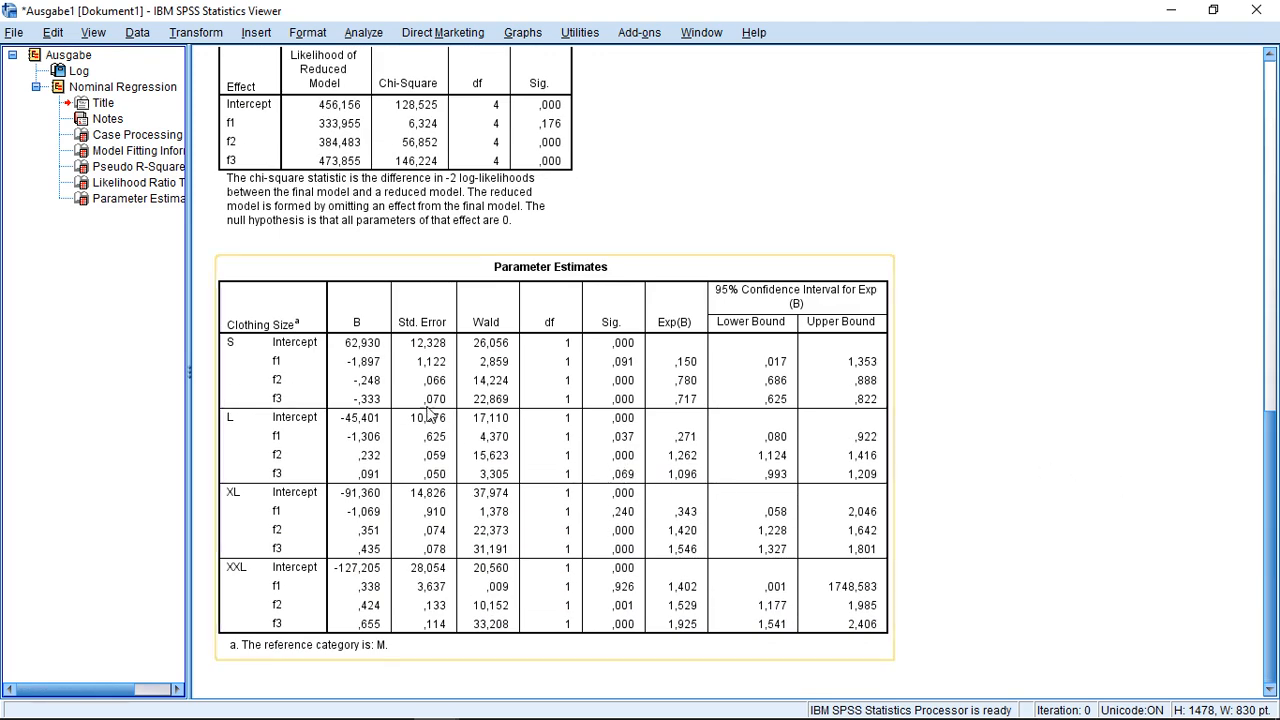
mouse_move(250, 446)
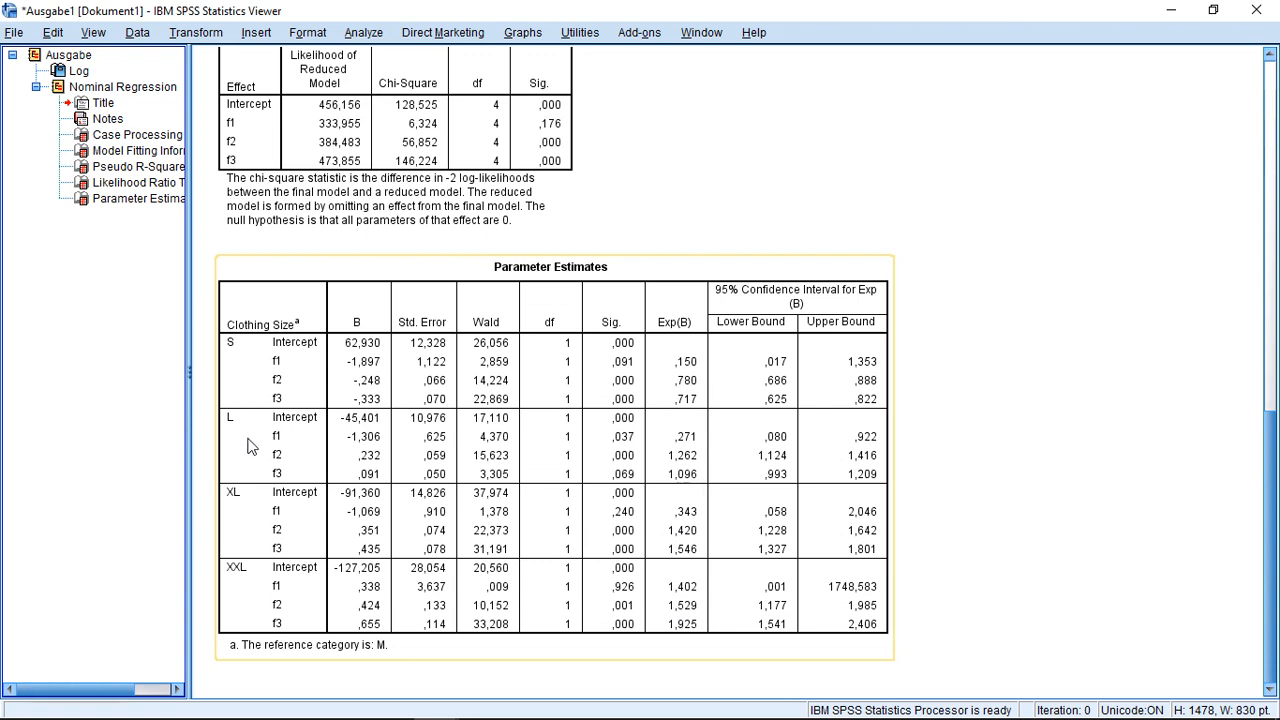
mouse_move(252, 548)
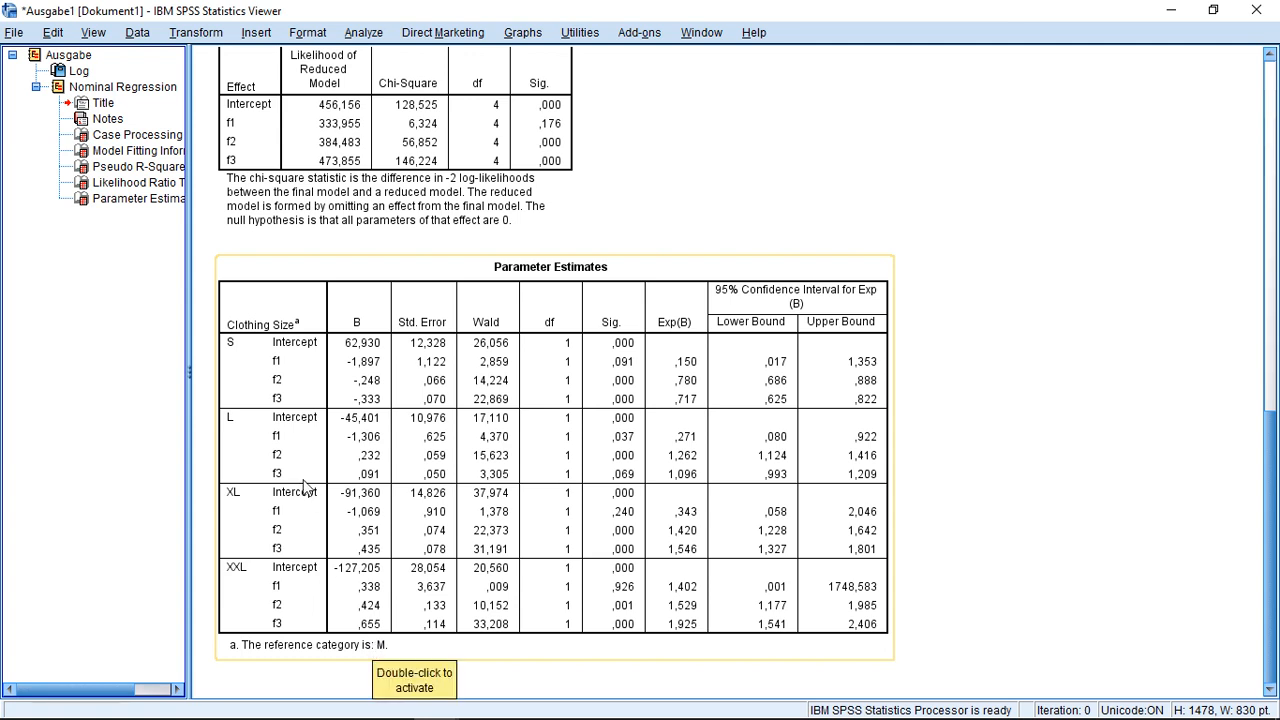
mouse_move(296, 386)
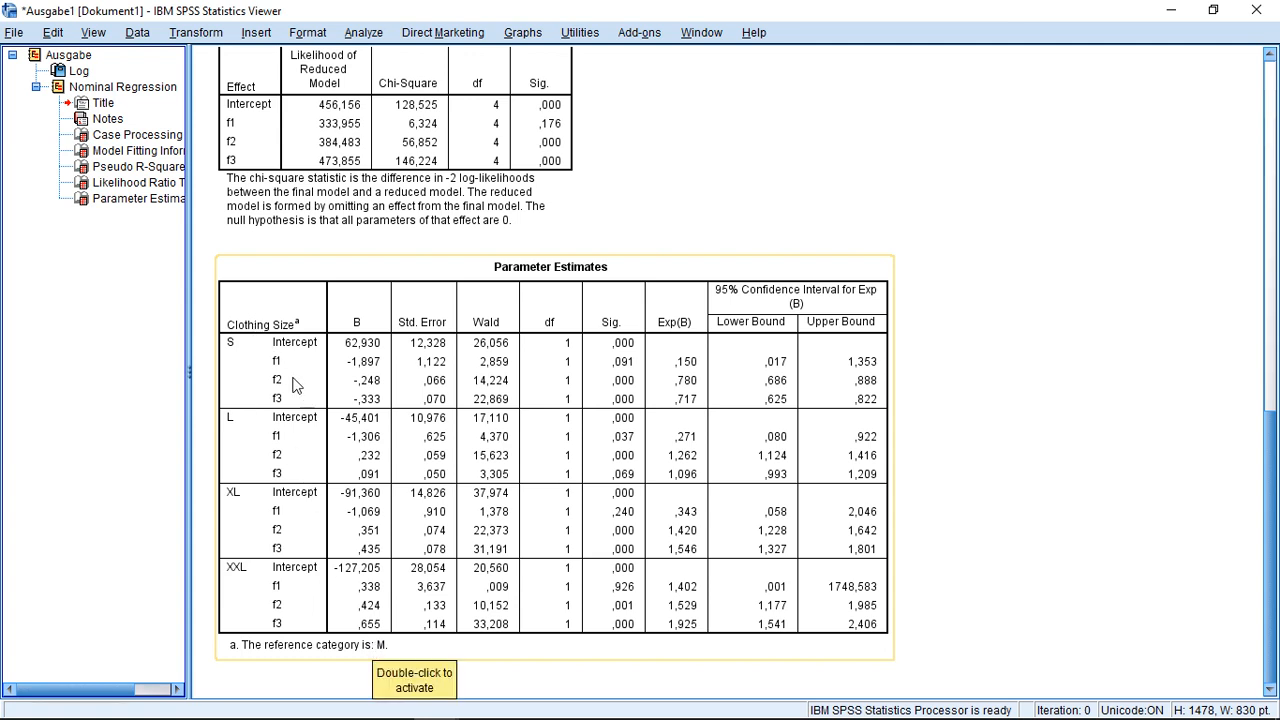
mouse_move(290, 504)
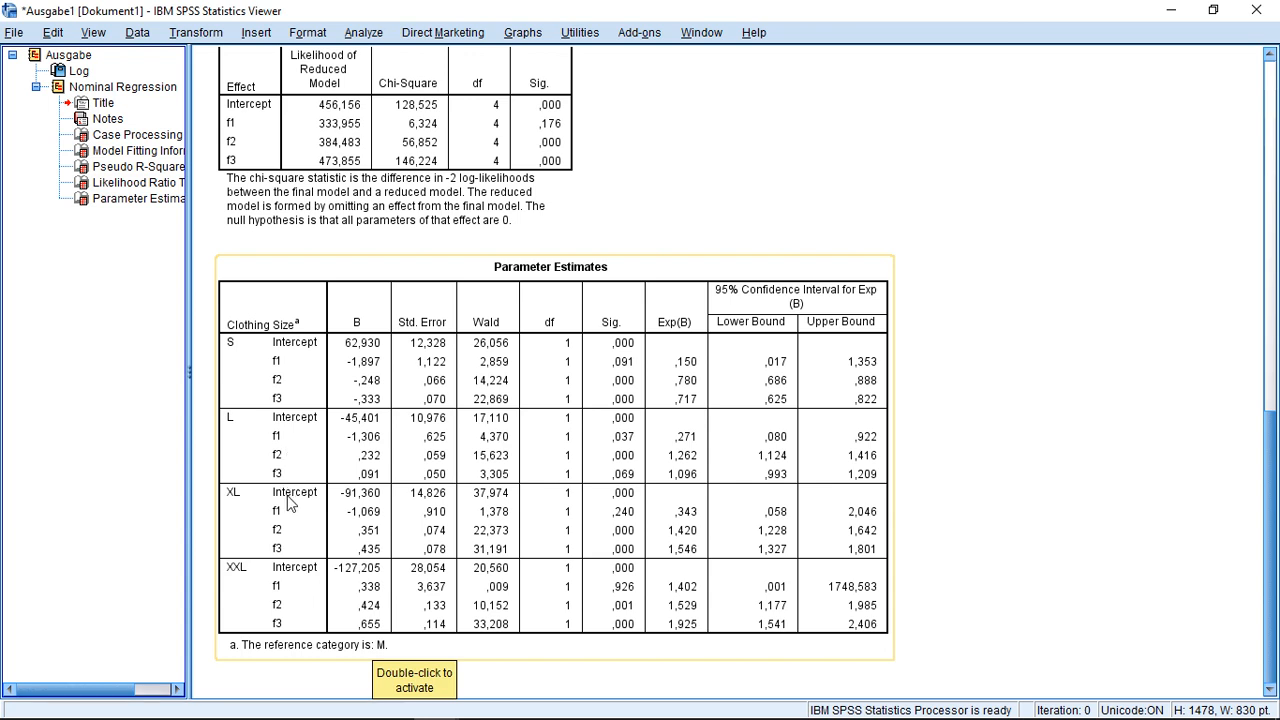
mouse_move(284, 588)
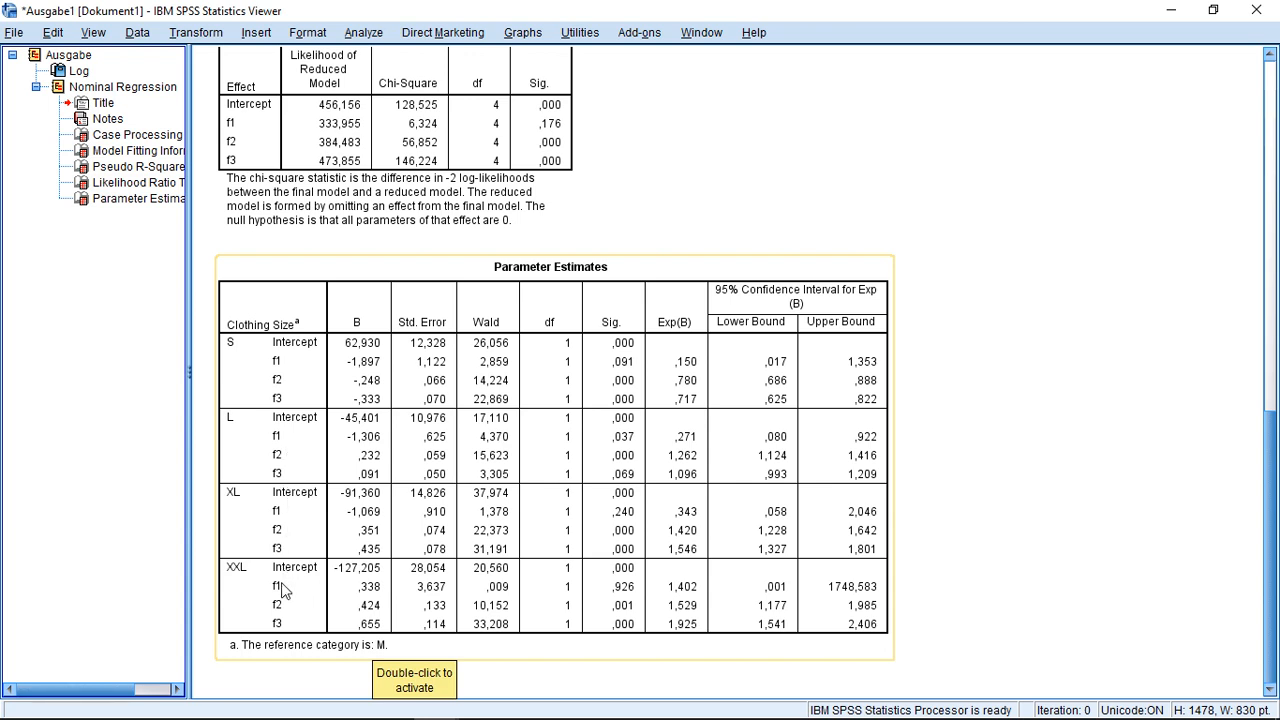
mouse_move(312, 460)
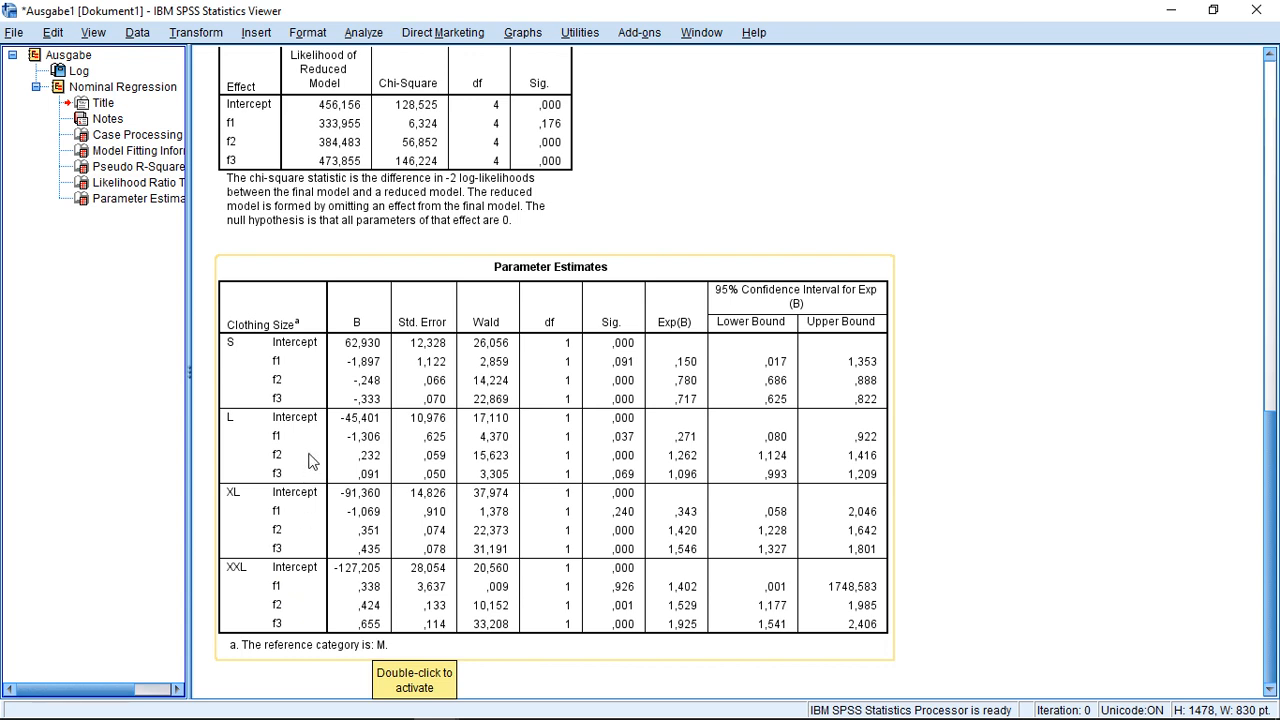
mouse_move(260, 420)
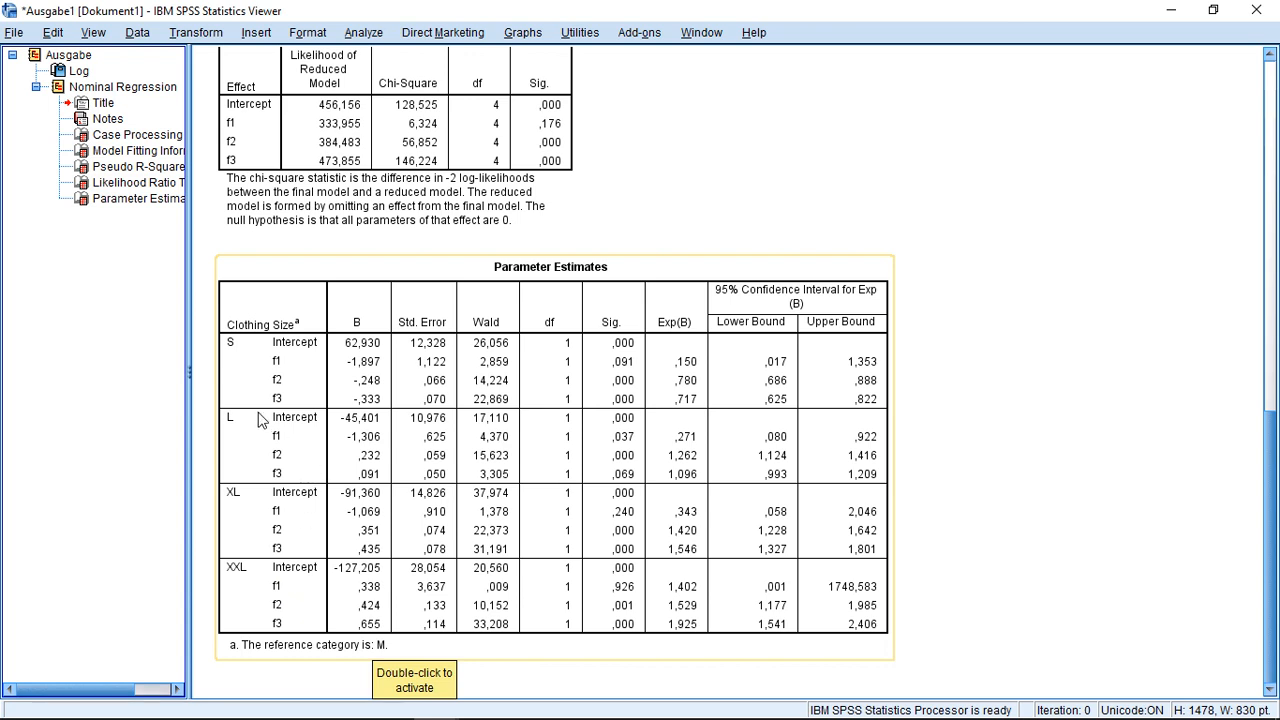
mouse_move(252, 408)
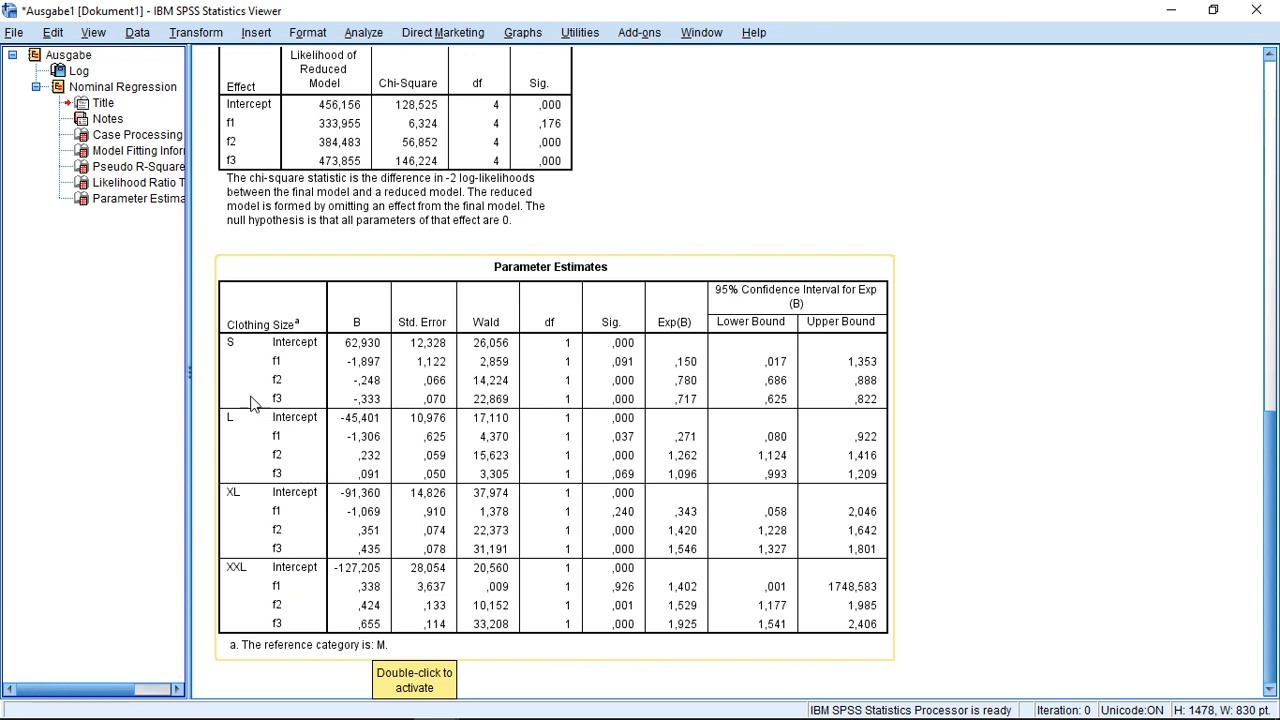
mouse_move(240, 450)
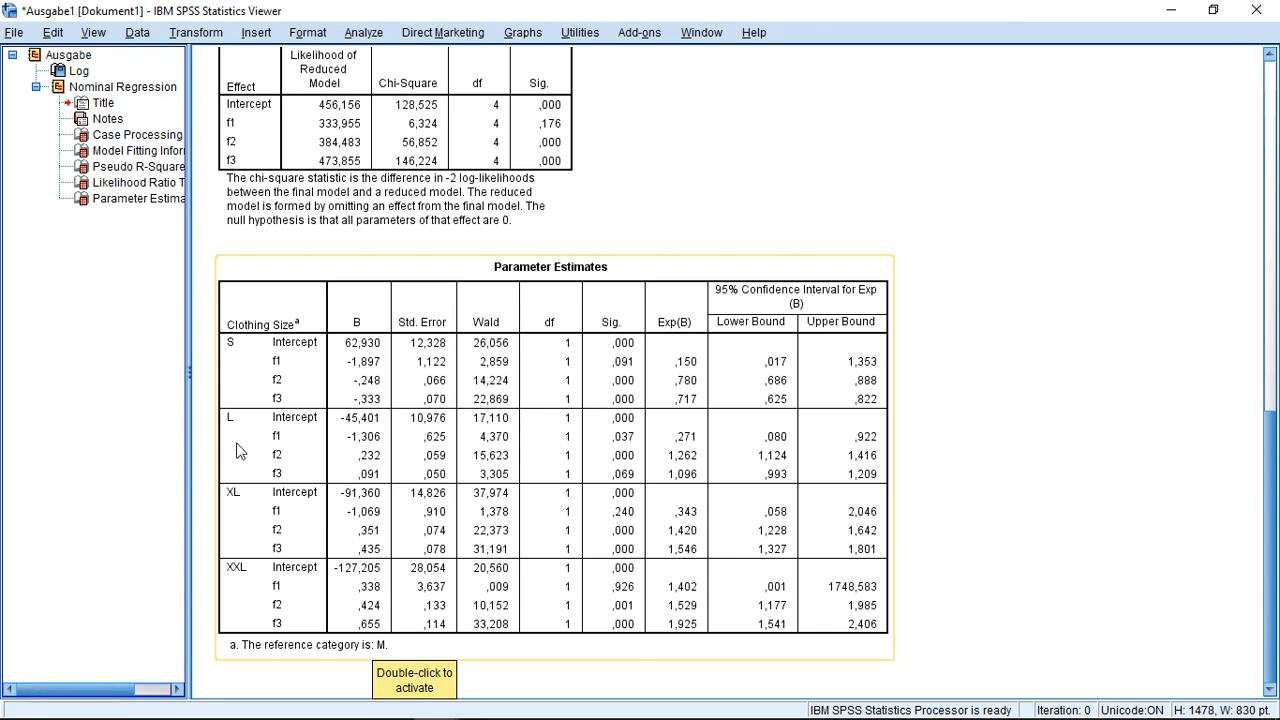
mouse_move(232, 578)
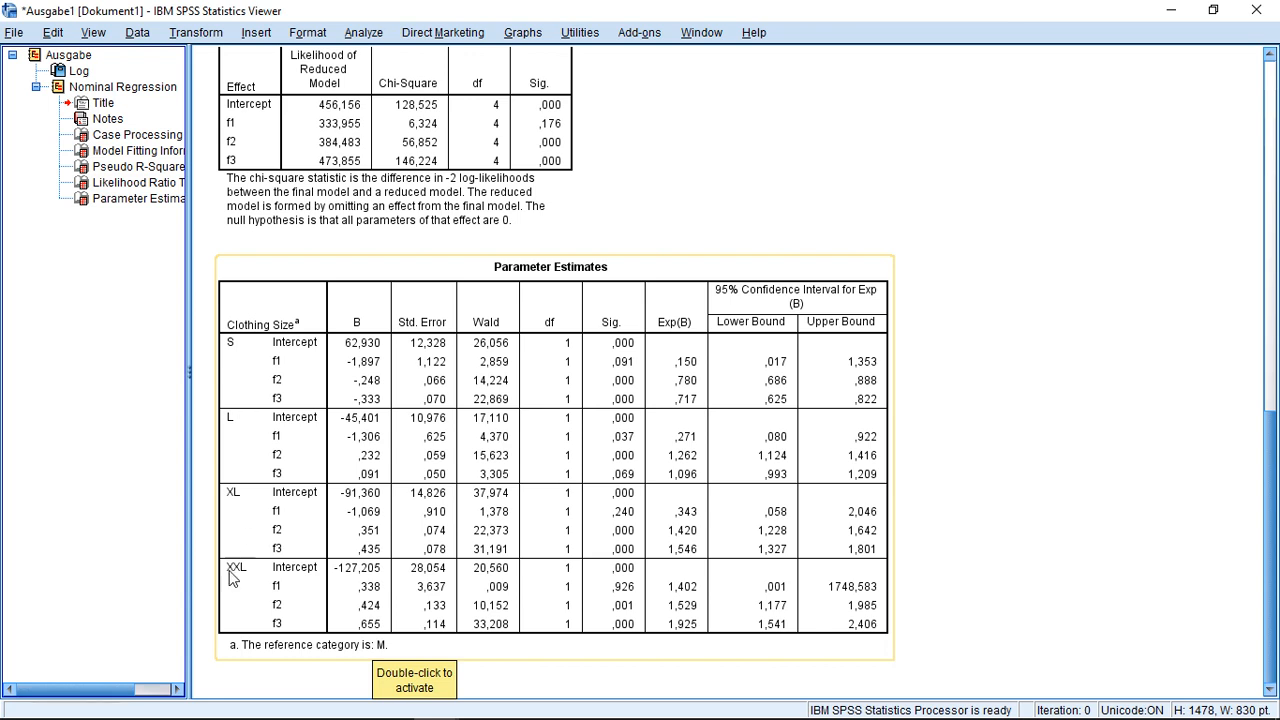
mouse_move(232, 590)
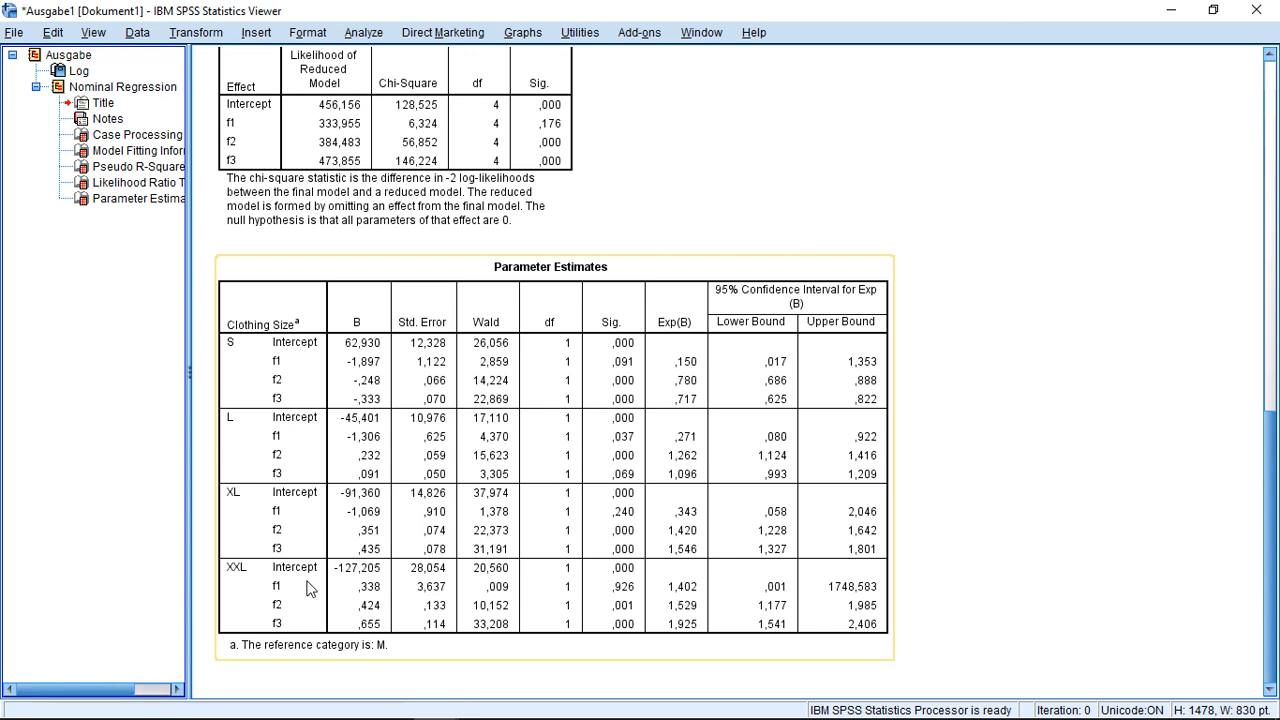
mouse_move(376, 376)
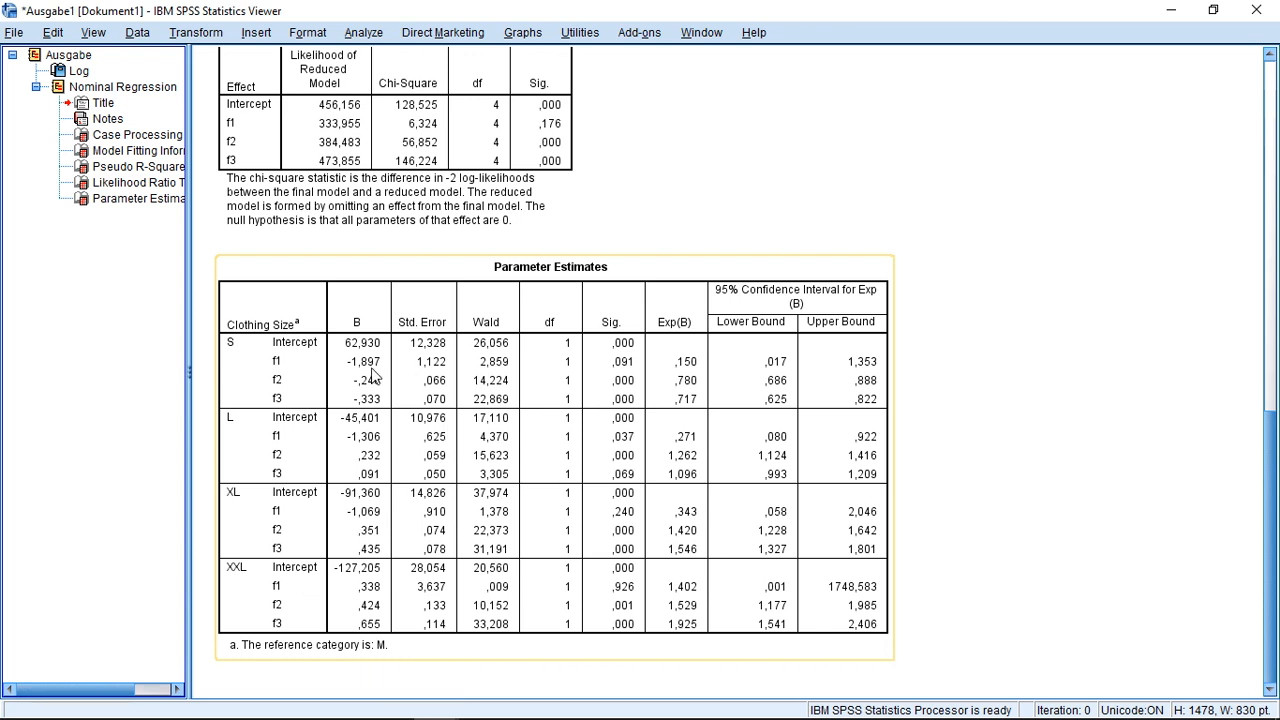
mouse_move(380, 350)
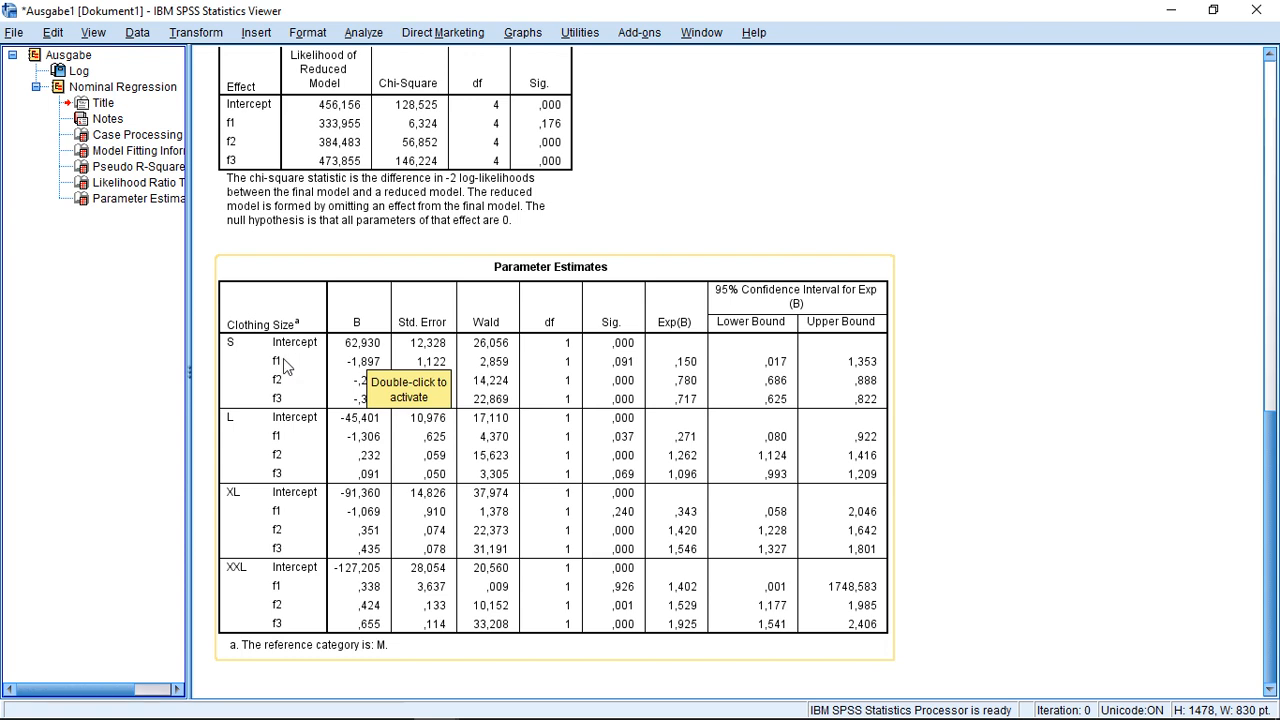
mouse_move(242, 356)
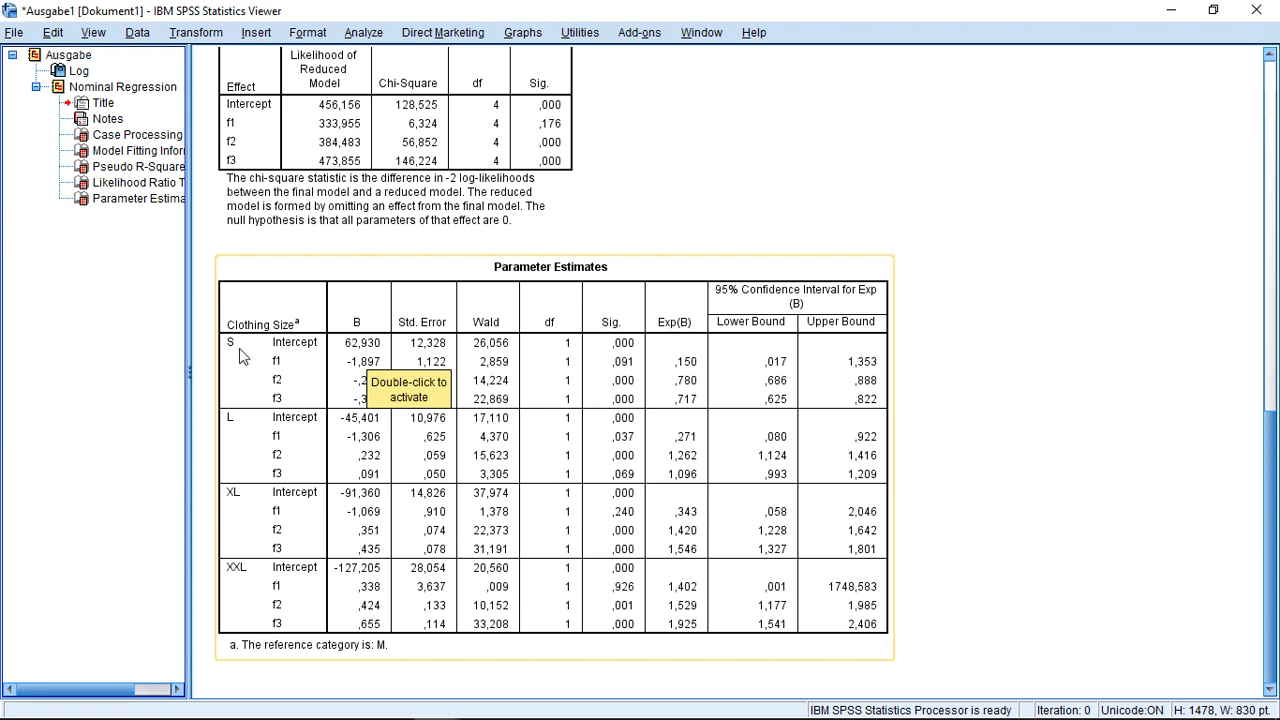
mouse_move(376, 408)
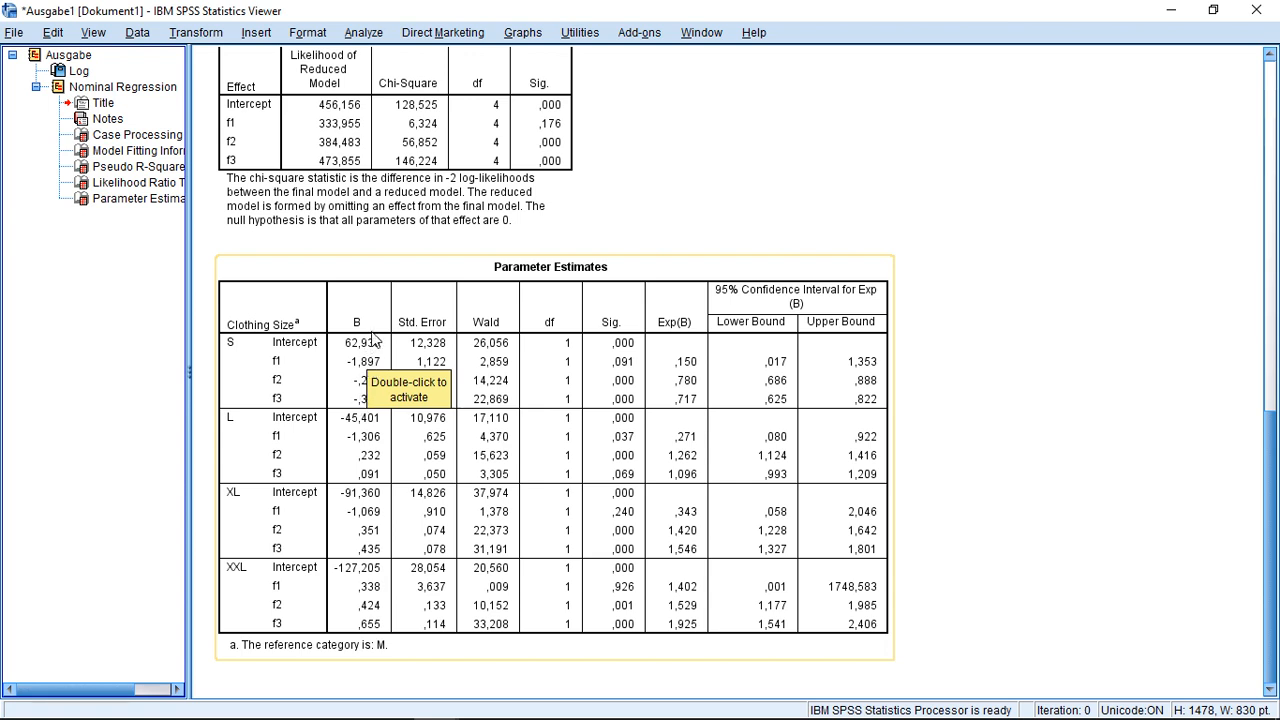
mouse_move(400, 320)
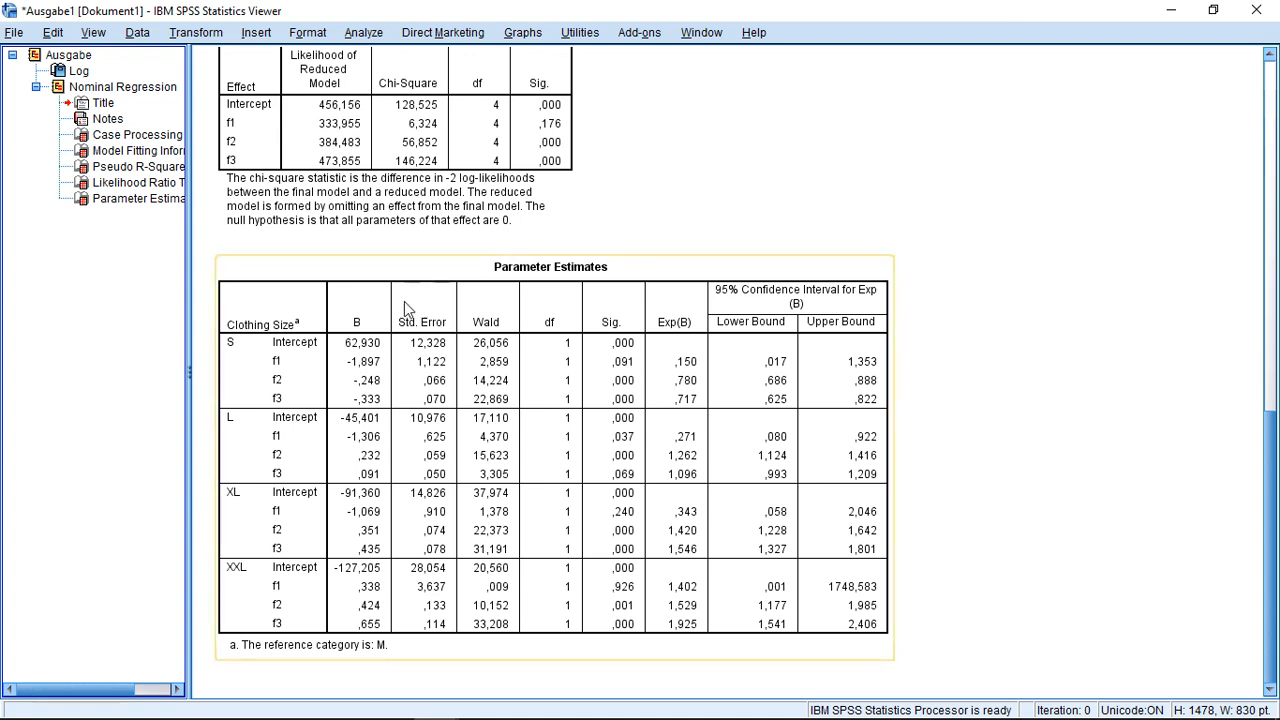
mouse_move(348, 374)
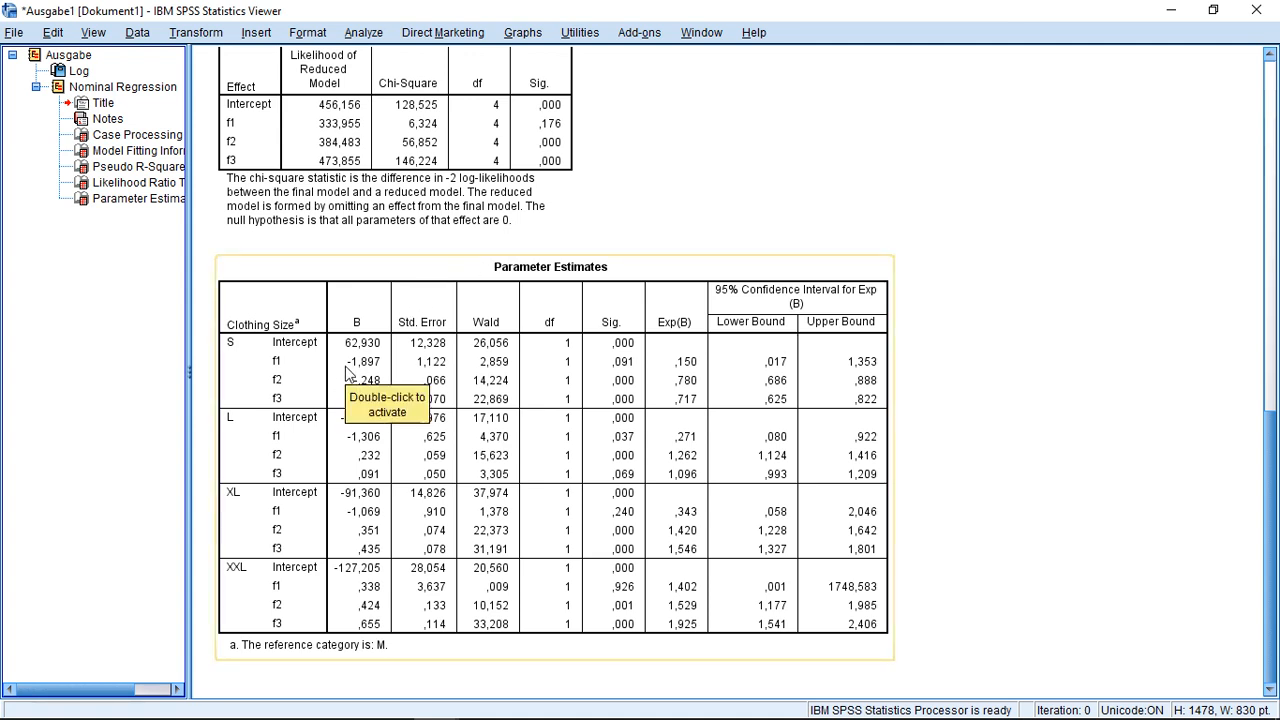
mouse_move(352, 400)
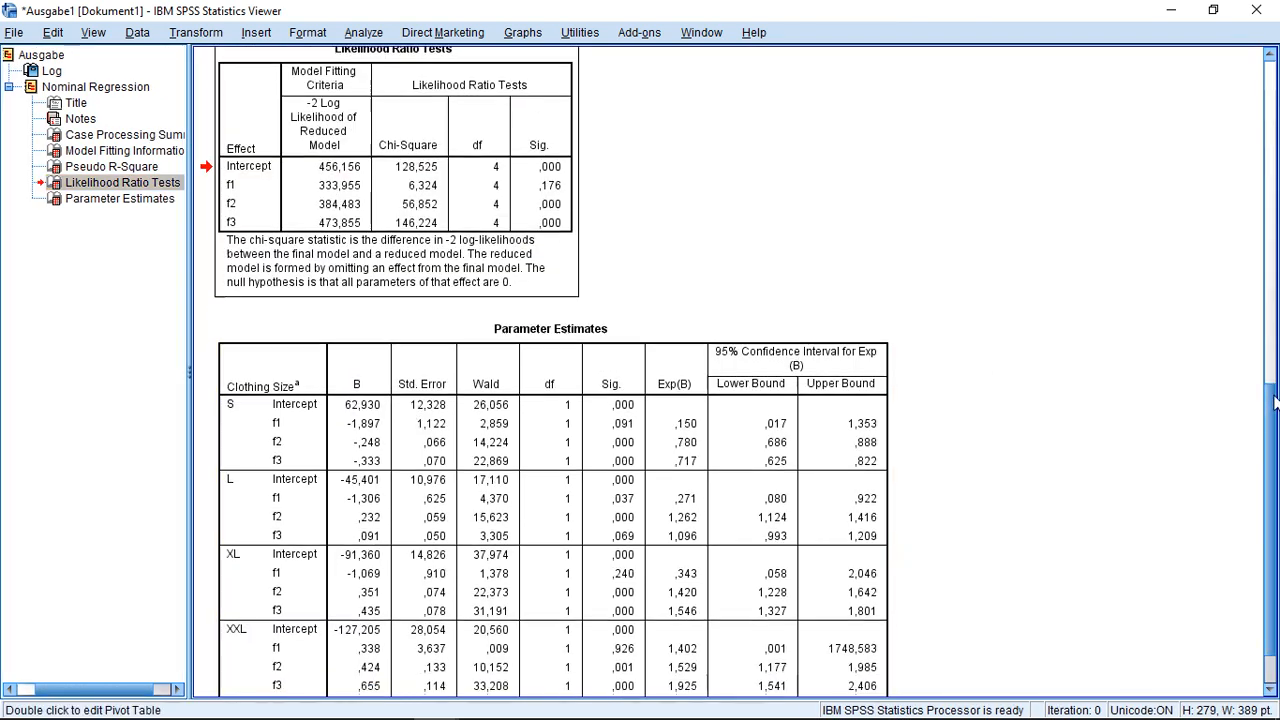
scroll("down", 3)
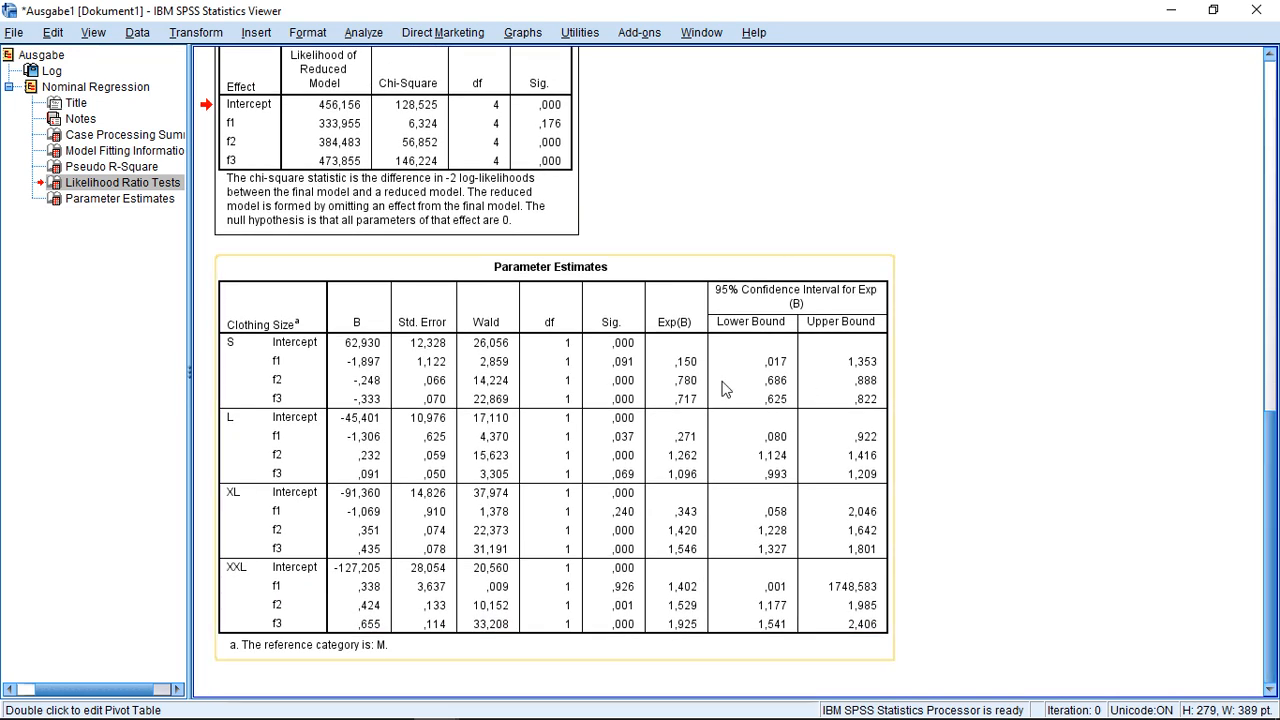
mouse_move(668, 336)
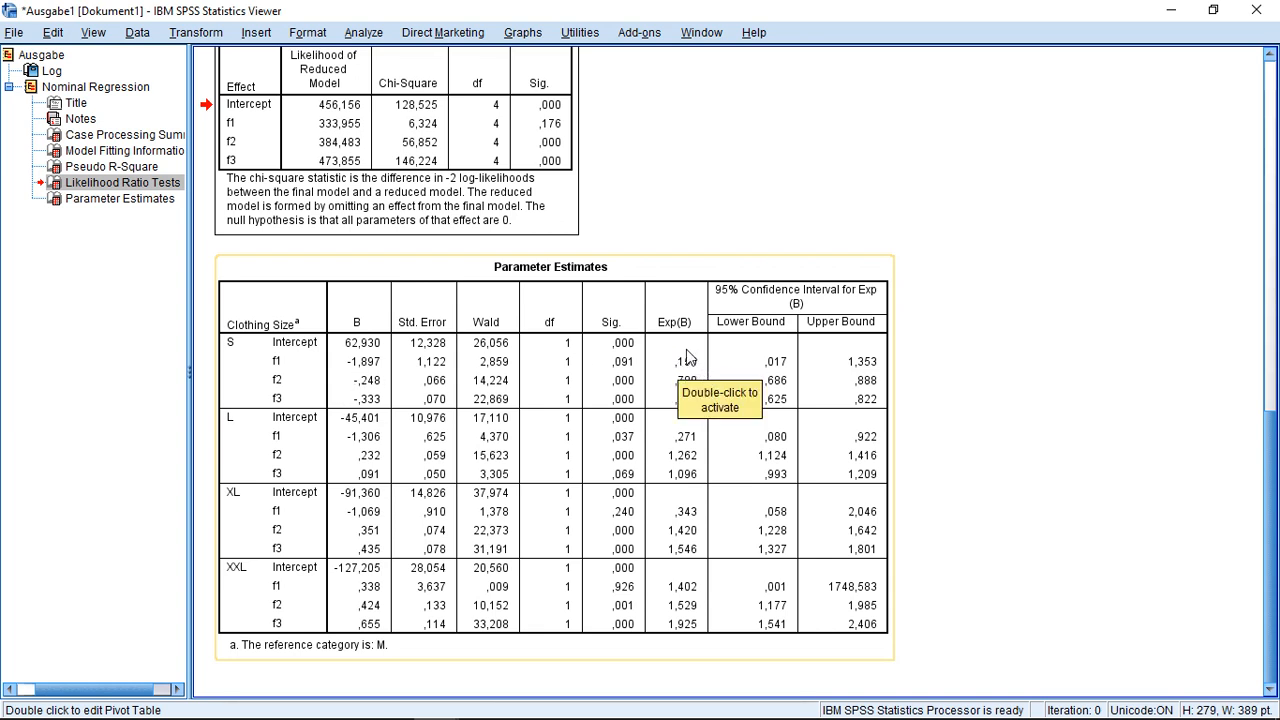
mouse_move(656, 370)
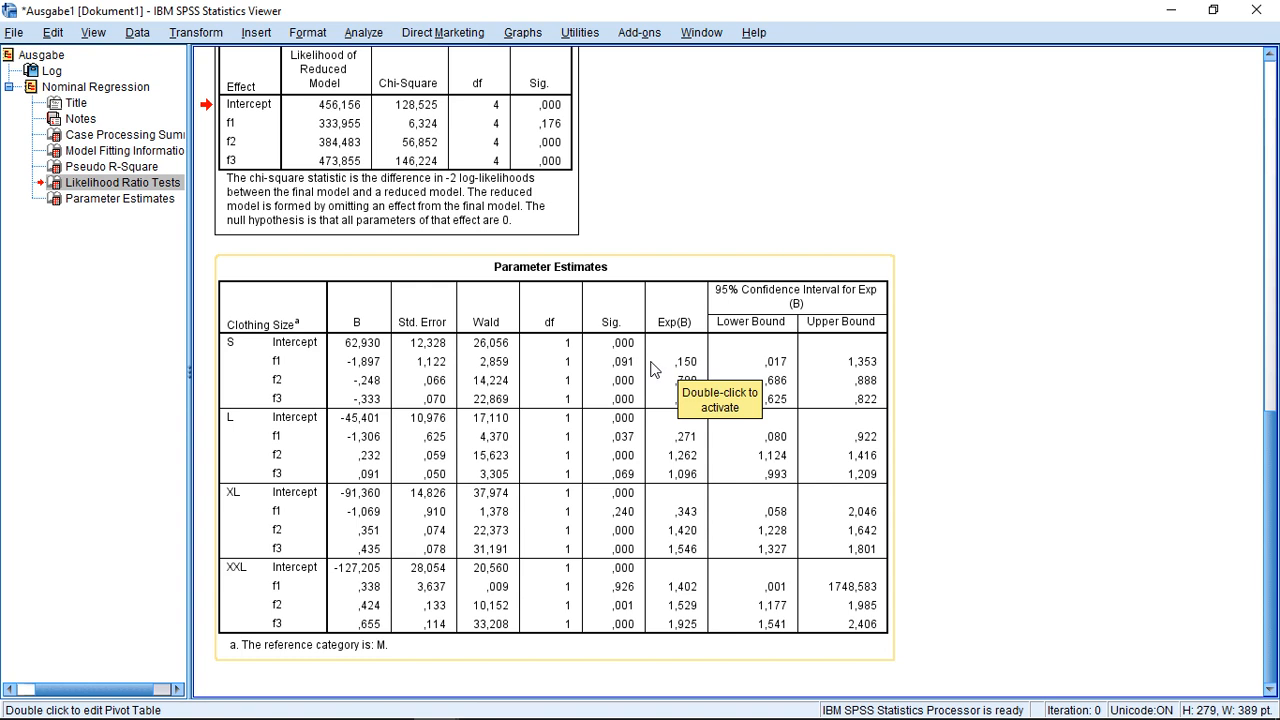
mouse_move(684, 376)
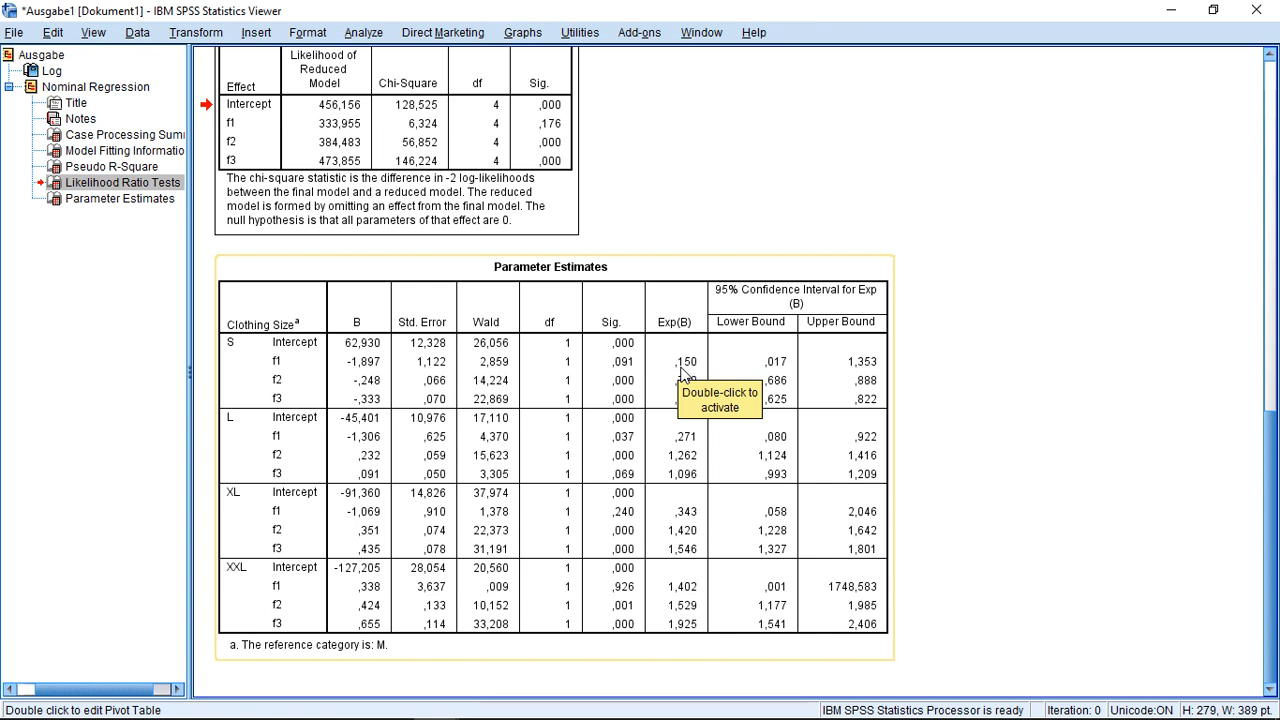
mouse_move(676, 376)
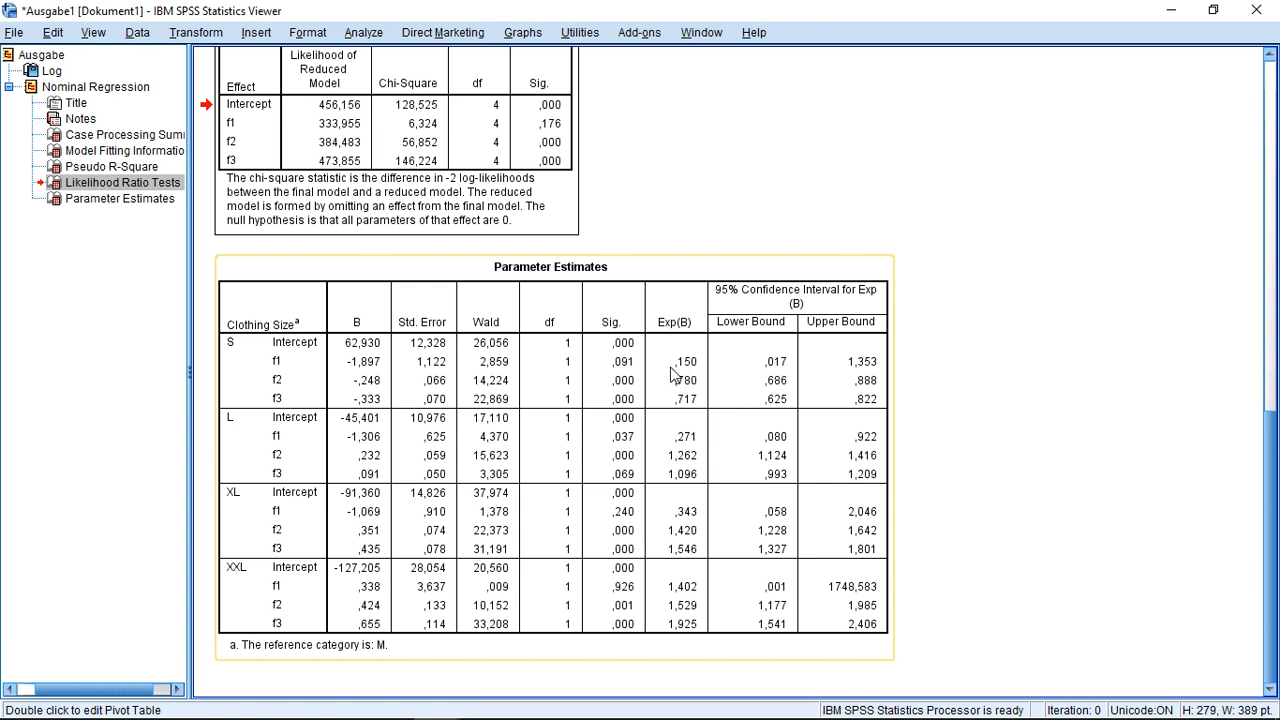
mouse_move(476, 390)
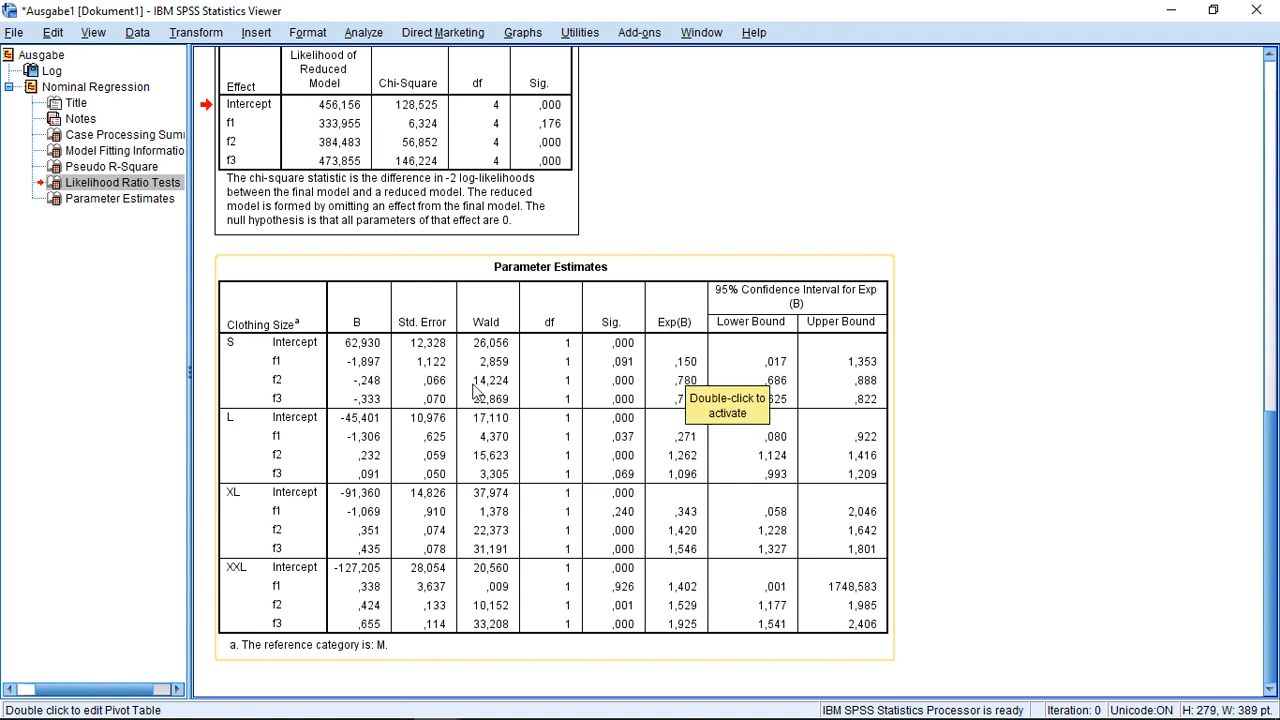
mouse_move(362, 380)
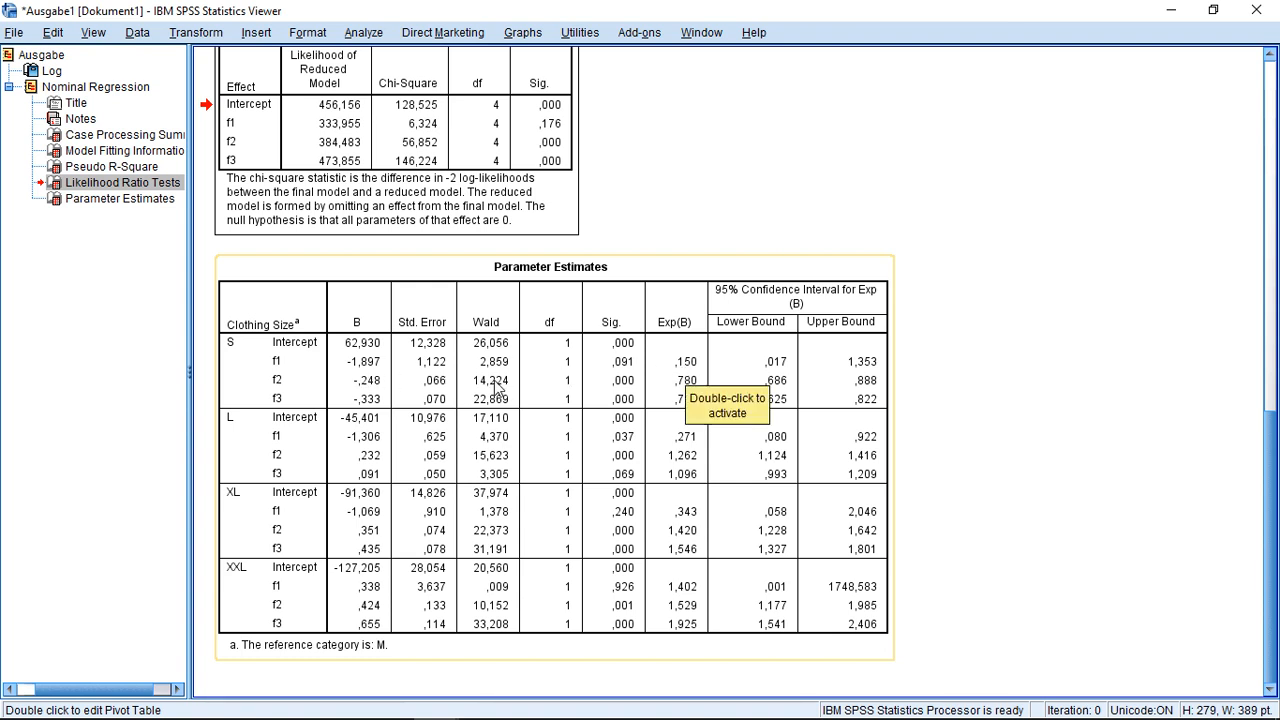
mouse_move(570, 388)
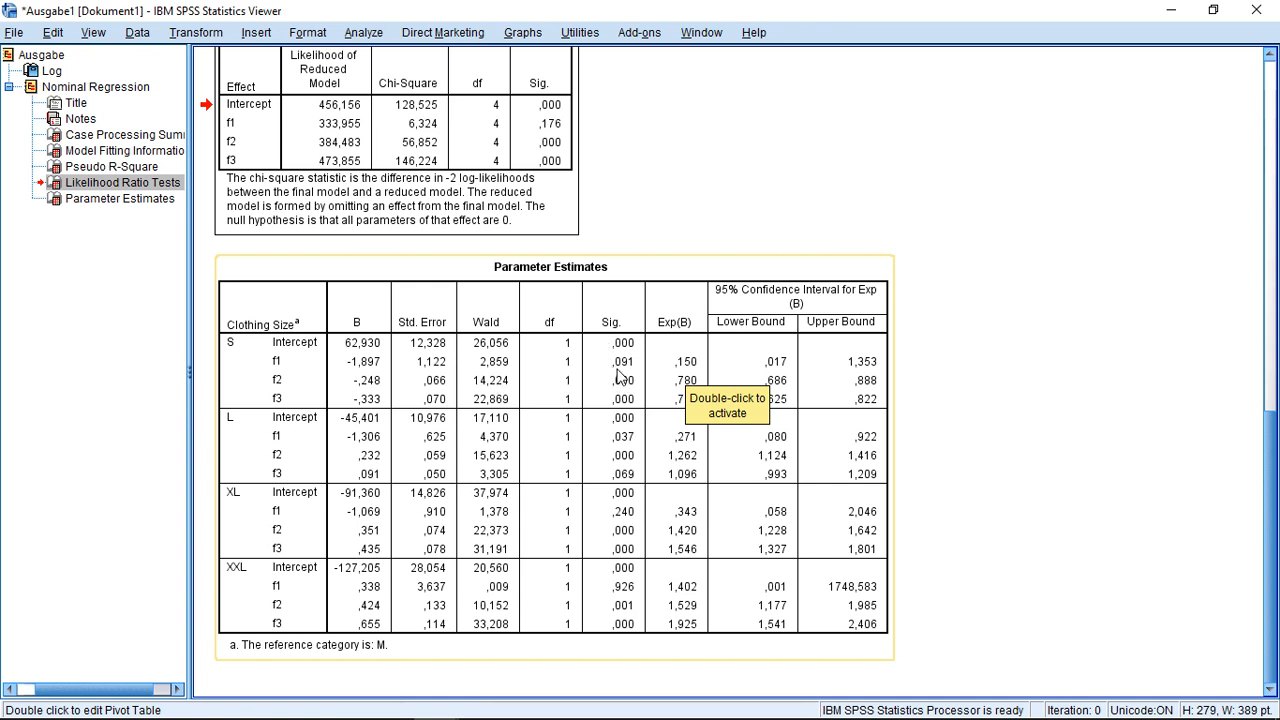
mouse_move(340, 376)
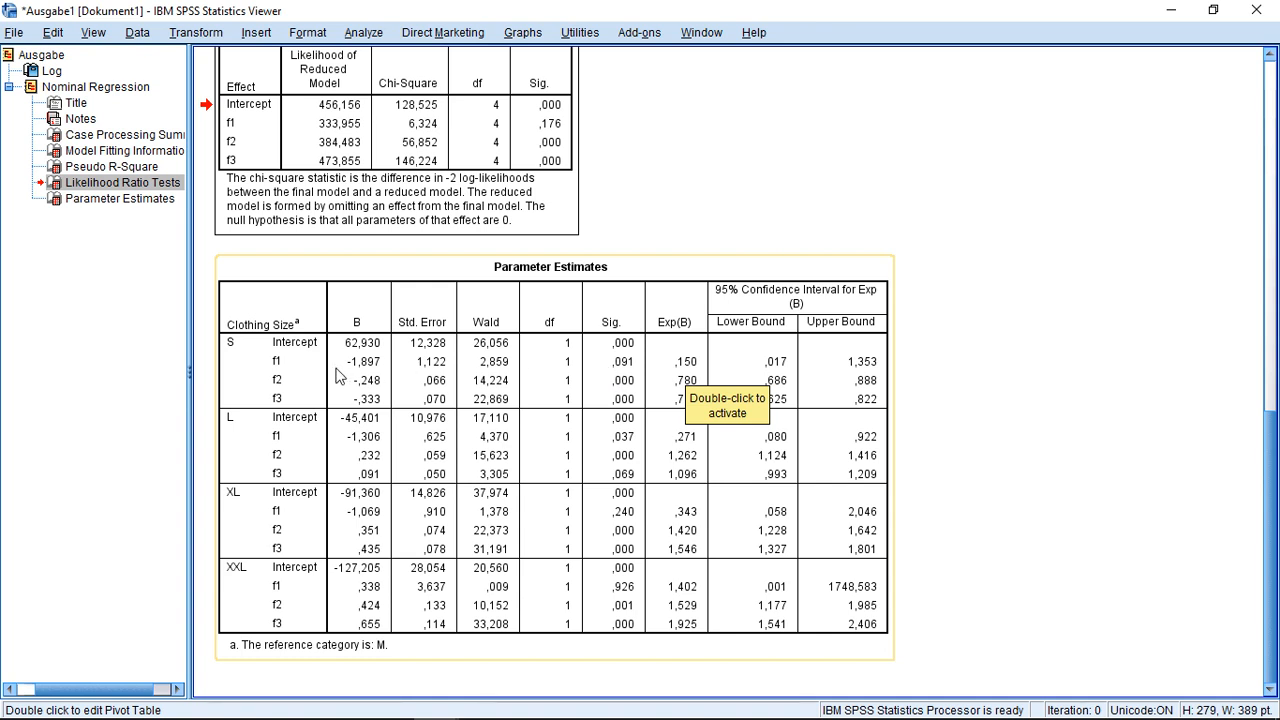
mouse_move(636, 374)
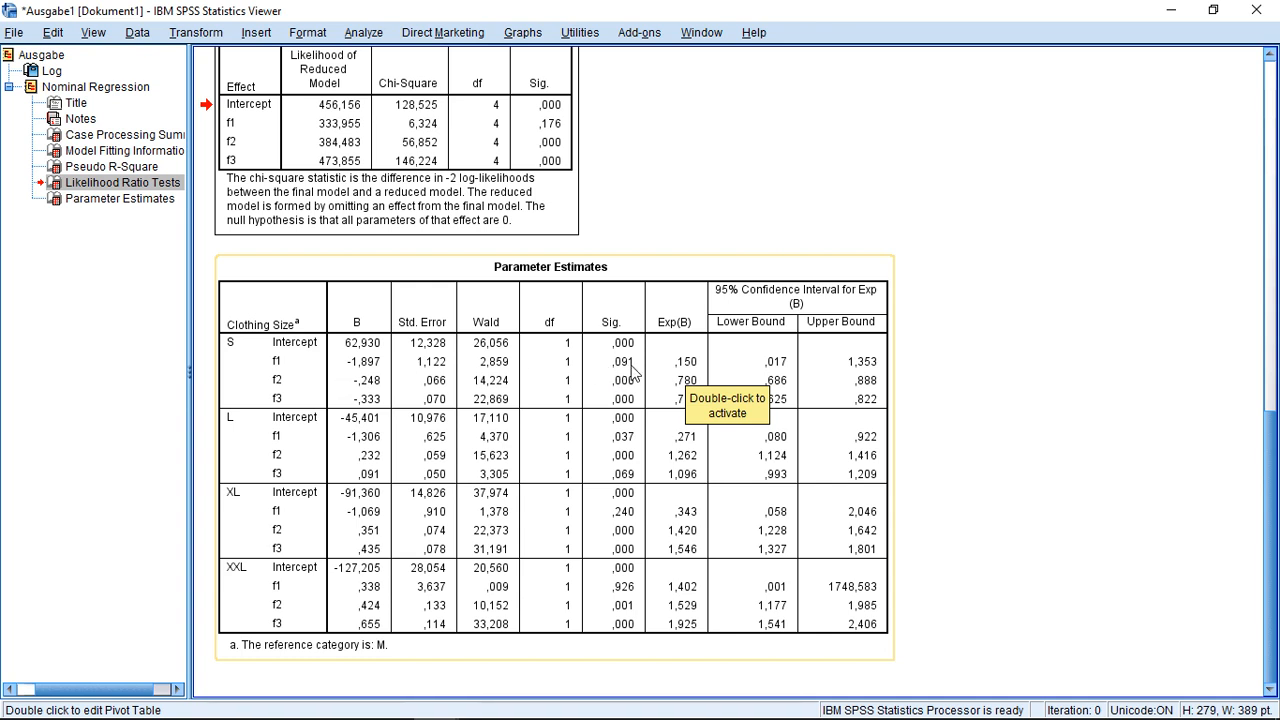
mouse_move(636, 408)
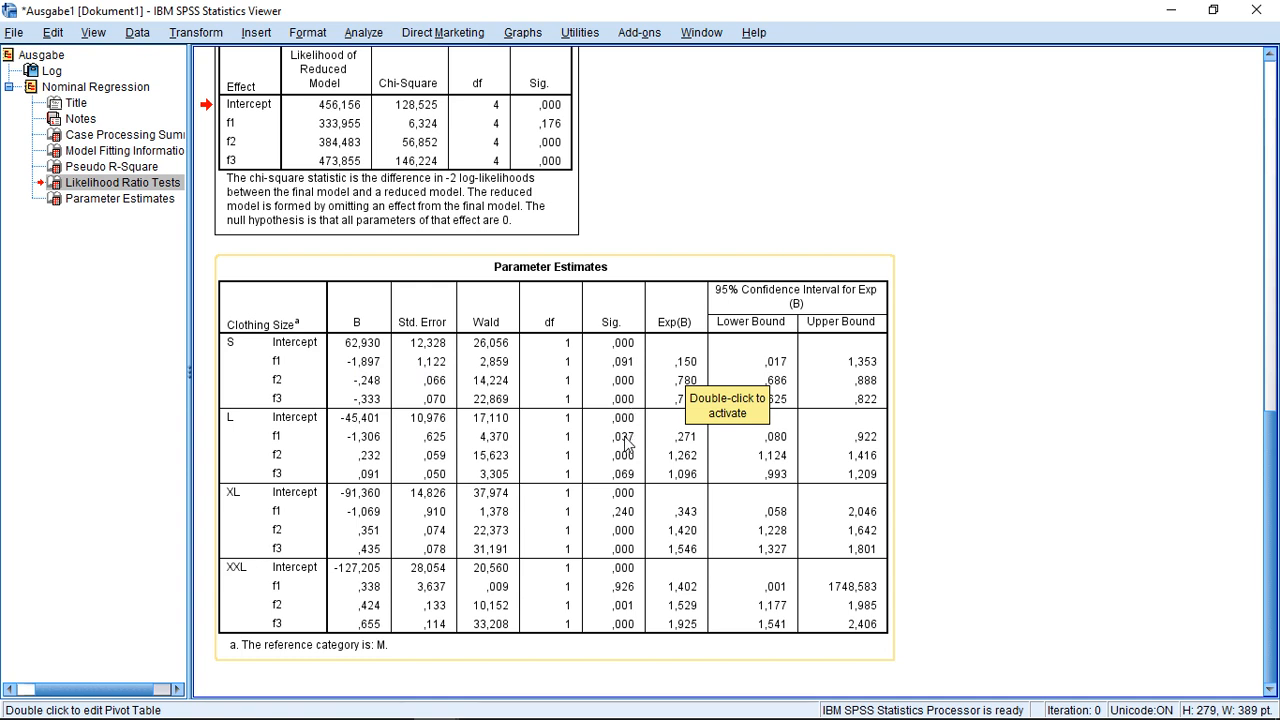
mouse_move(600, 446)
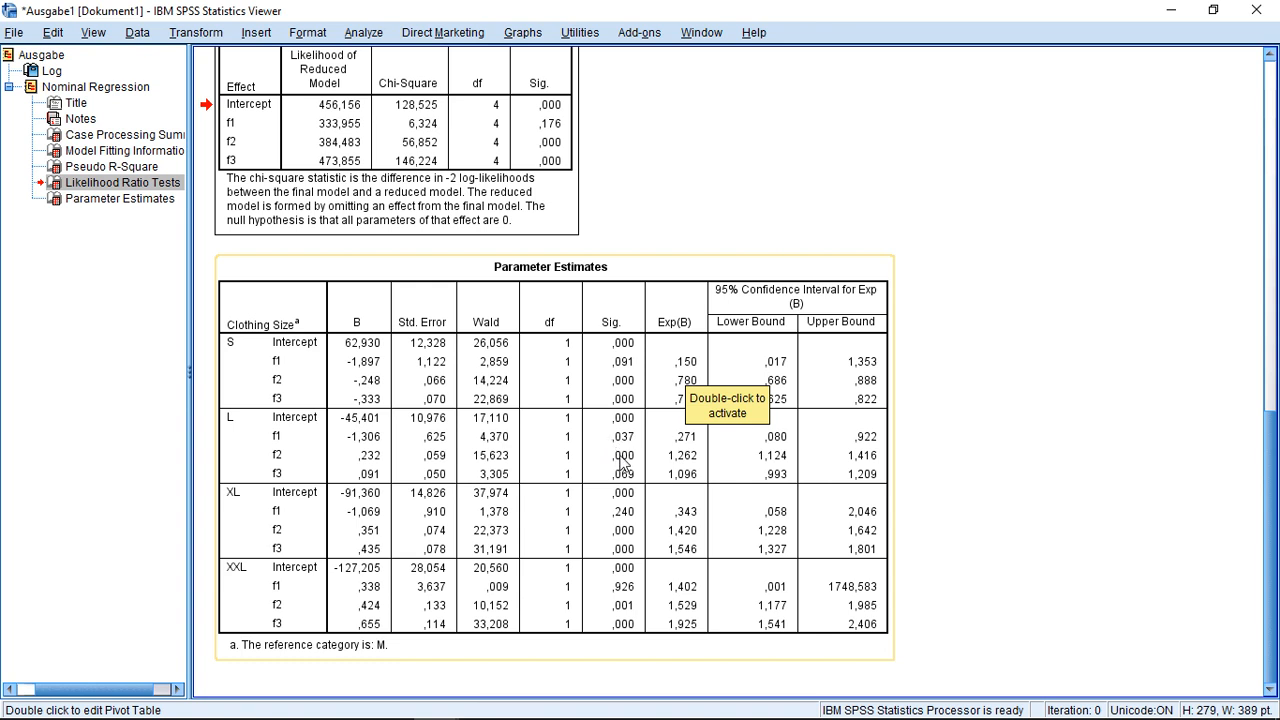
mouse_move(628, 484)
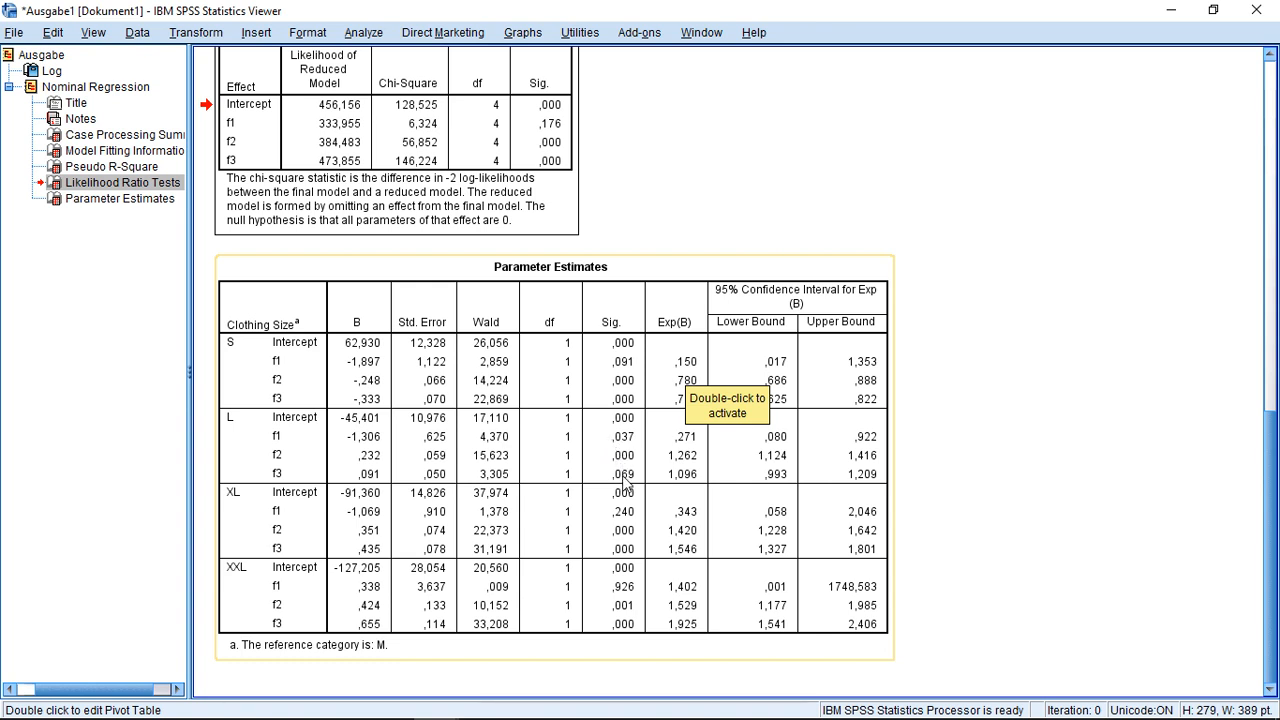
mouse_move(628, 496)
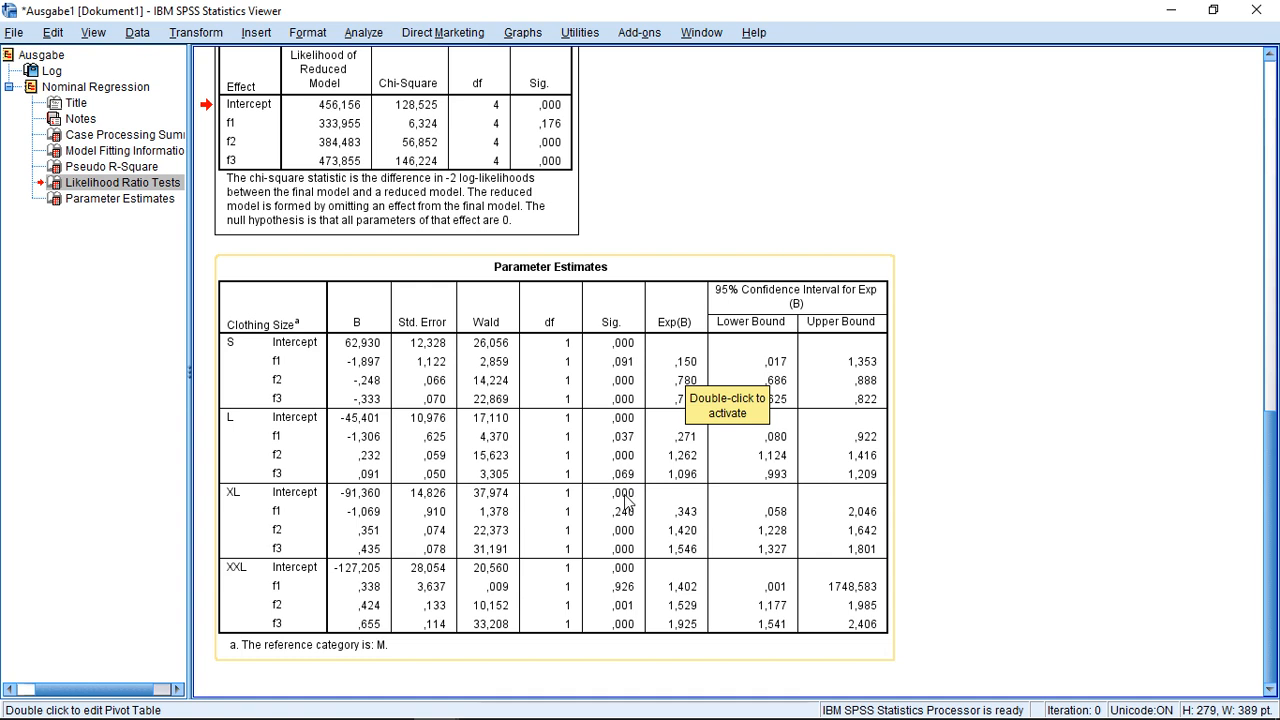
mouse_move(632, 538)
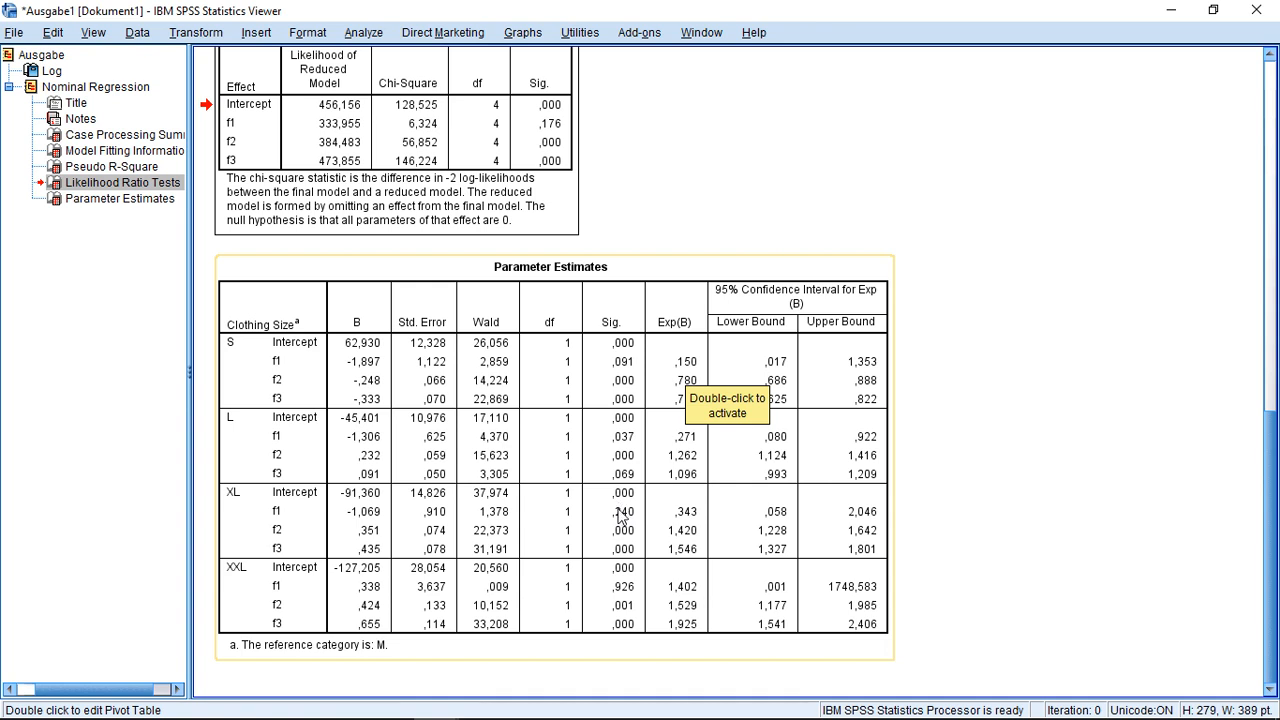
mouse_move(628, 552)
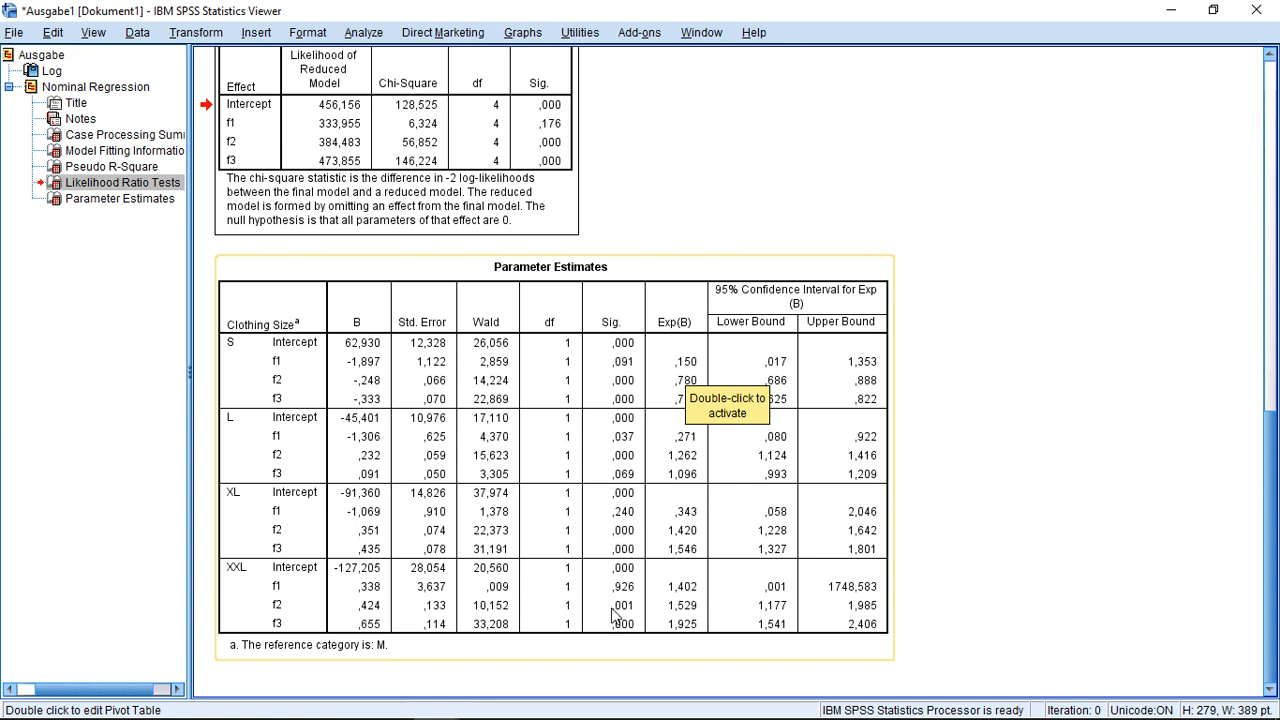
mouse_move(556, 568)
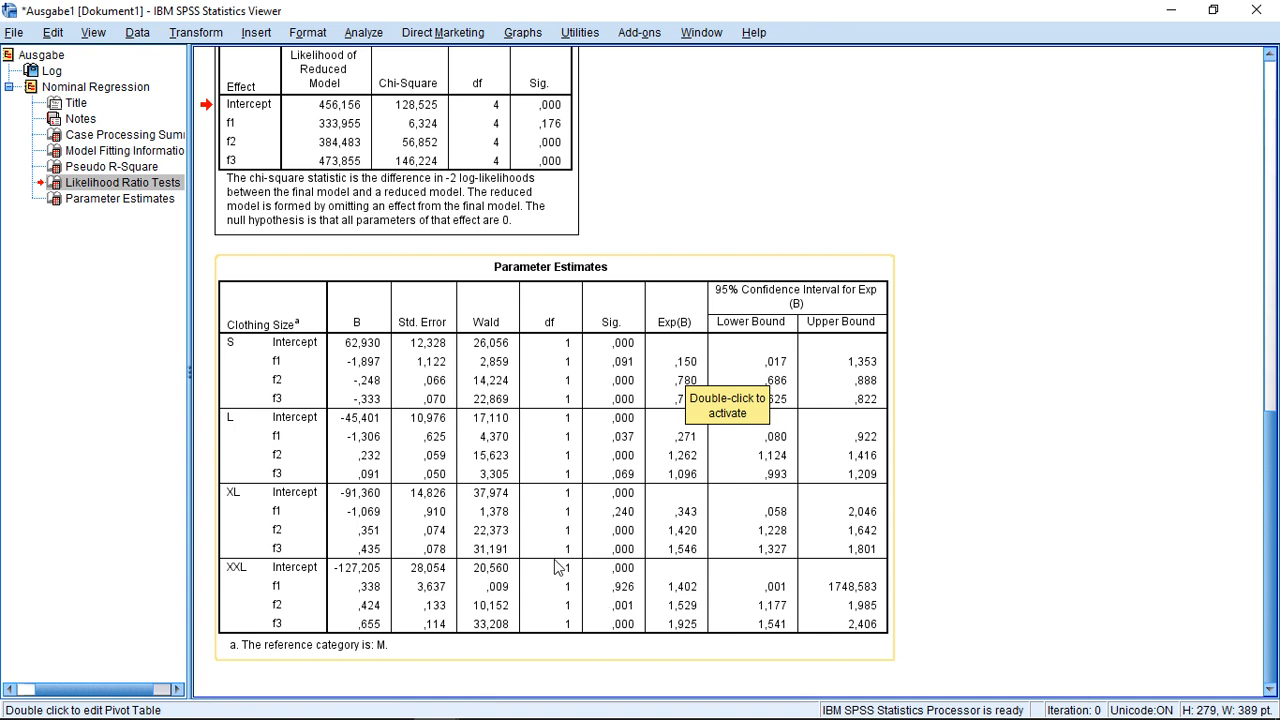
mouse_move(368, 390)
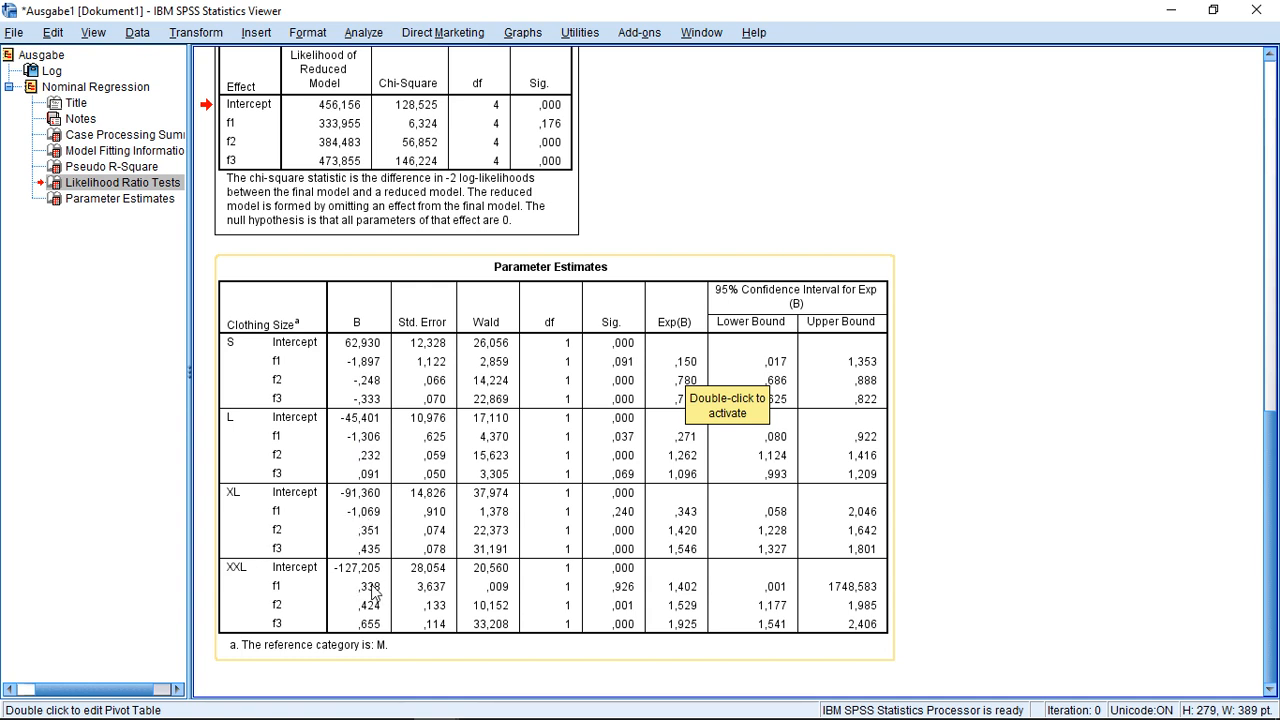
mouse_move(368, 400)
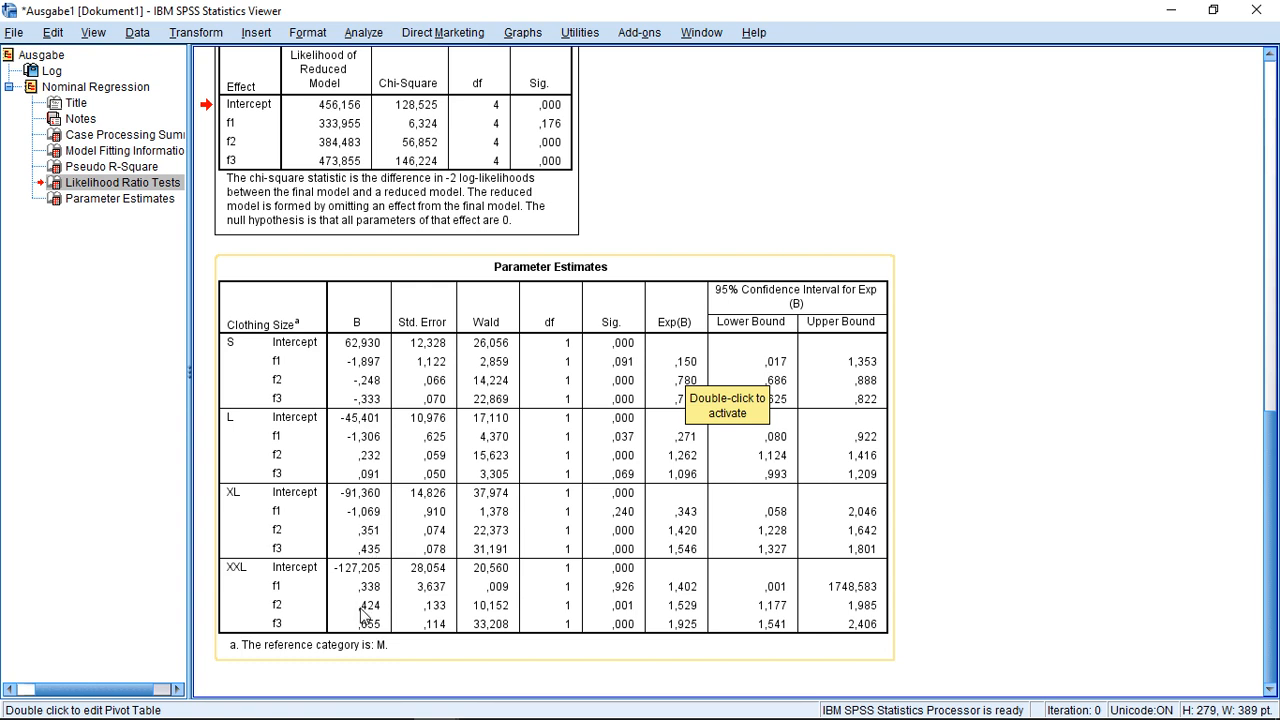
mouse_move(342, 408)
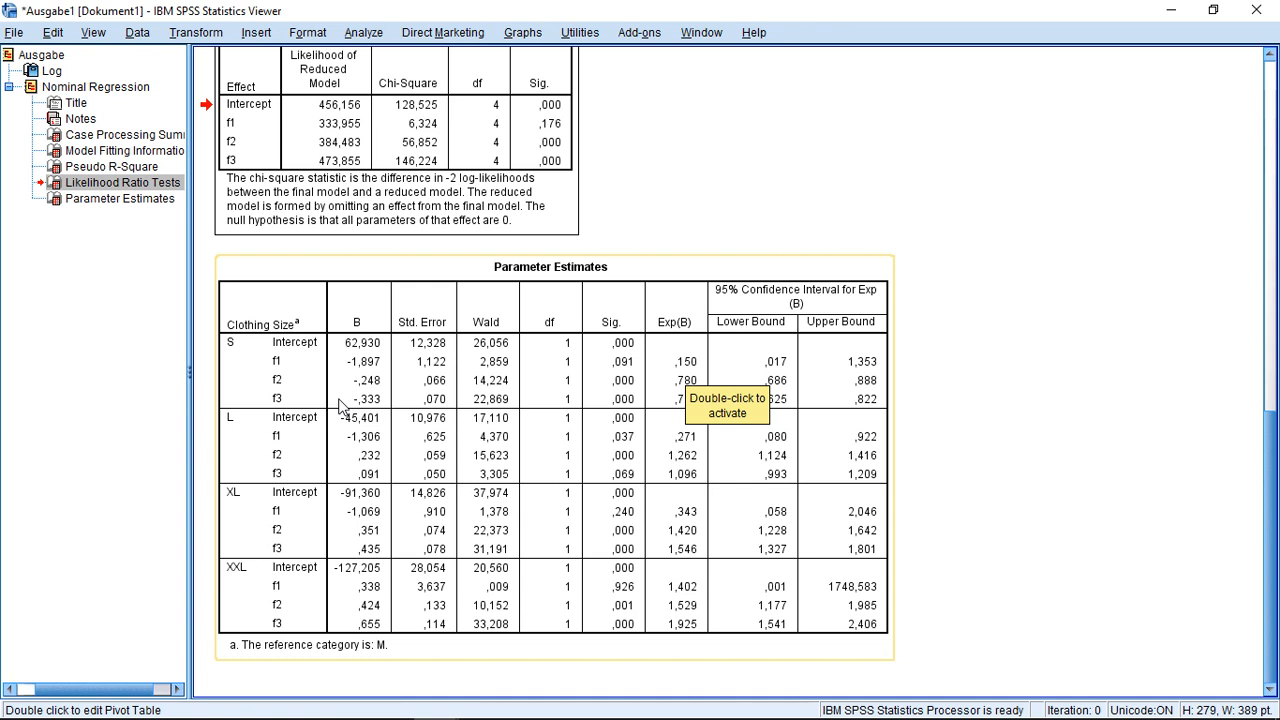
mouse_move(268, 362)
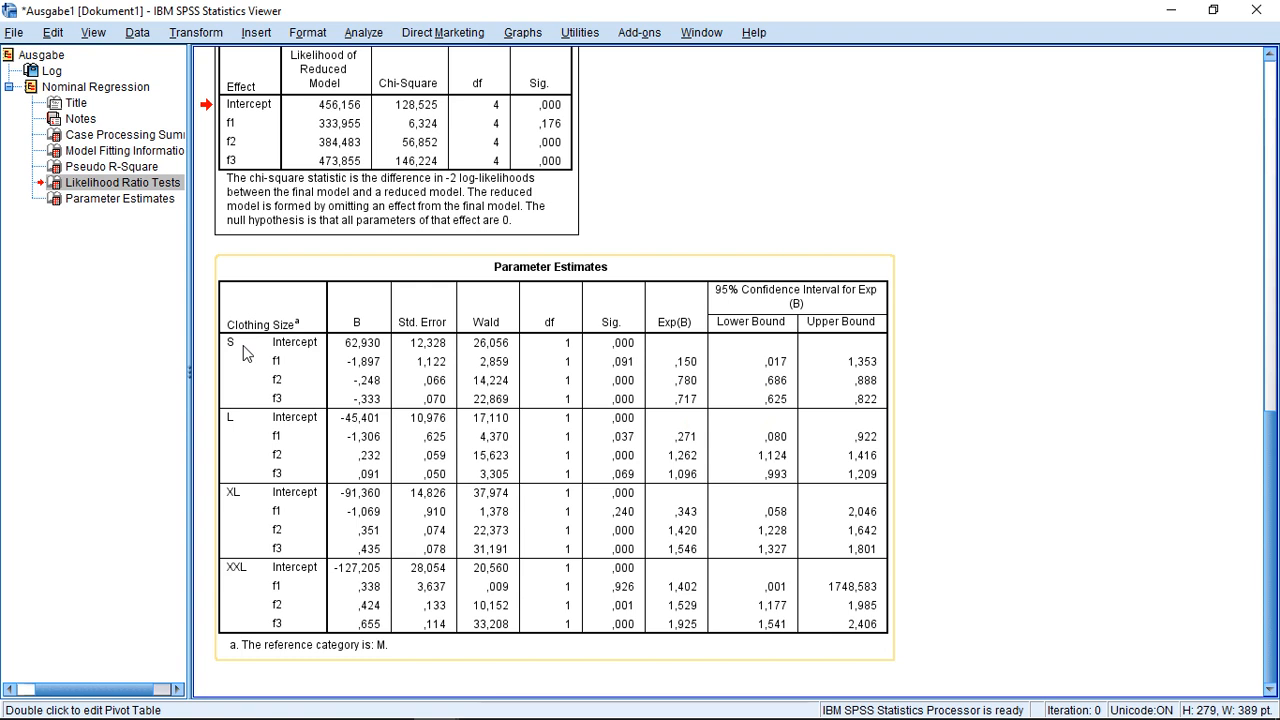
mouse_move(232, 518)
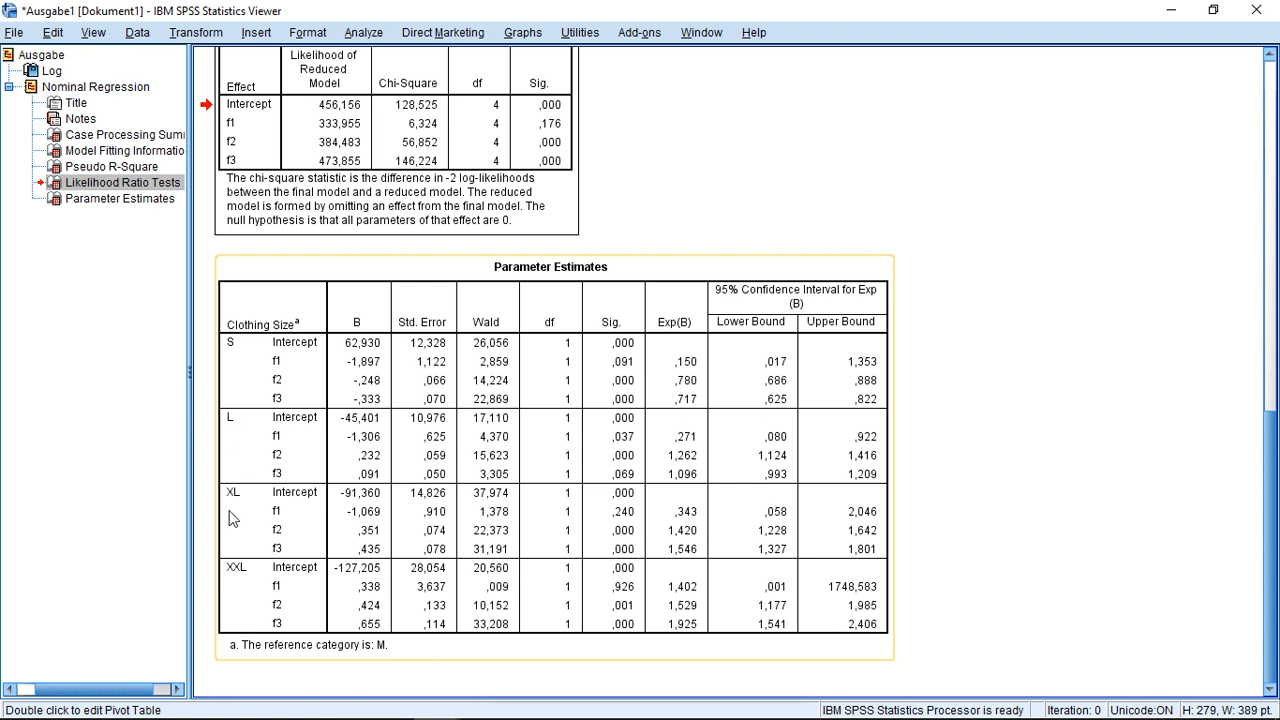
mouse_move(228, 418)
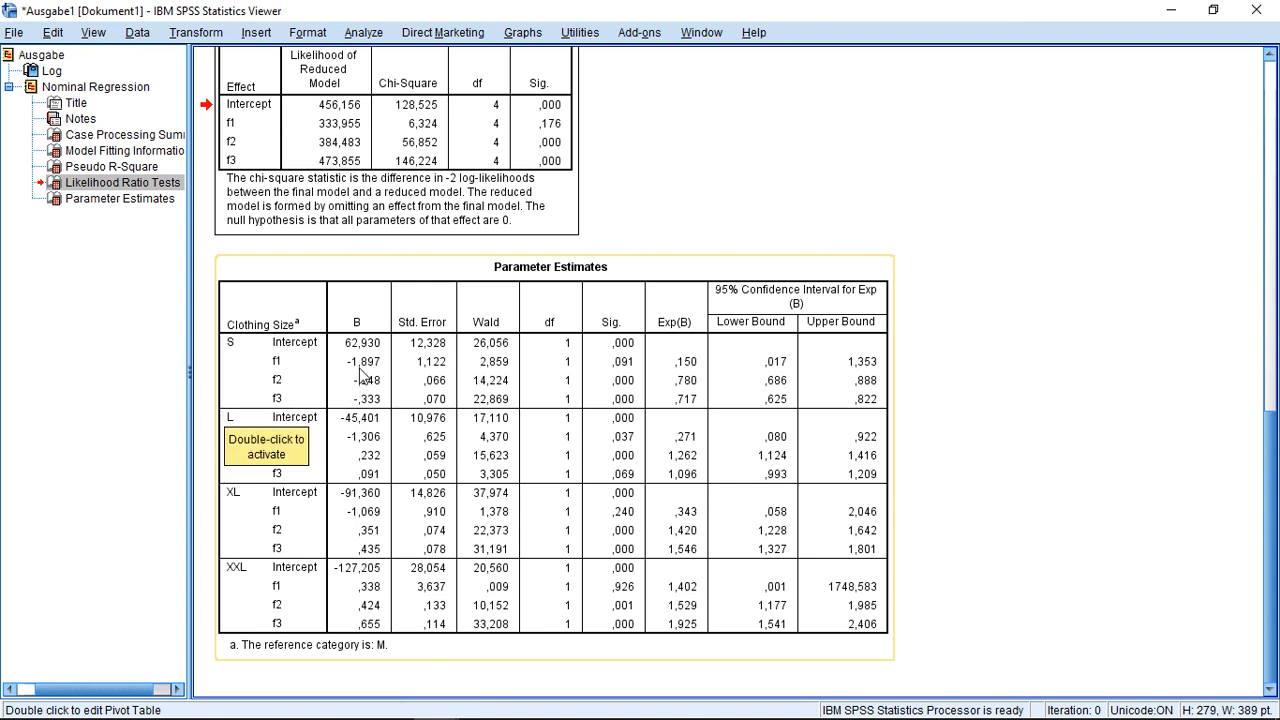
mouse_move(356, 558)
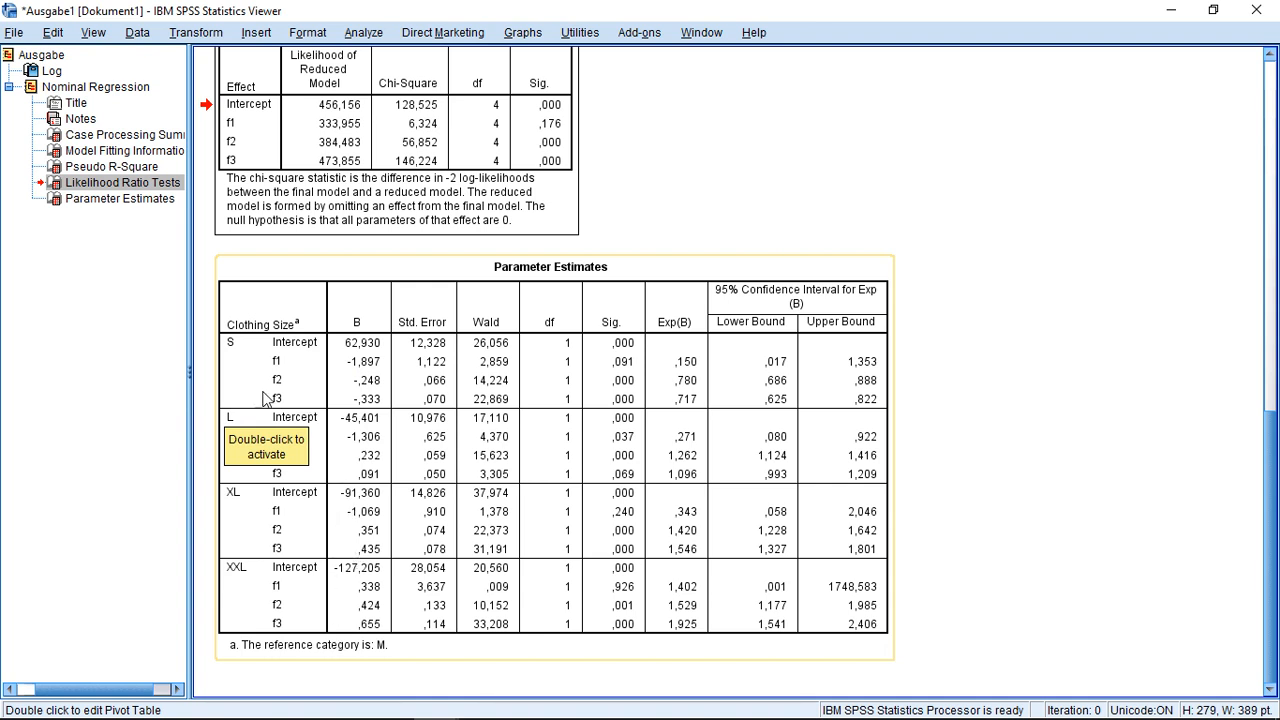
mouse_move(340, 518)
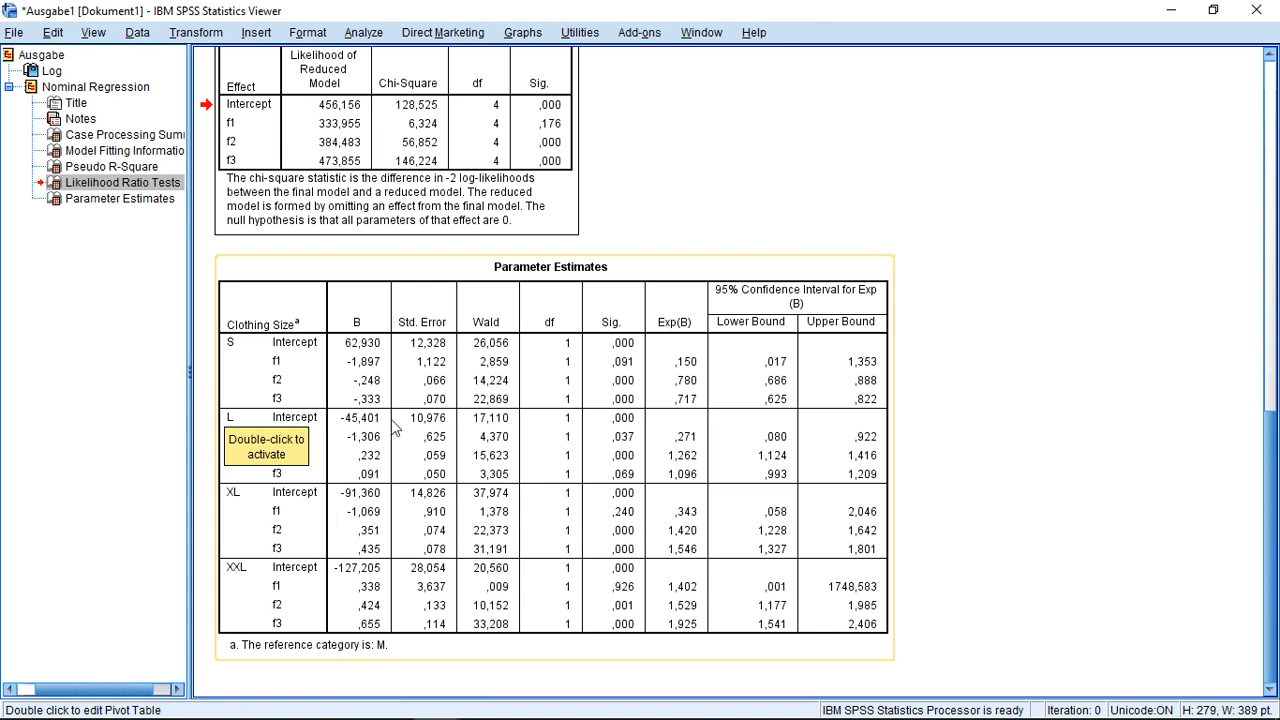
mouse_move(342, 620)
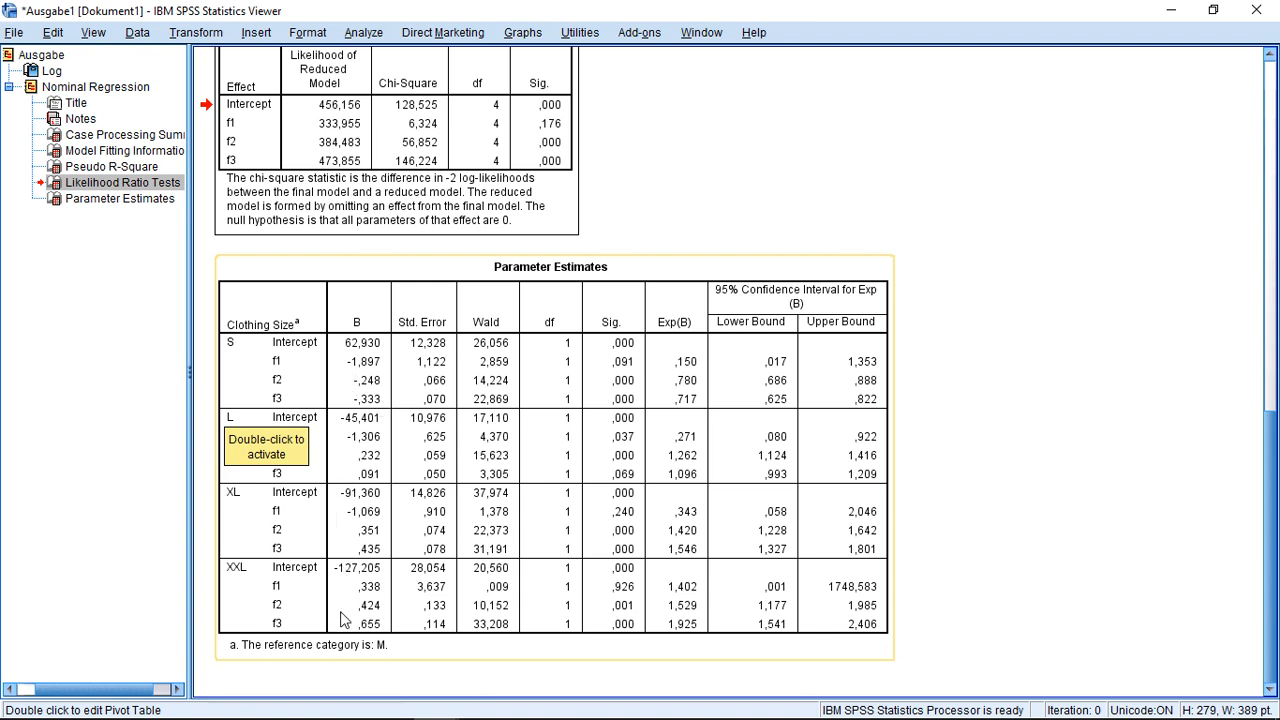
mouse_move(352, 544)
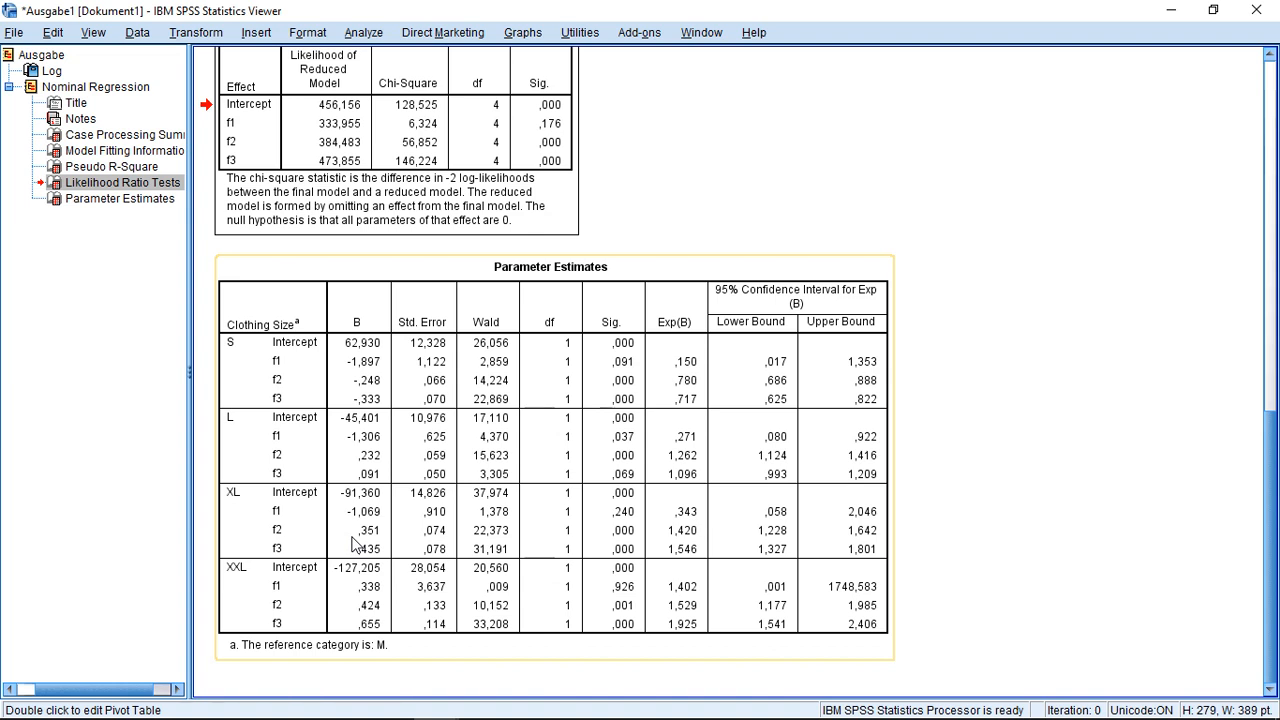
mouse_move(352, 398)
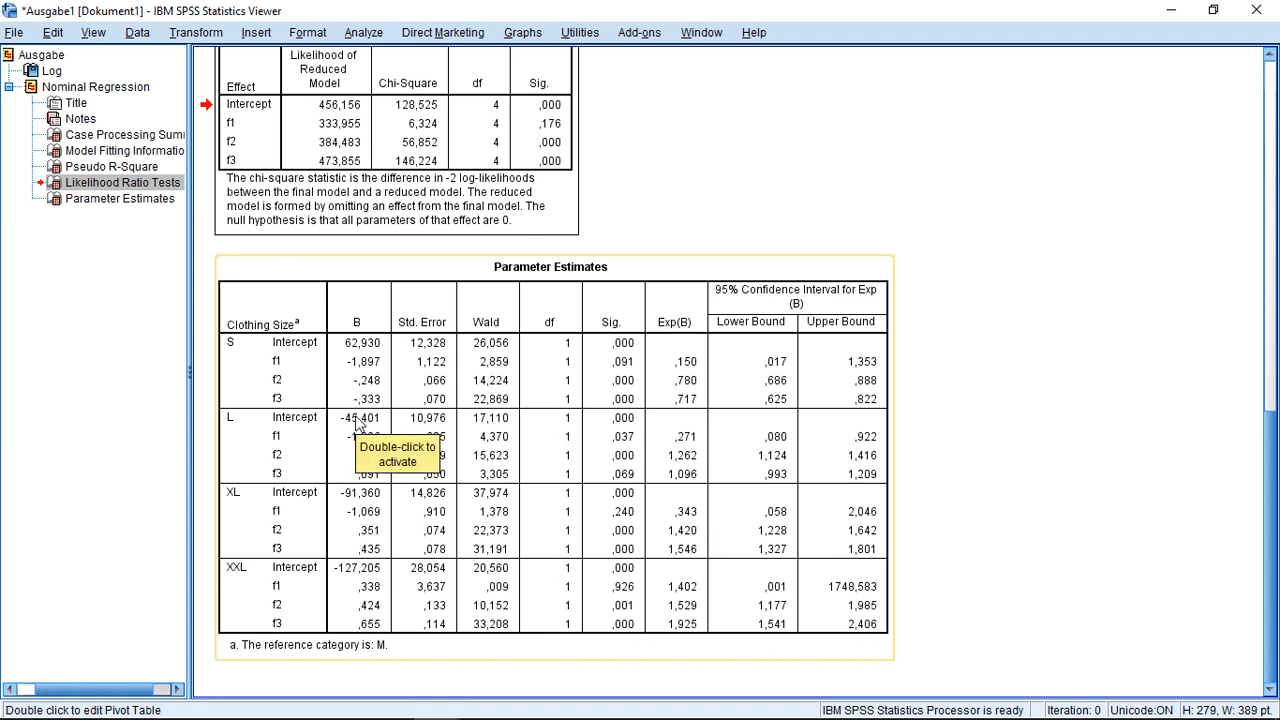
mouse_move(578, 430)
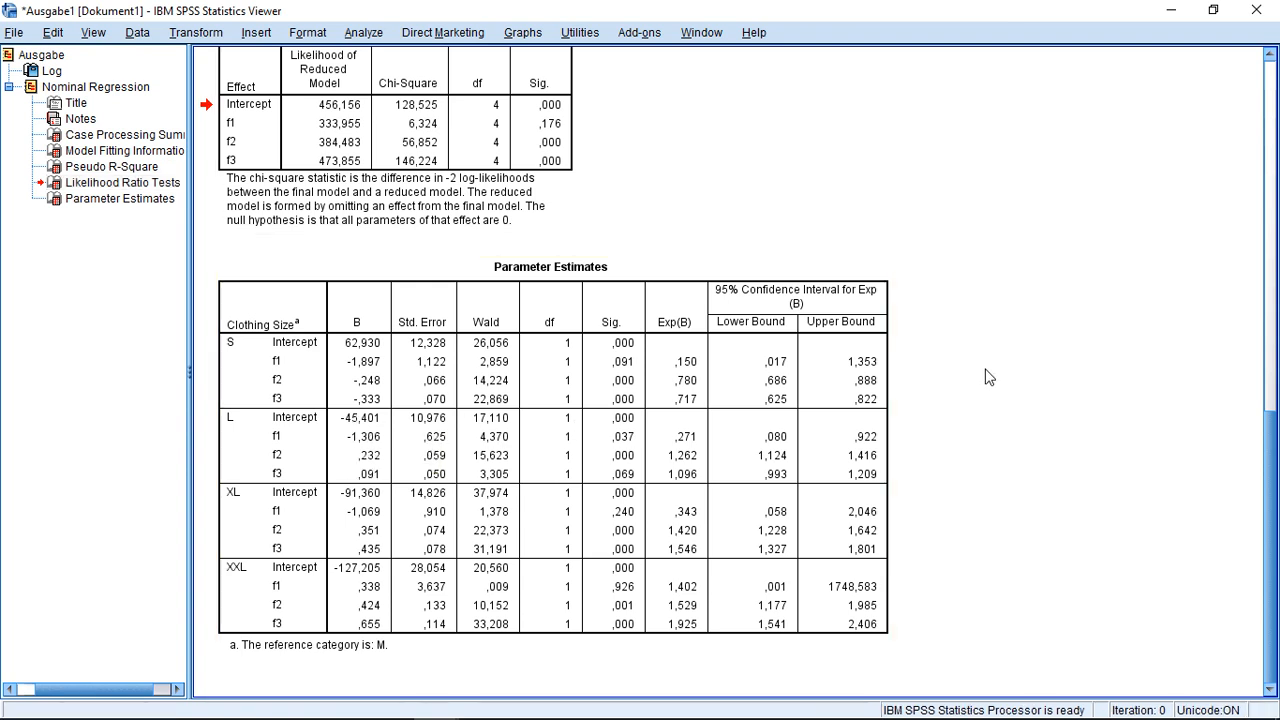
Step: Scroll the Viewer so the Likelihood Ratio Tests and Pseudo R-Square tables are fully visible
left_click(628, 344)
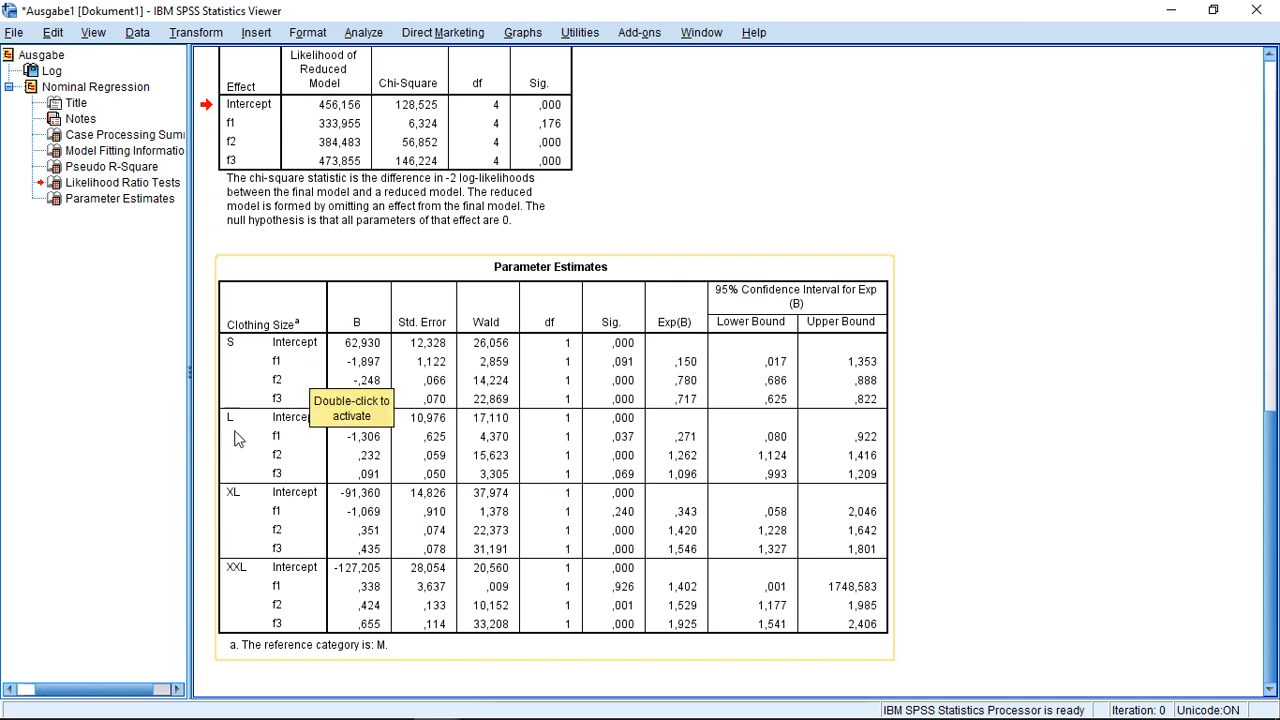
mouse_move(280, 444)
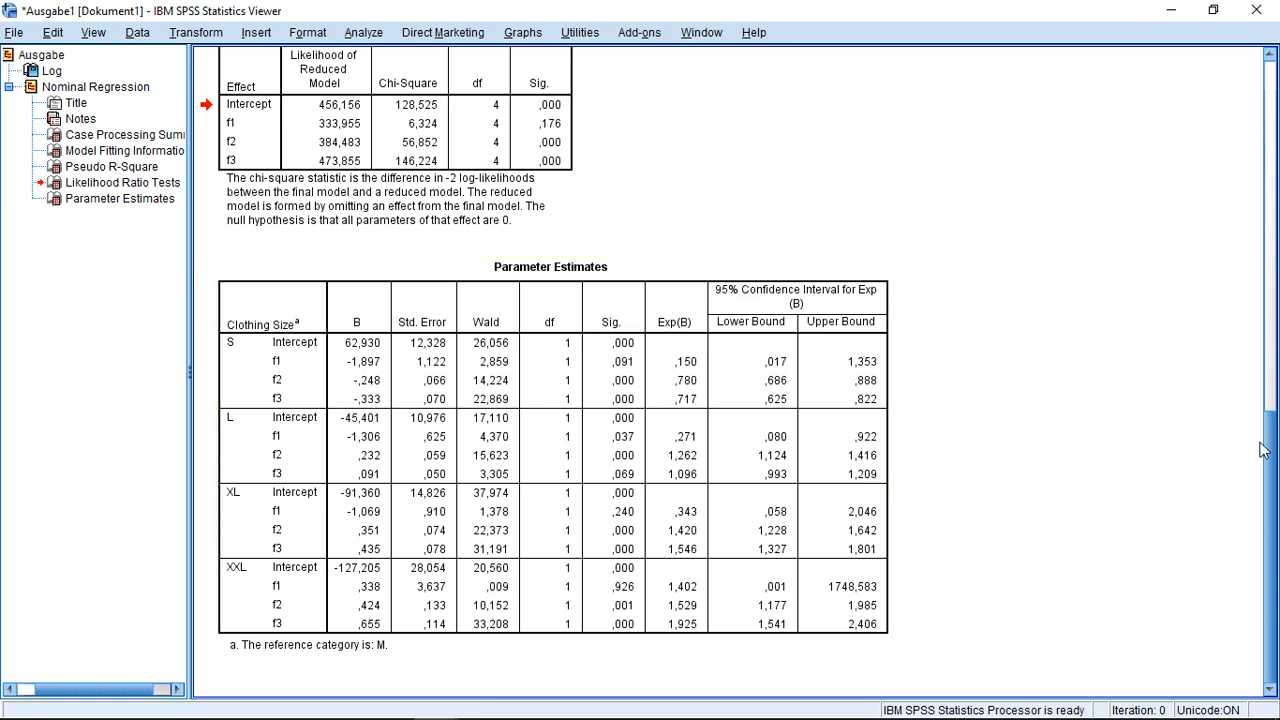
scroll("up", 3)
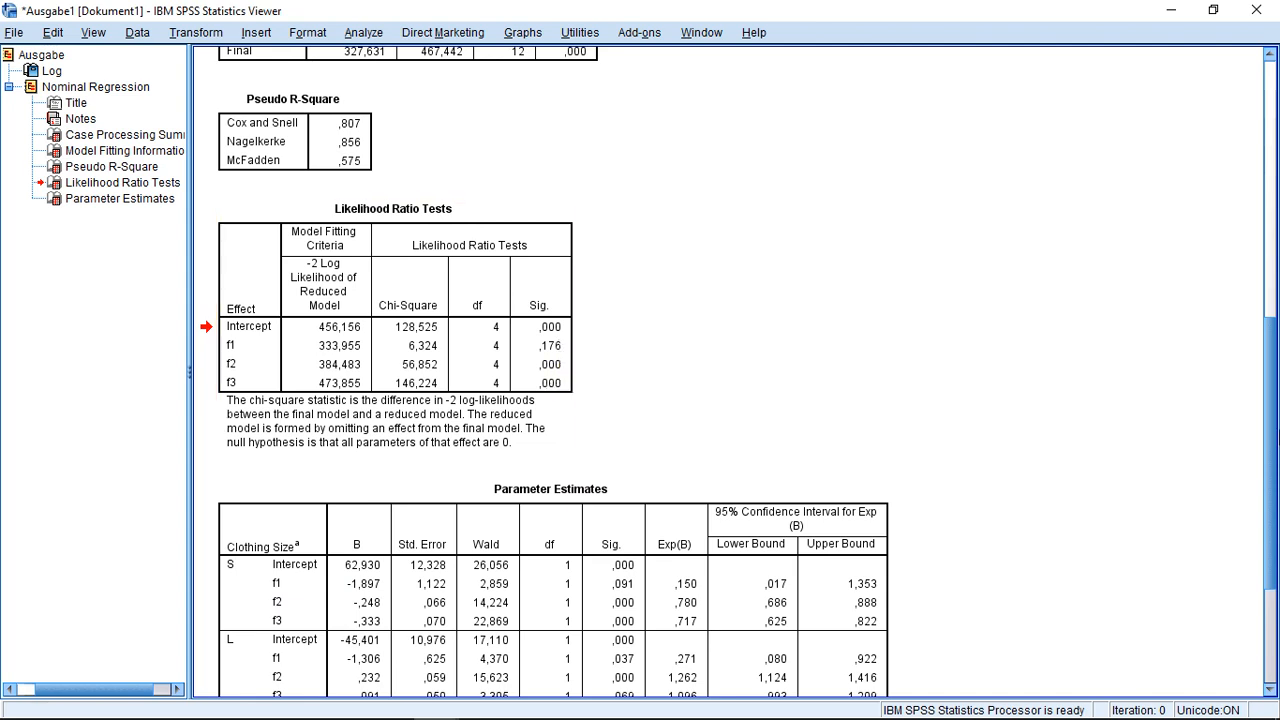
scroll("down", 3)
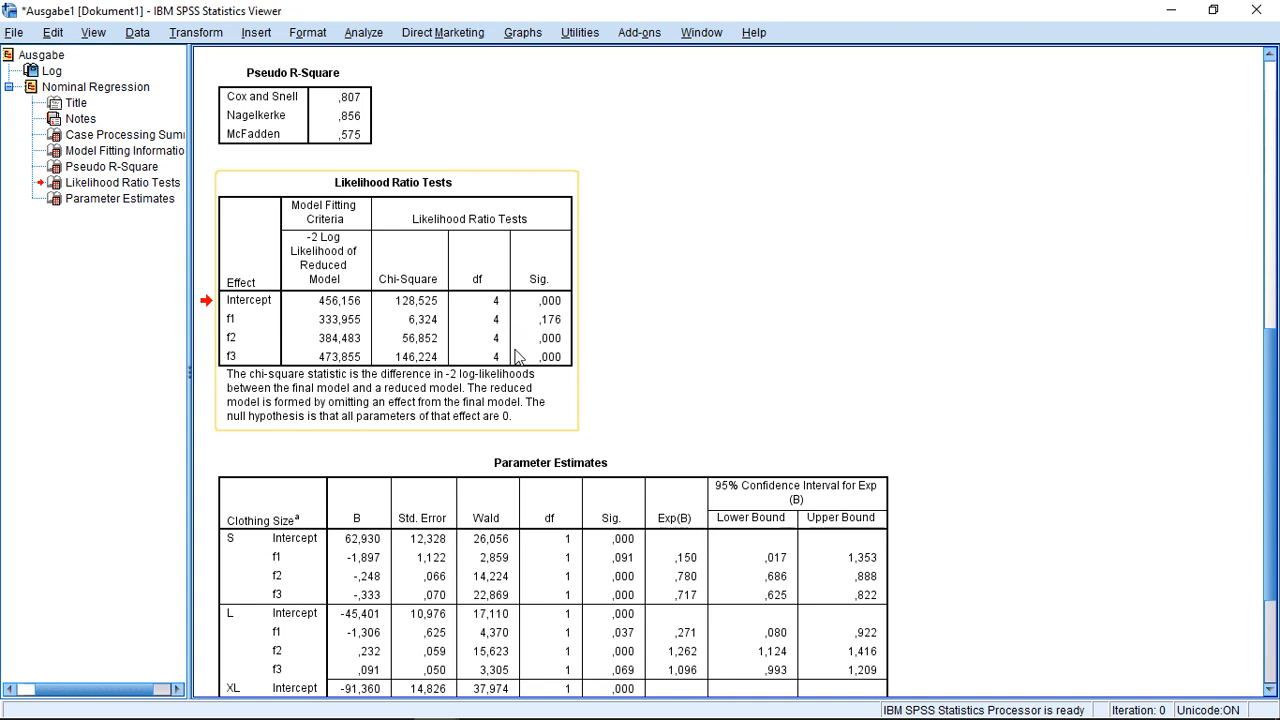
mouse_move(560, 328)
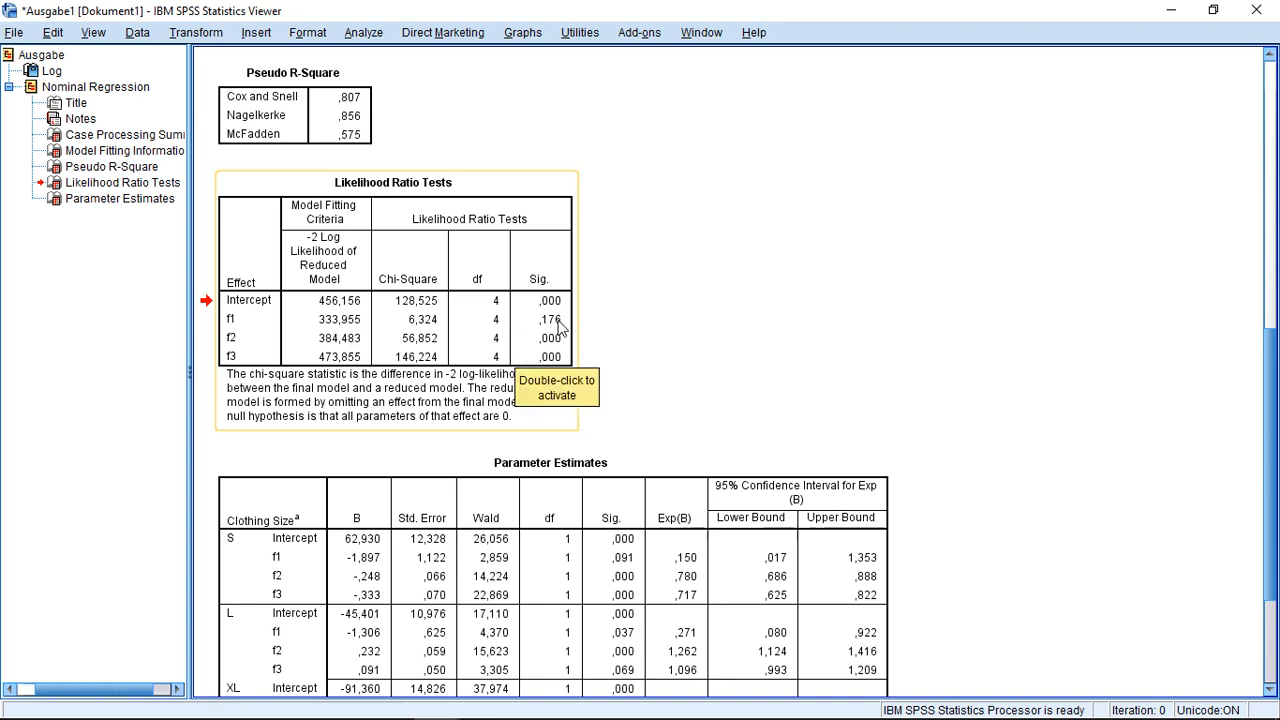
mouse_move(538, 336)
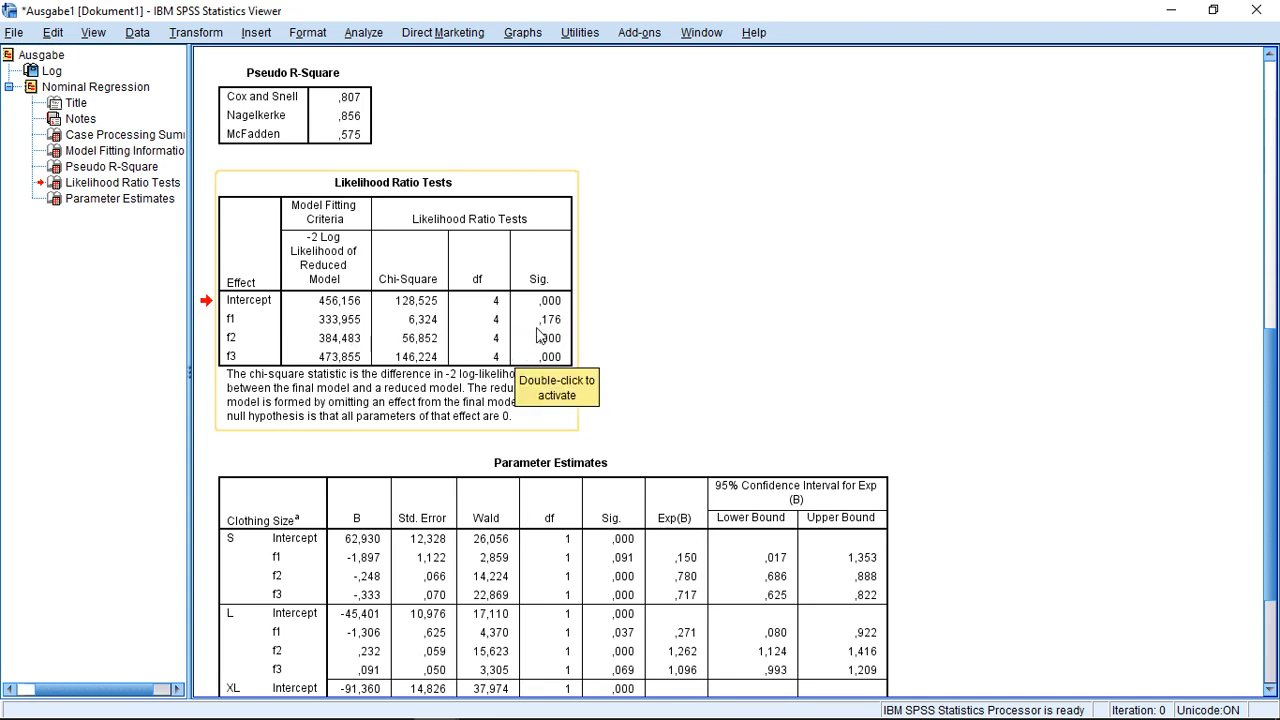
mouse_move(552, 330)
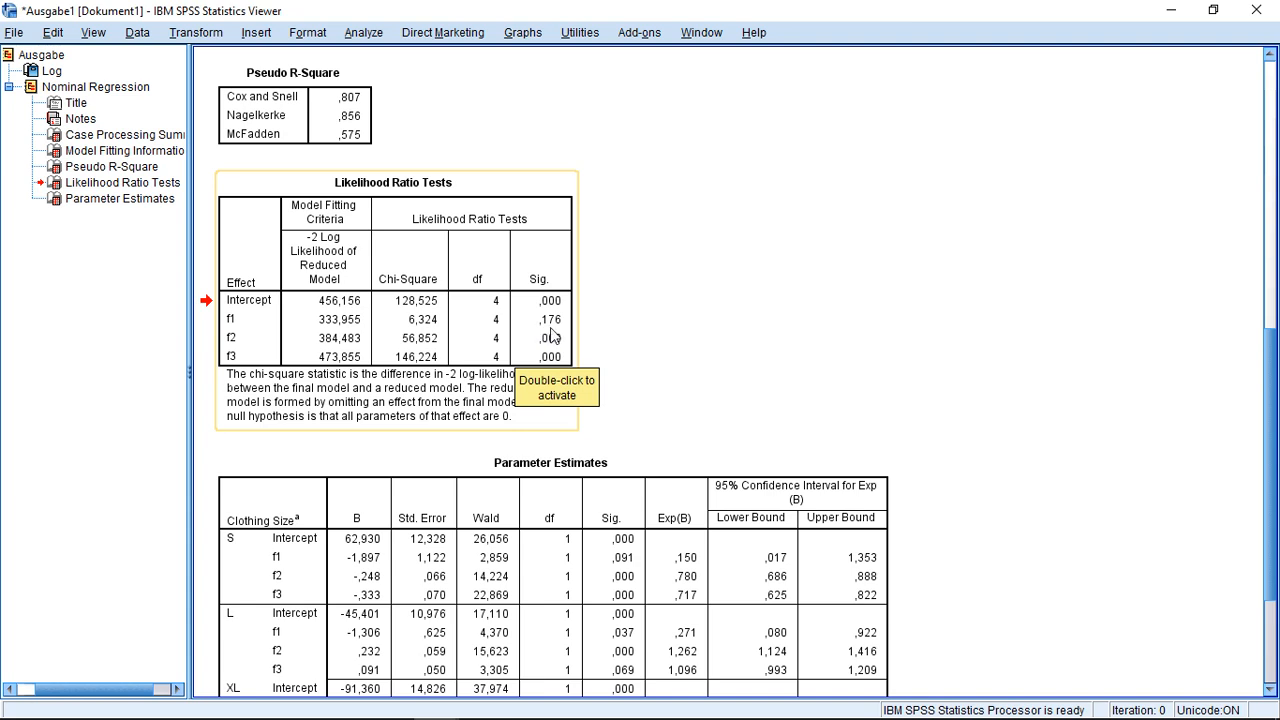
mouse_move(564, 330)
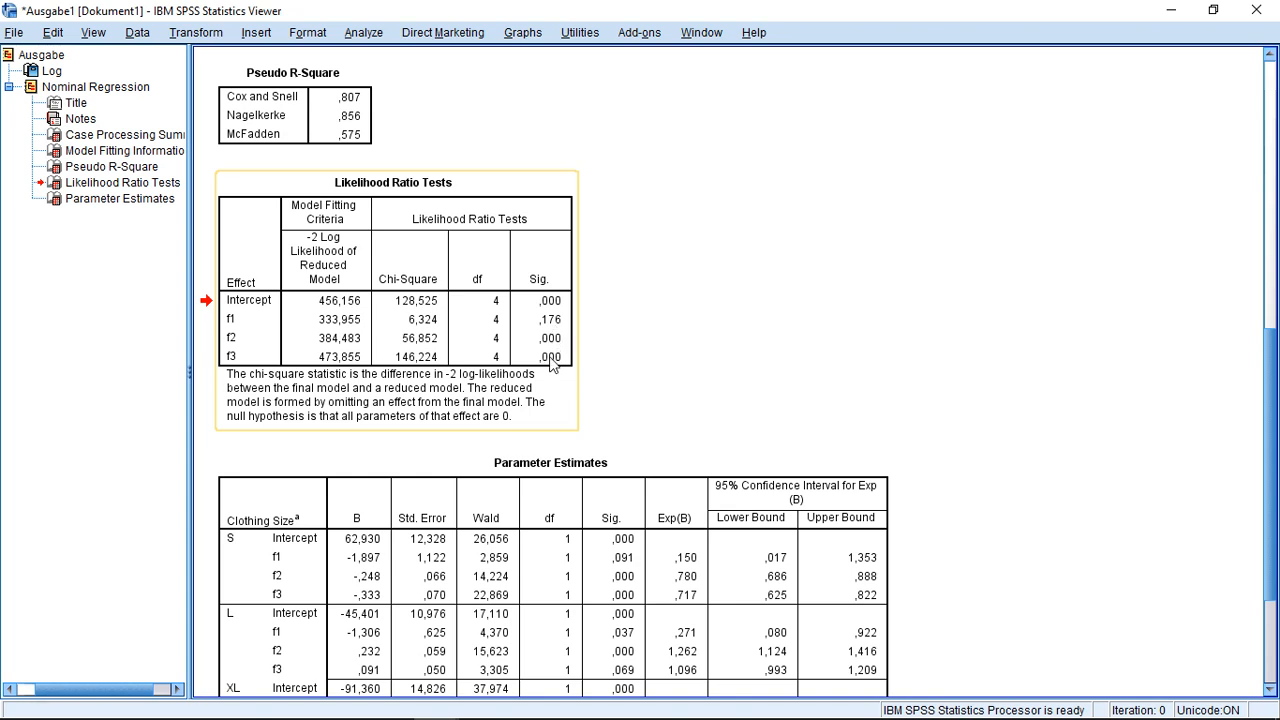
scroll("down", 3)
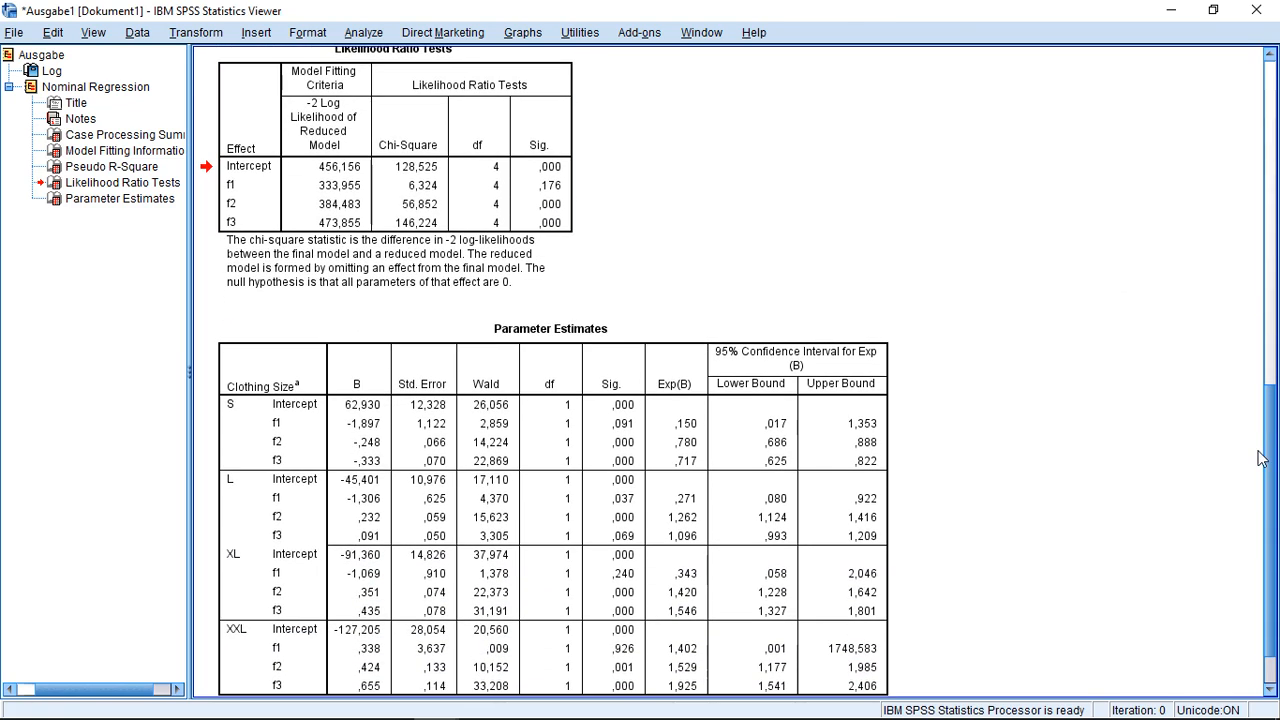
scroll("down", 3)
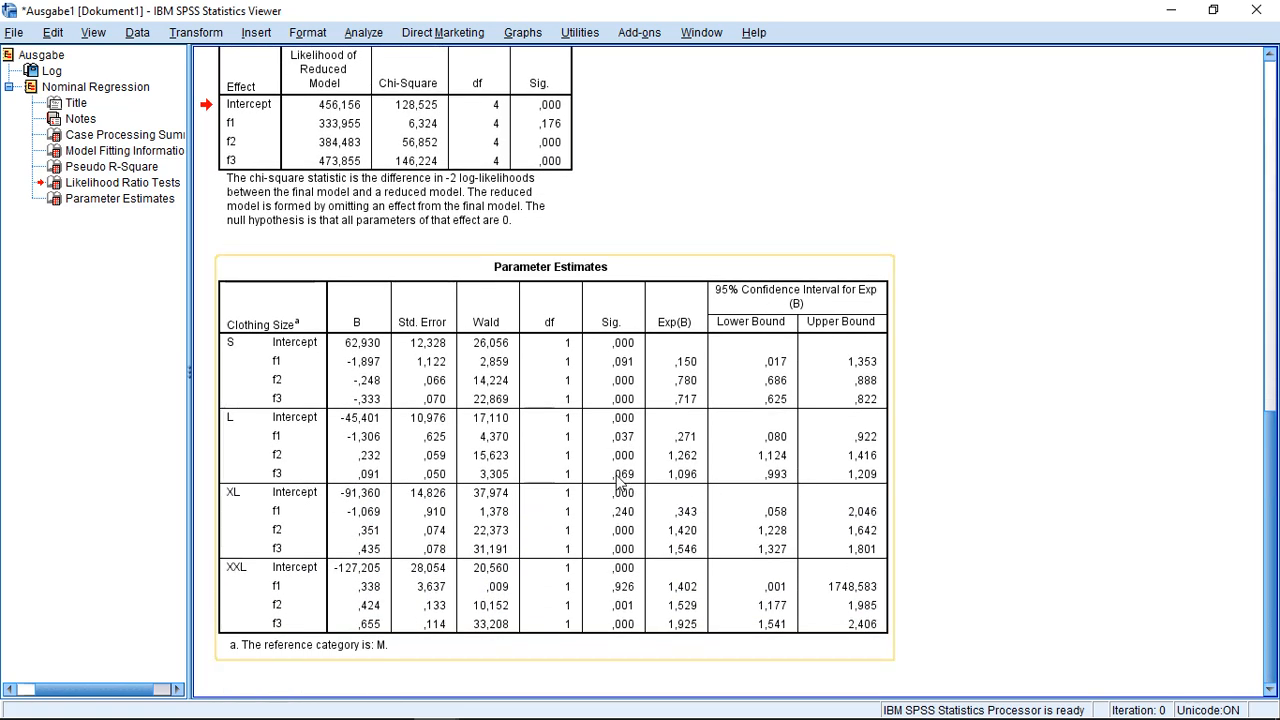
mouse_move(620, 486)
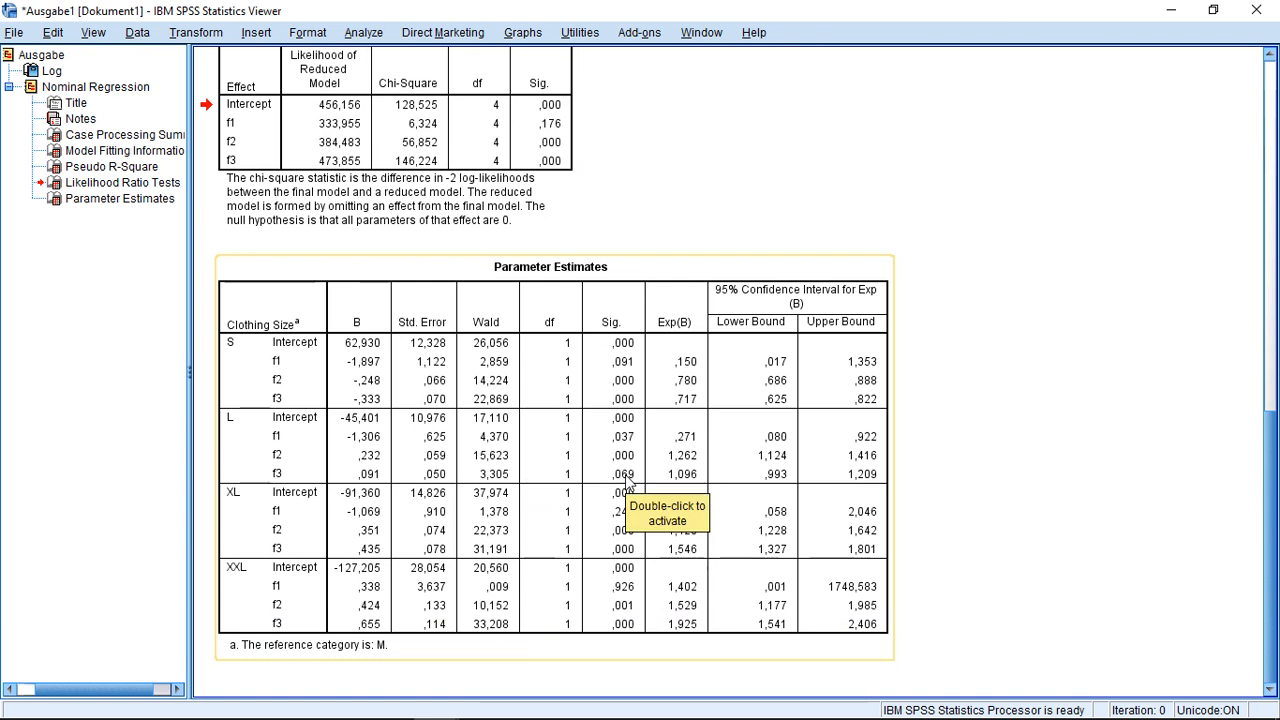
mouse_move(650, 424)
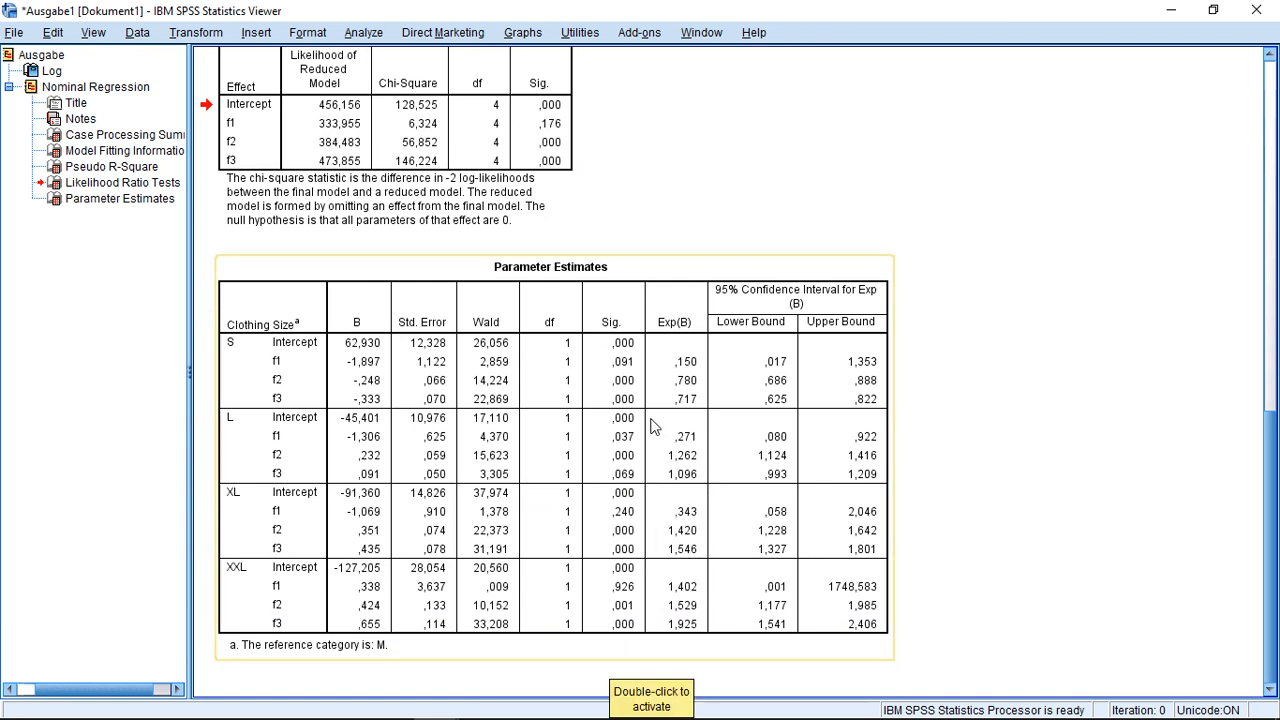
mouse_move(900, 412)
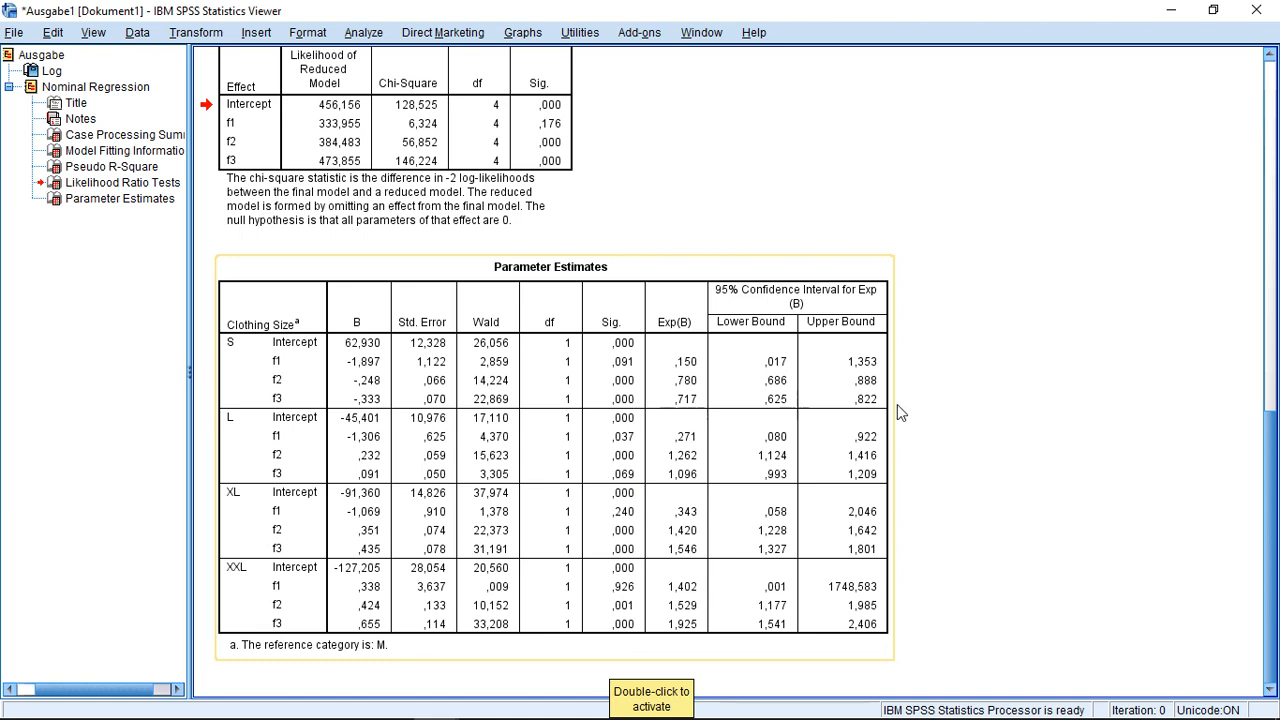
scroll("up", 3)
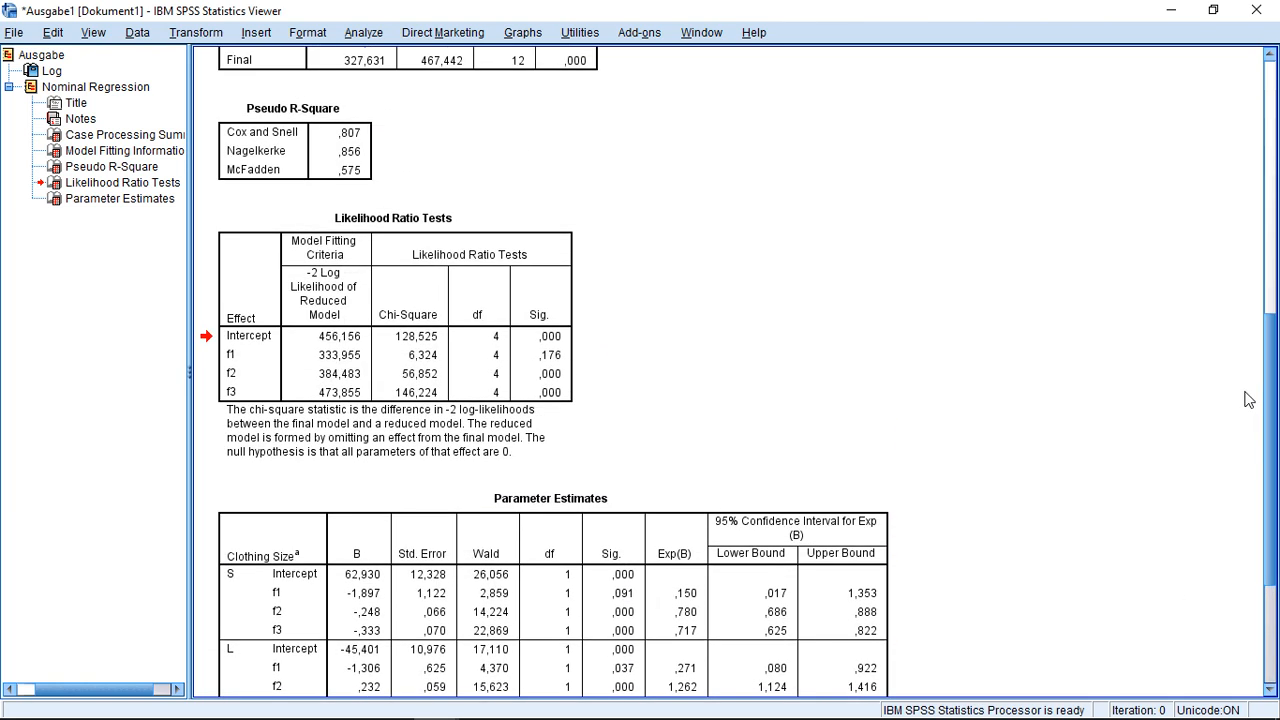
mouse_move(596, 364)
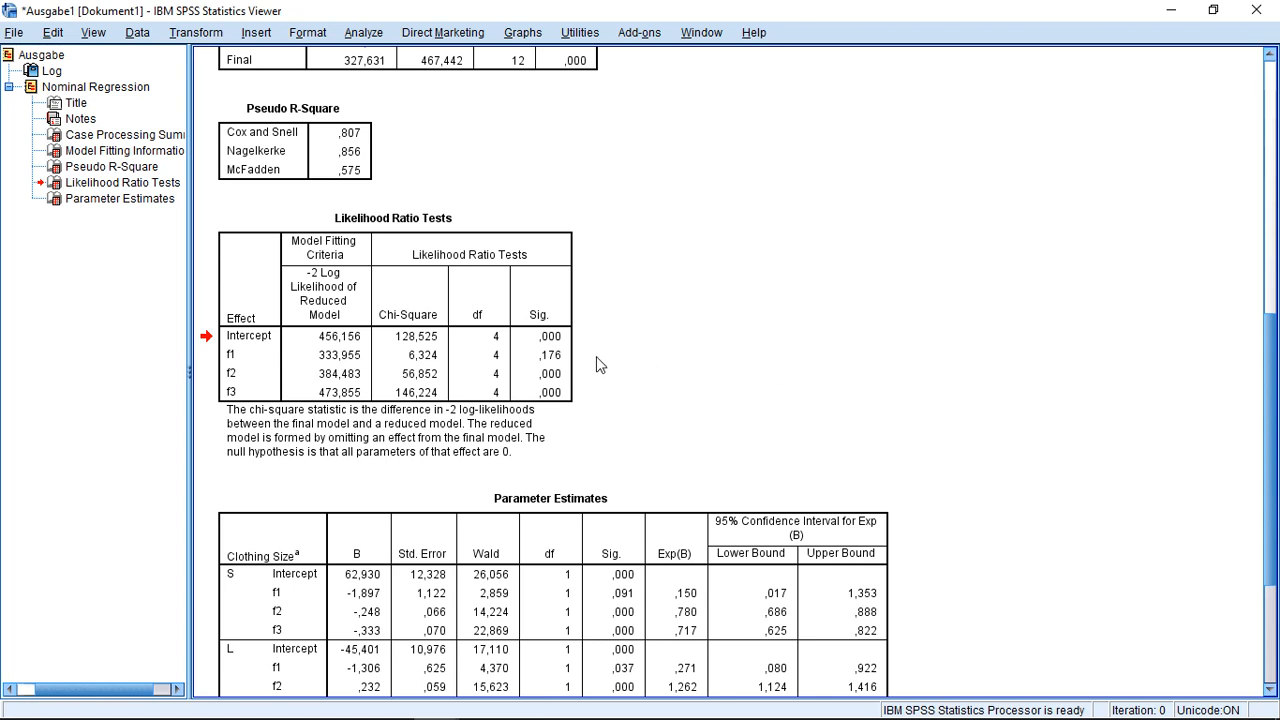